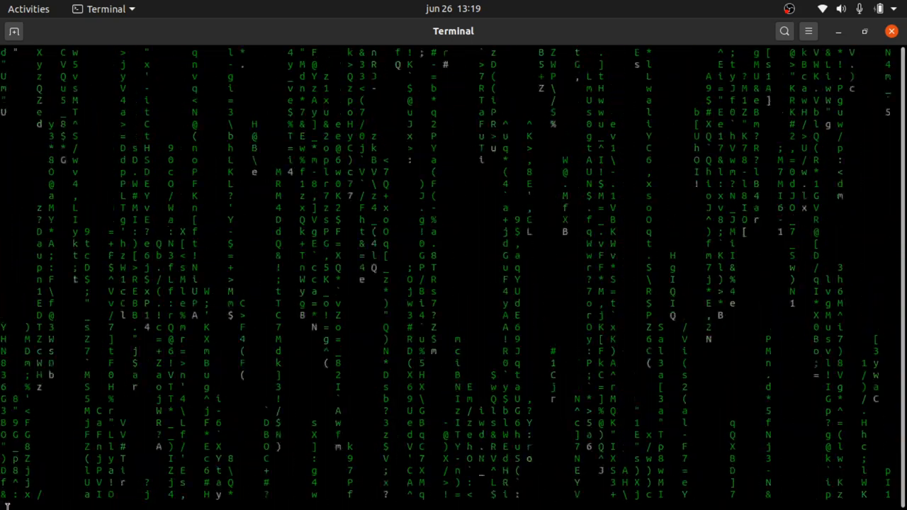
- Bring the DeFi Pulse tab forward and scroll around its $1.63B TVL chart
left_click(27, 487)
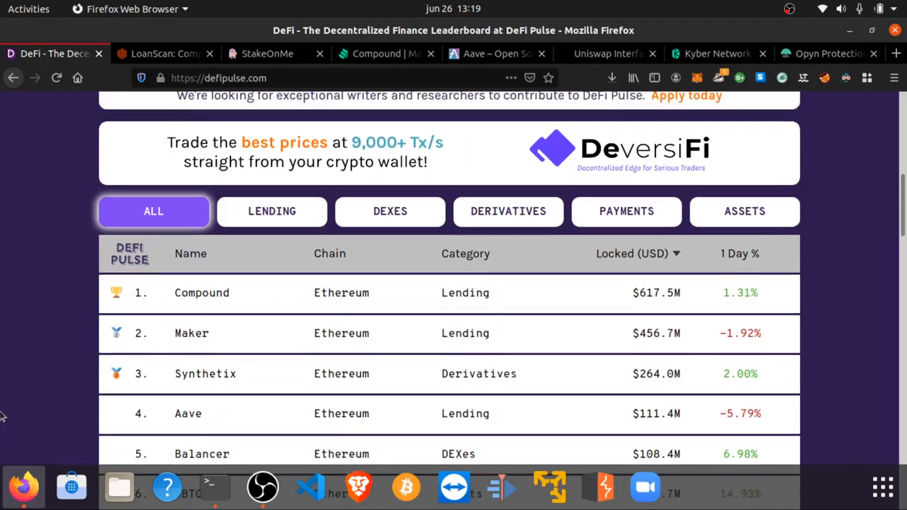
scroll("up", 3)
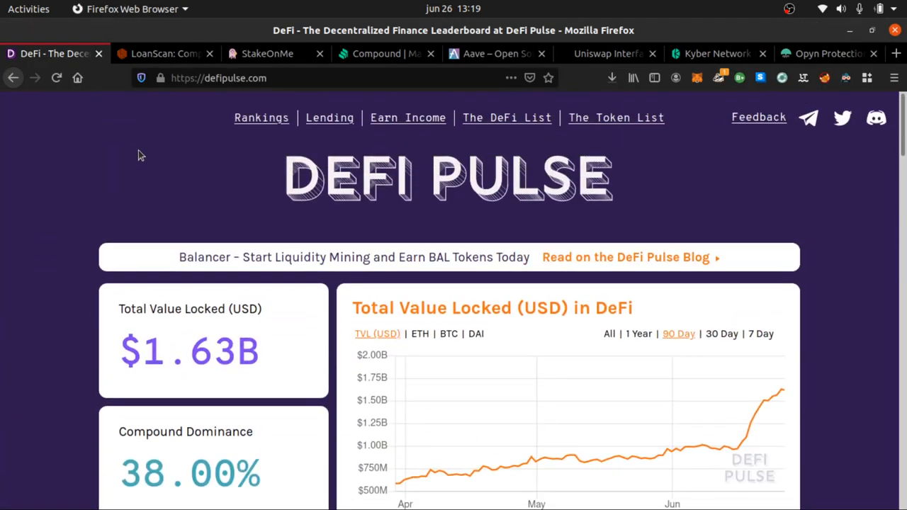
scroll("down", 3)
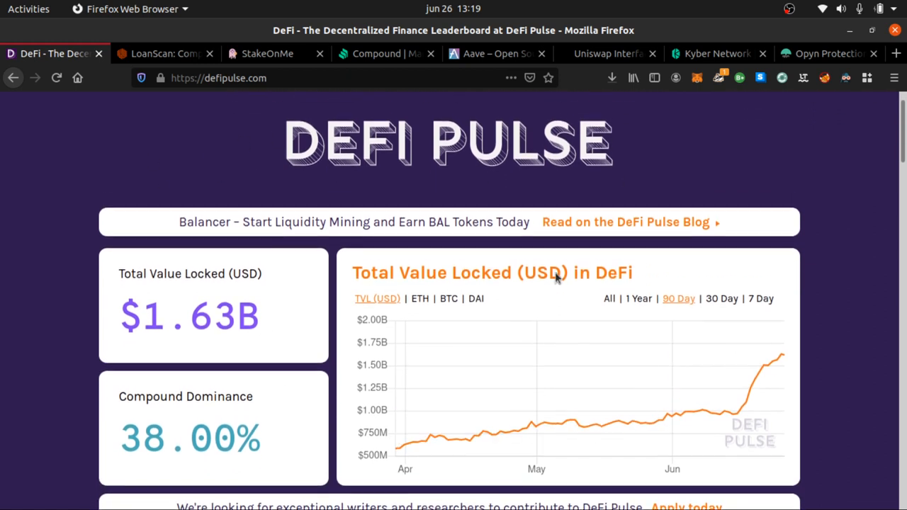
scroll("down", 3)
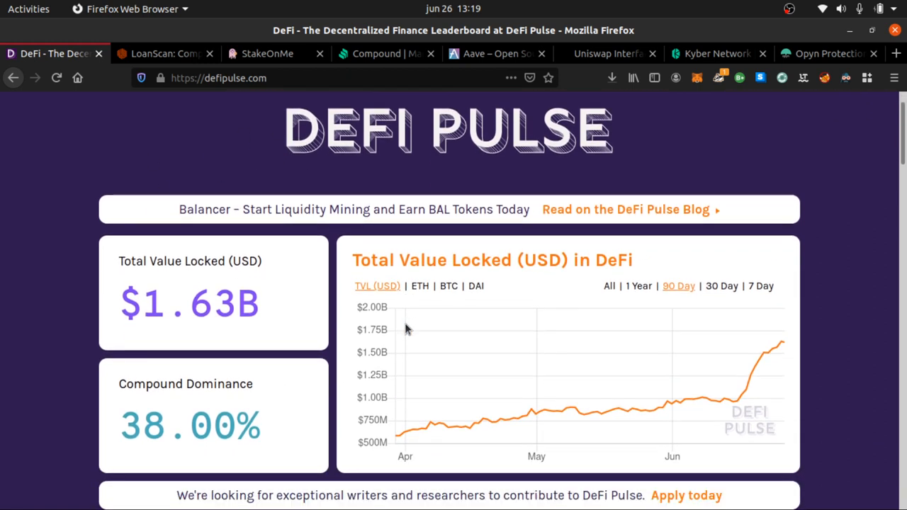
mouse_move(145, 313)
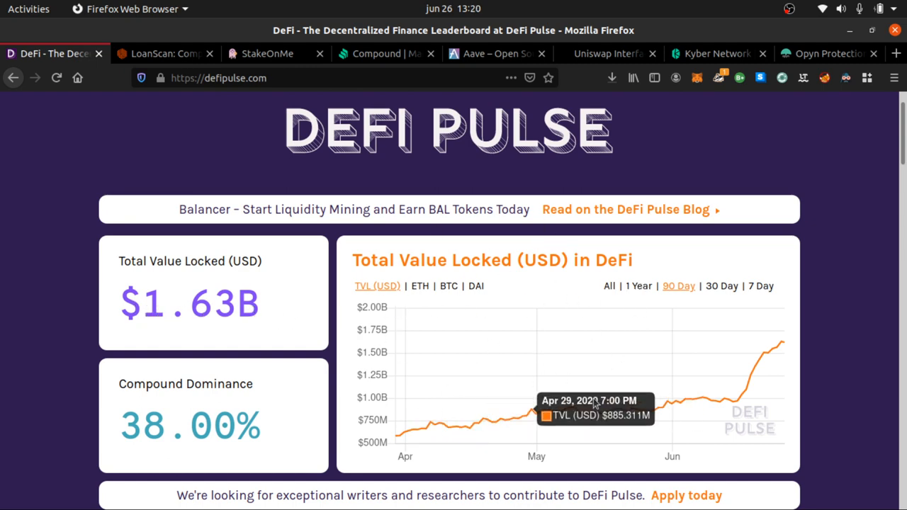
mouse_move(776, 395)
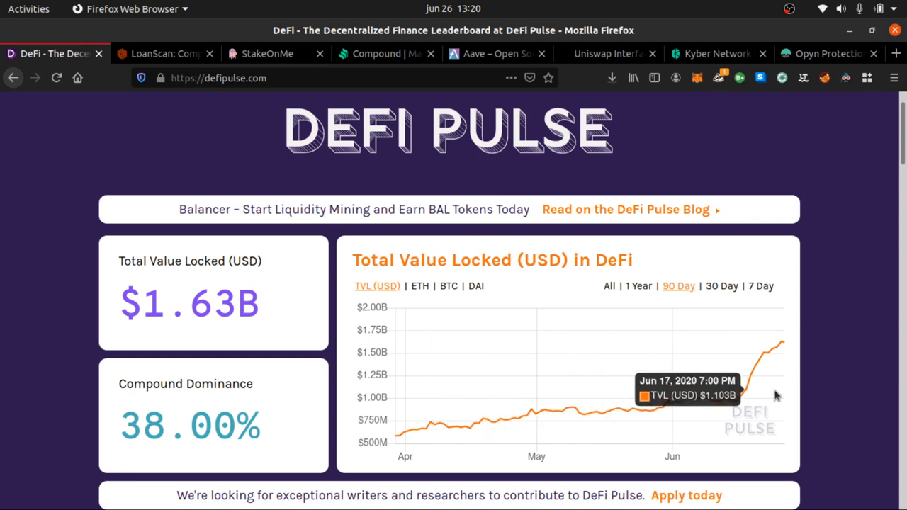
mouse_move(739, 398)
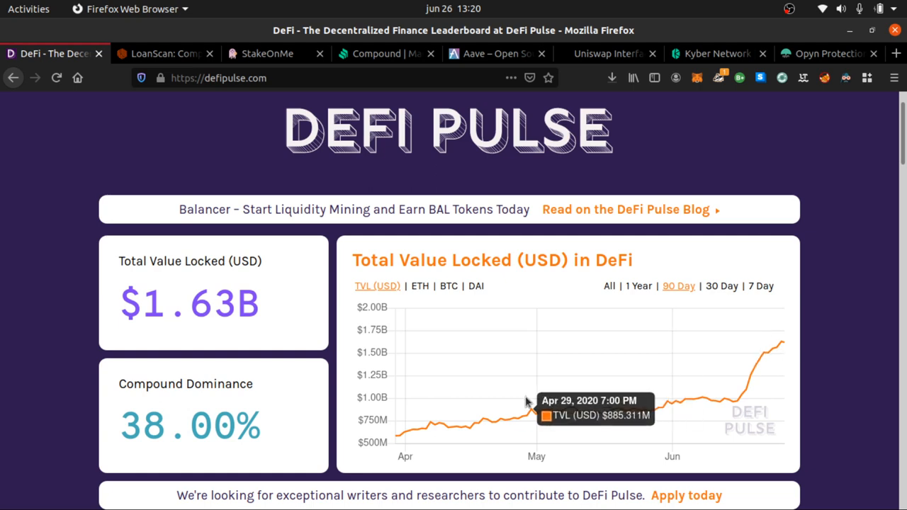
- Scroll to the leaderboard table ranking Compound first at $617.5M, then Maker and Synthetix
scroll("down", 3)
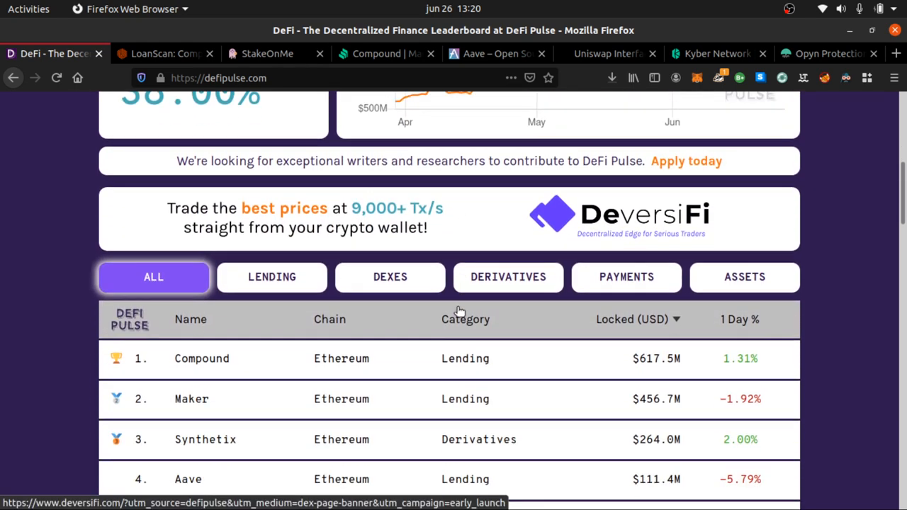
scroll("down", 3)
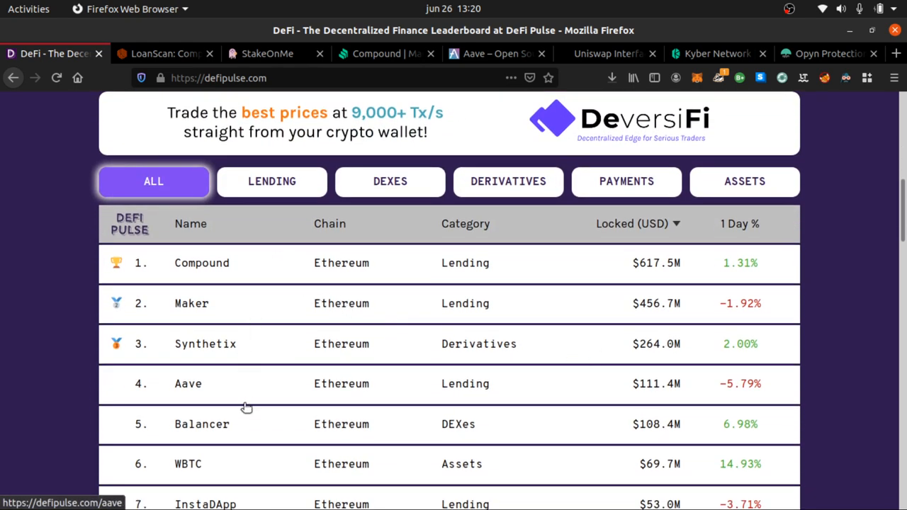
scroll("down", 3)
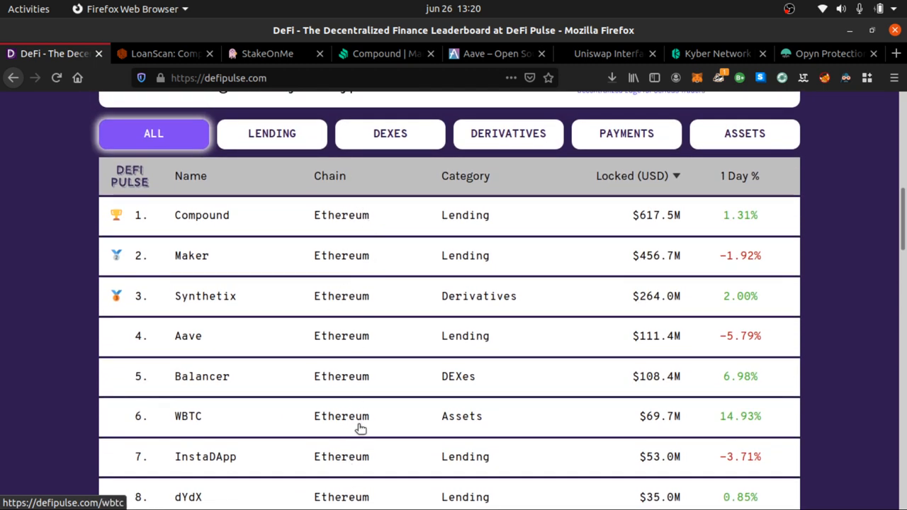
mouse_move(660, 216)
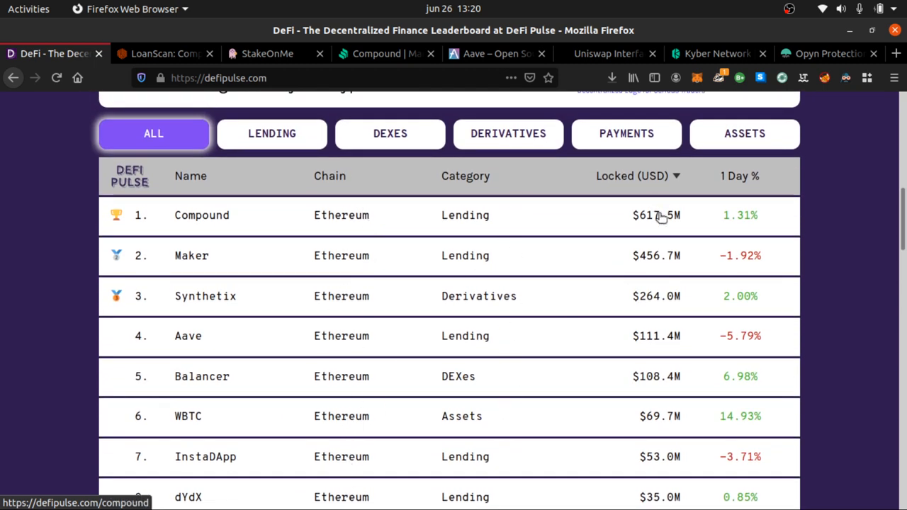
mouse_move(776, 270)
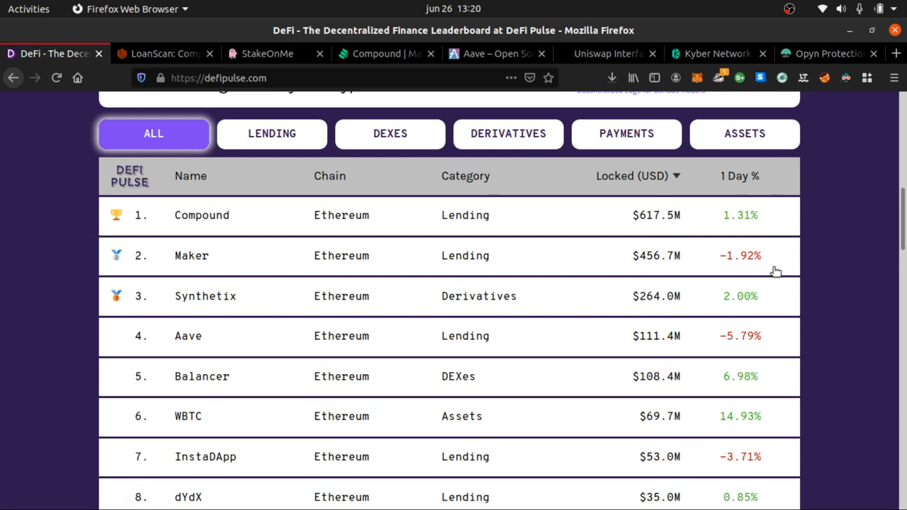
mouse_move(750, 389)
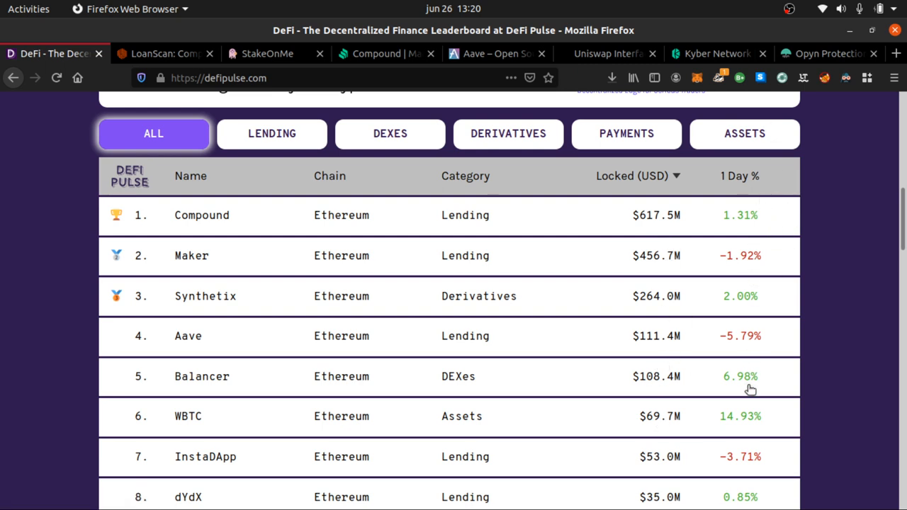
mouse_move(250, 300)
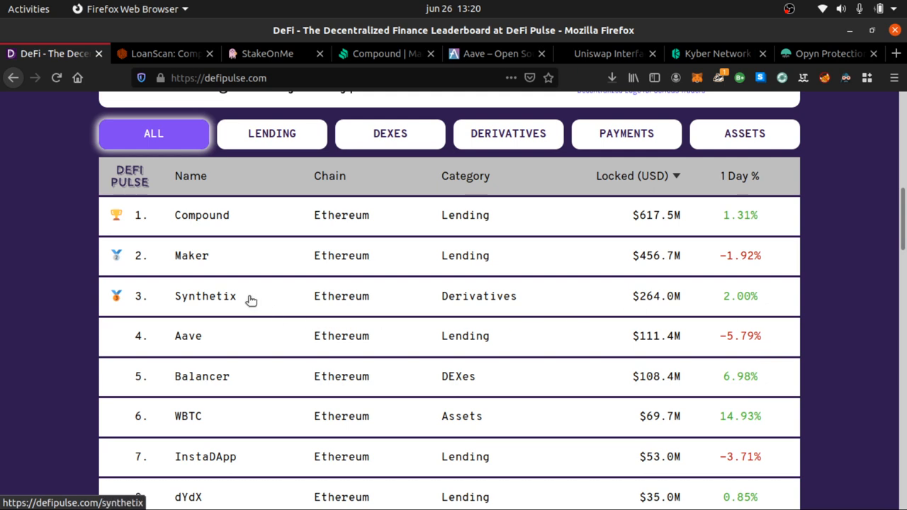
mouse_move(220, 299)
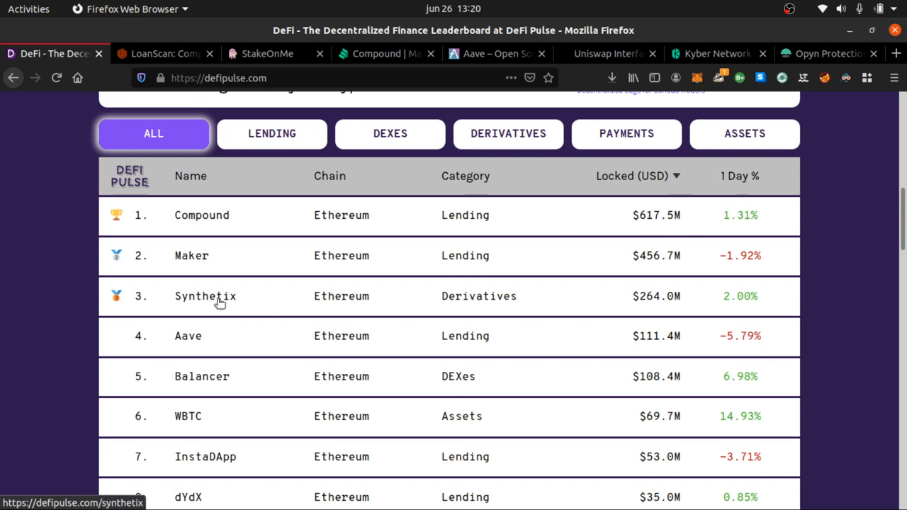
scroll("down", 3)
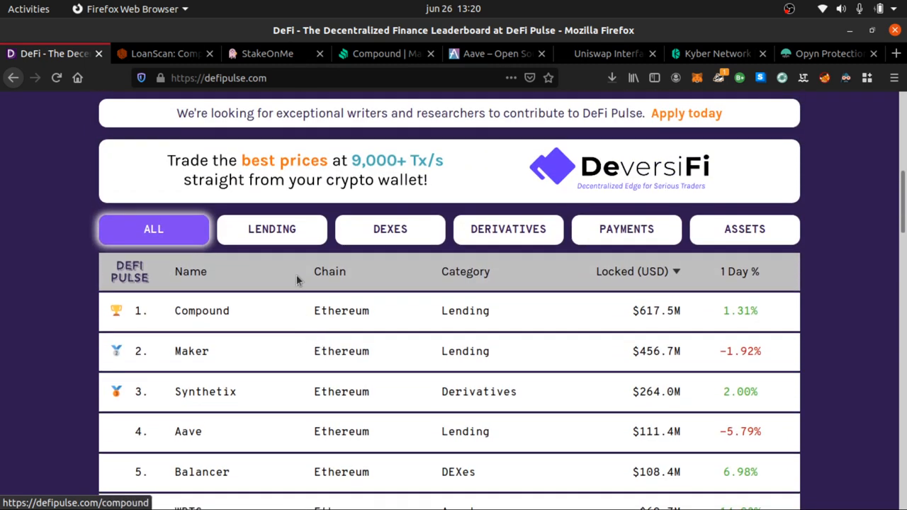
mouse_move(296, 241)
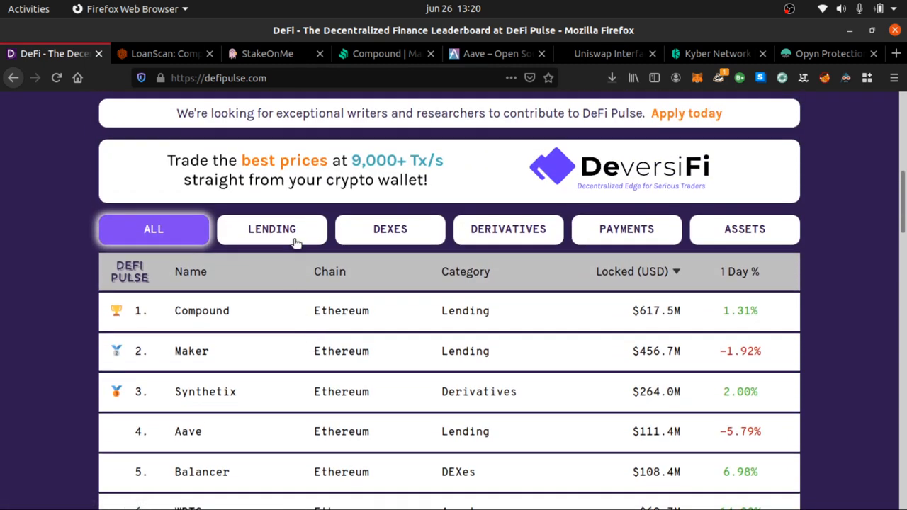
- Filter the leaderboard to Lending and browse Compound, Maker, Aave down to bZx
left_click(272, 229)
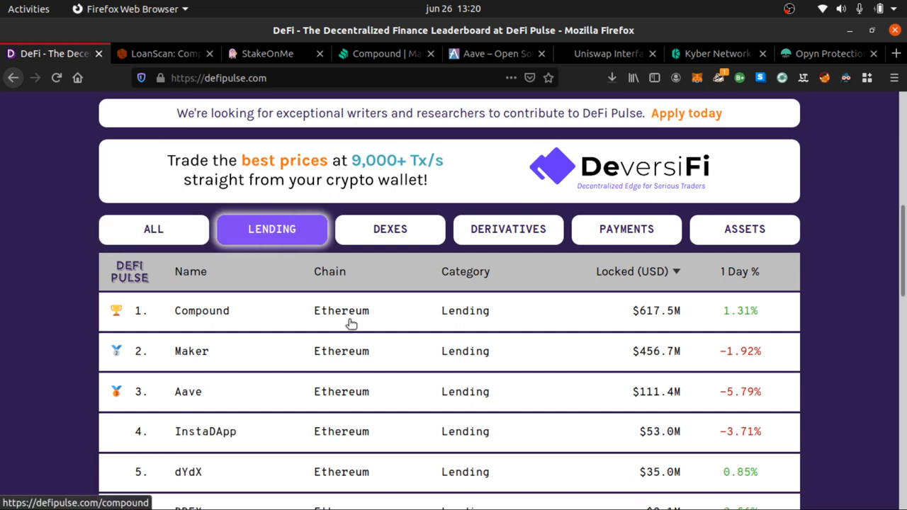
scroll("down", 3)
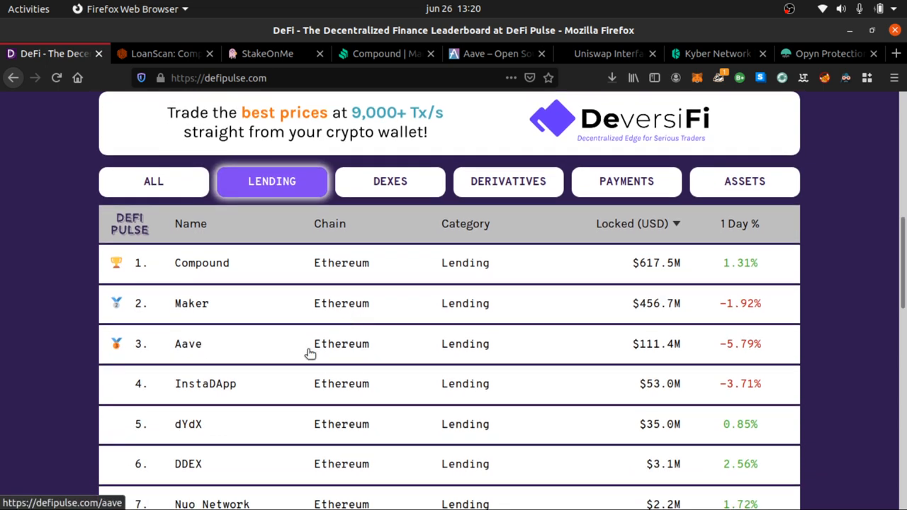
scroll("down", 3)
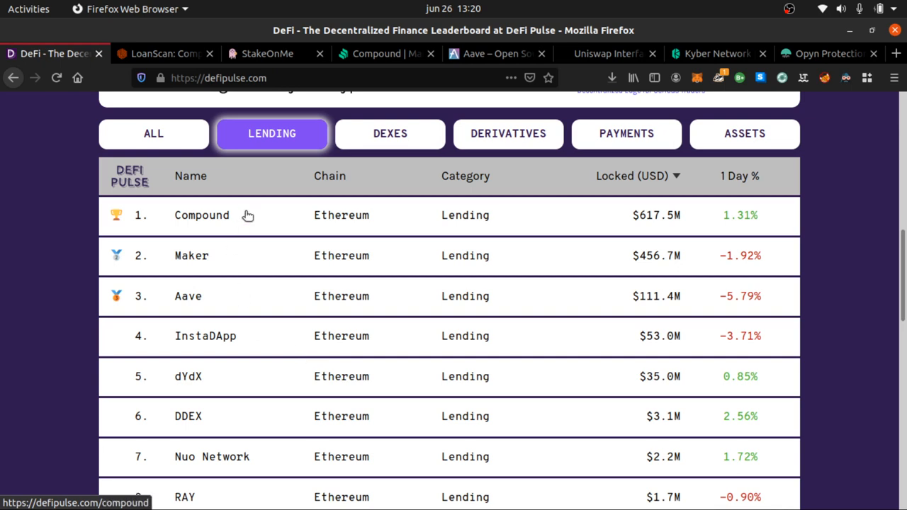
scroll("down", 3)
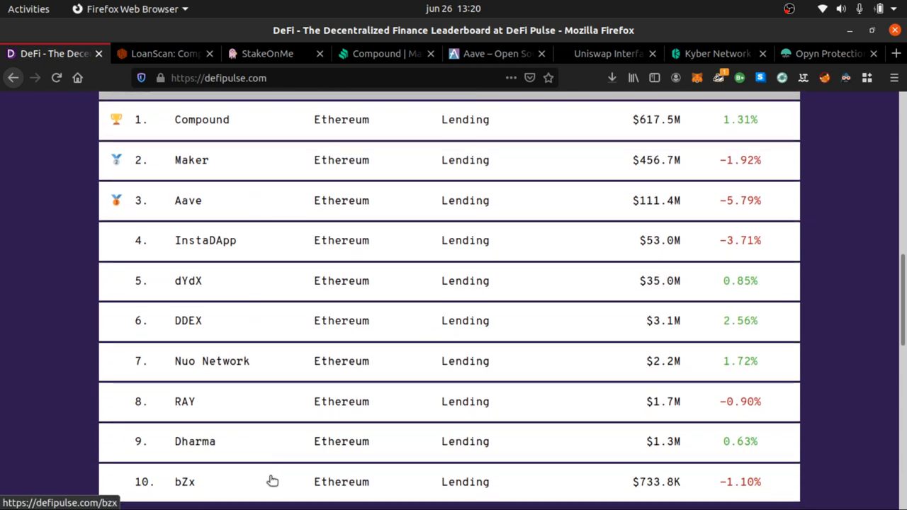
scroll("up", 3)
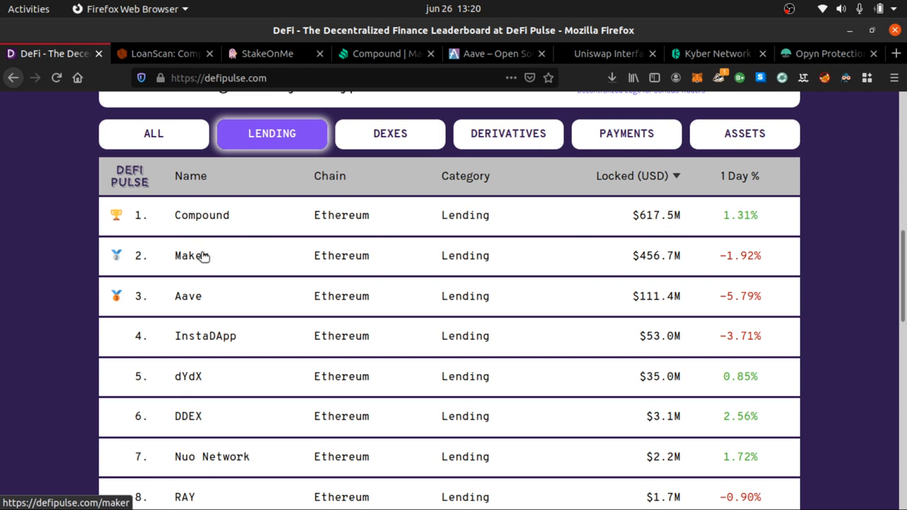
mouse_move(655, 266)
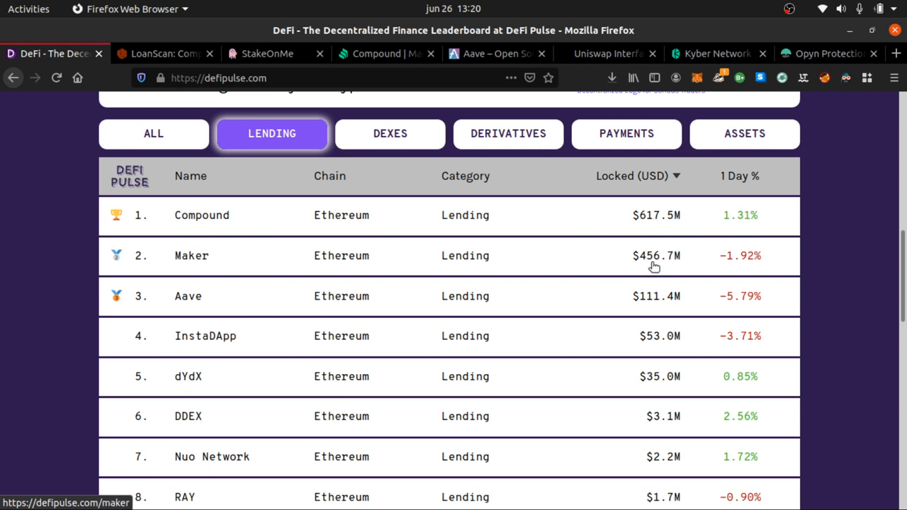
mouse_move(464, 196)
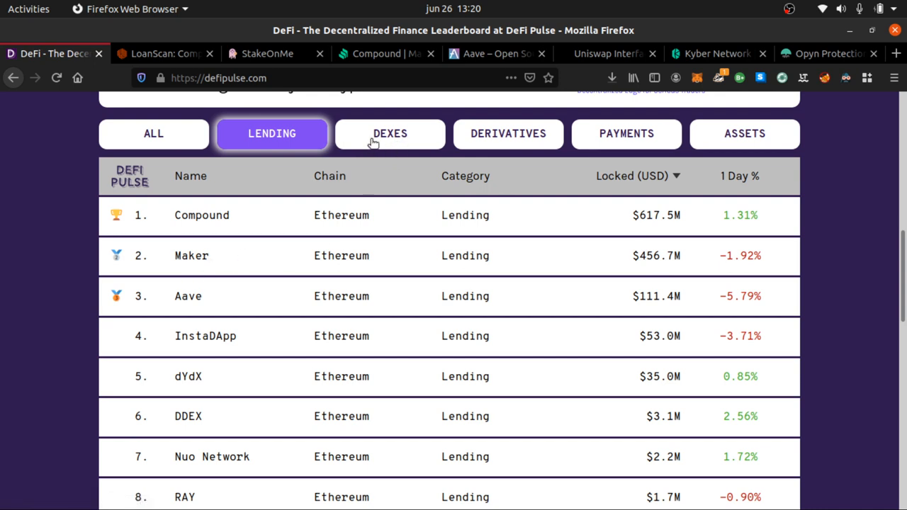
- Cycle the leaderboard through DEXes, Derivatives, Payments and Assets, then scroll to the FAQ
left_click(390, 134)
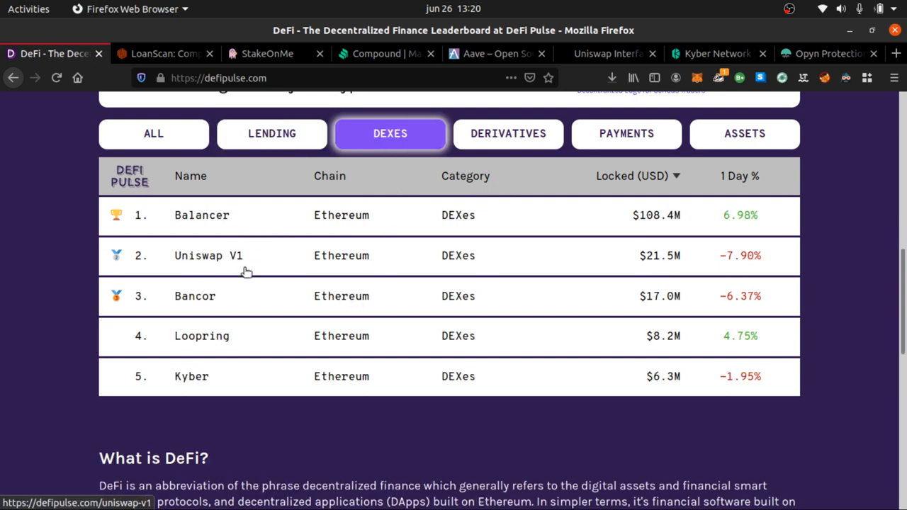
mouse_move(534, 134)
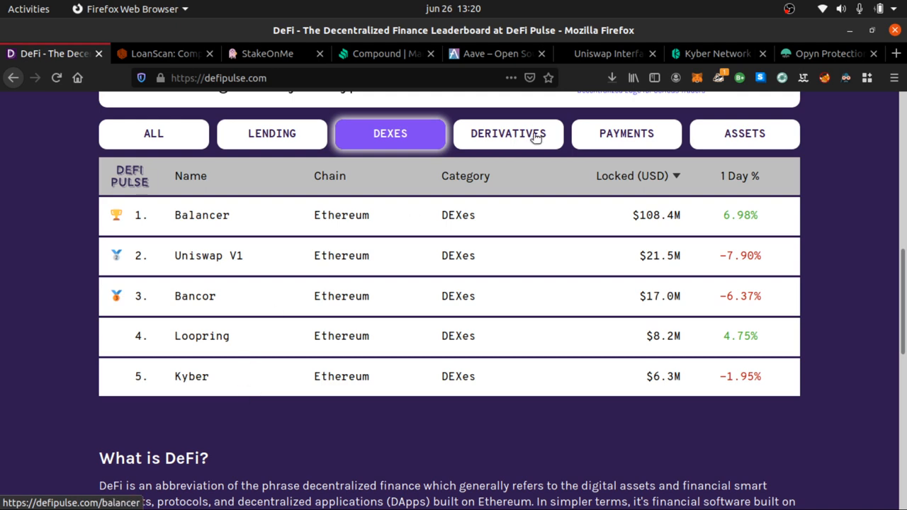
left_click(508, 134)
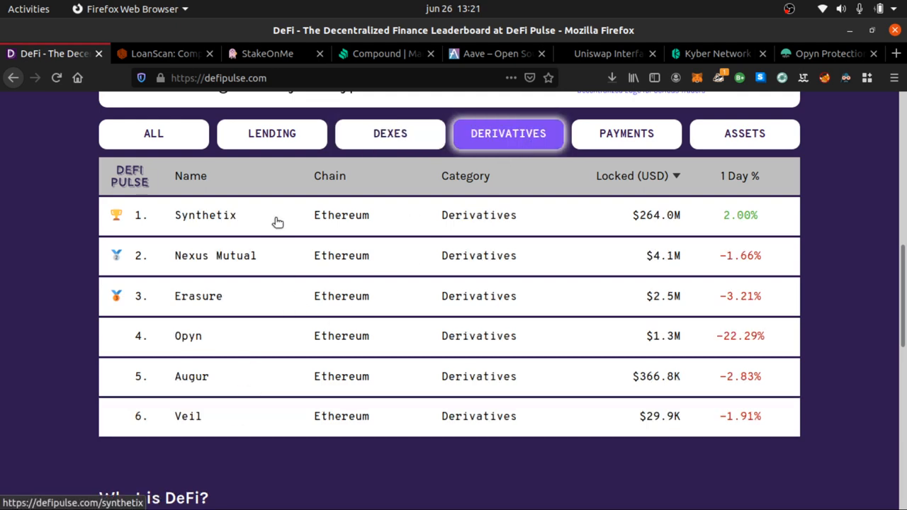
mouse_move(309, 307)
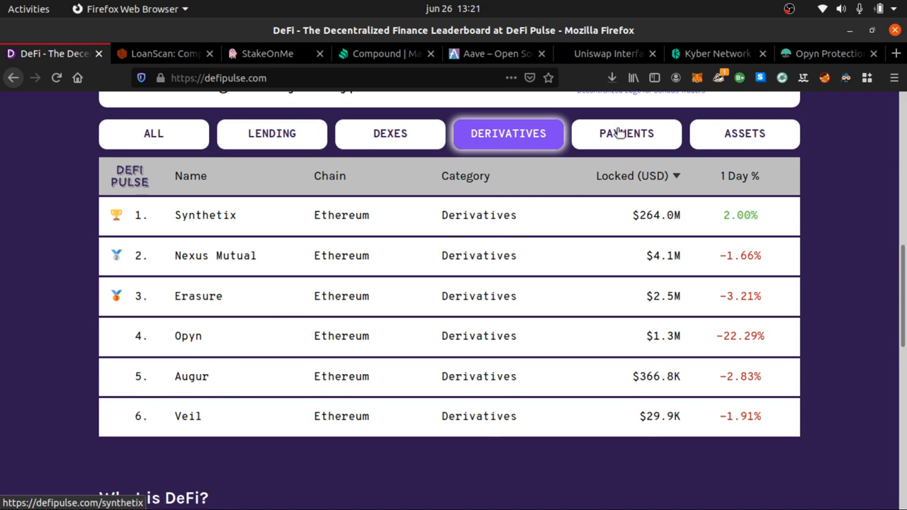
left_click(626, 133)
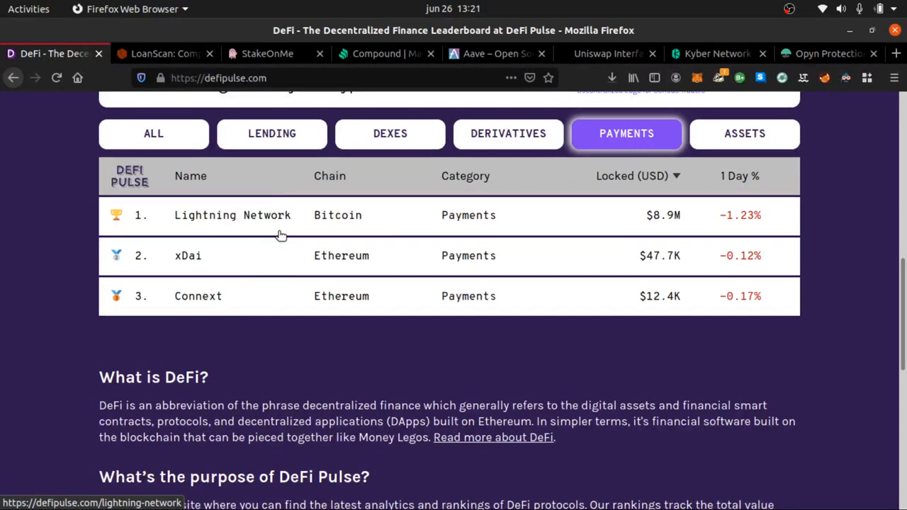
mouse_move(352, 256)
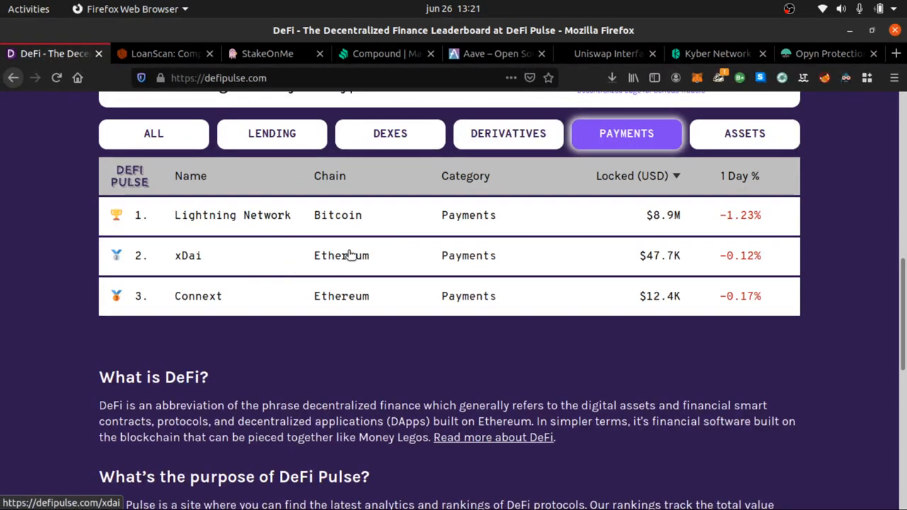
mouse_move(719, 137)
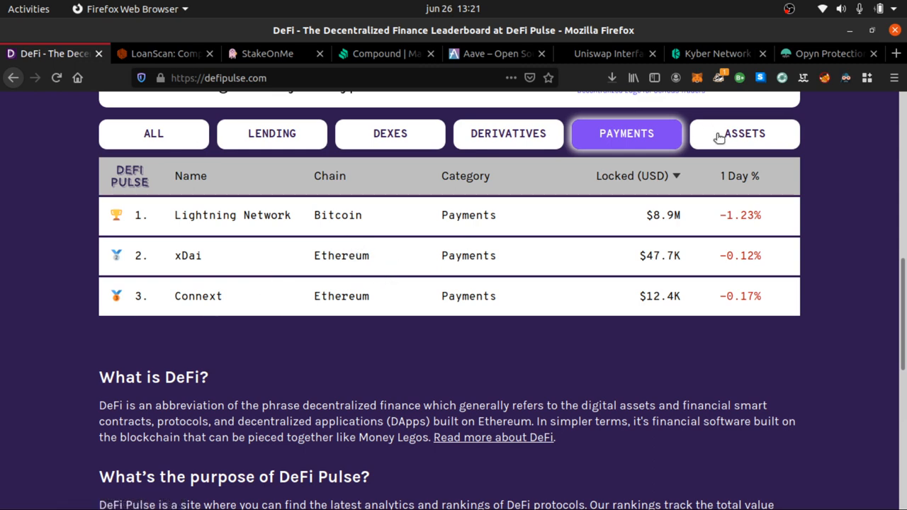
left_click(744, 134)
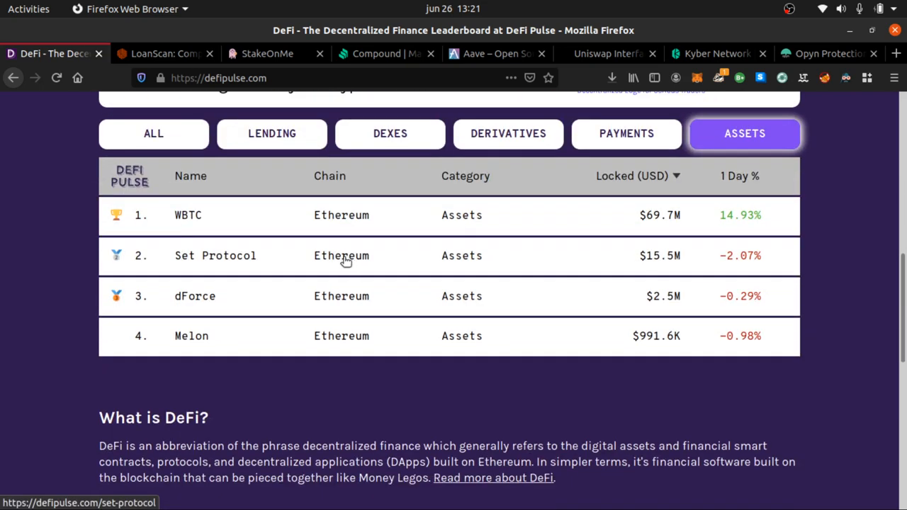
scroll("down", 3)
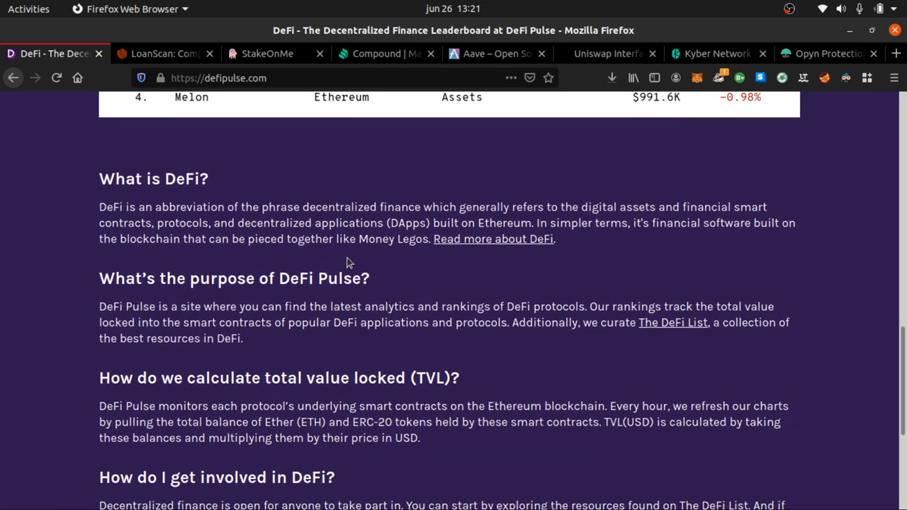
scroll("down", 3)
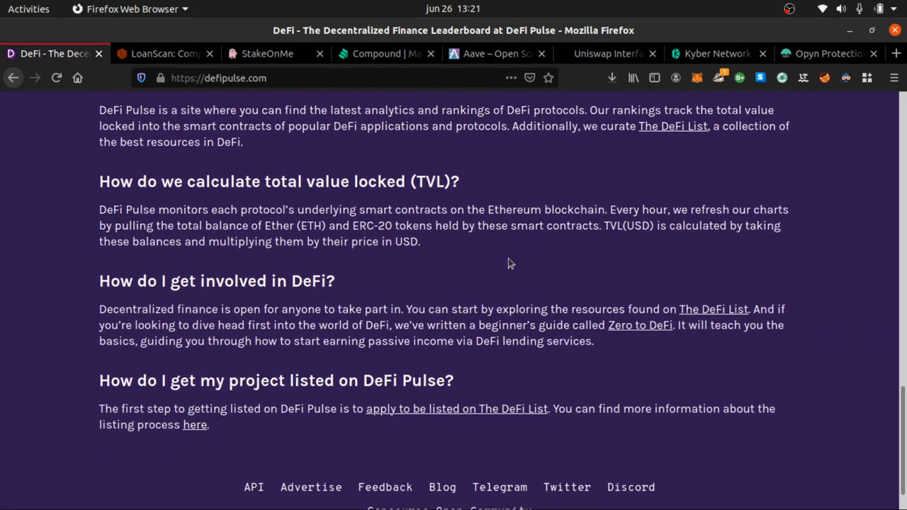
- Clear the Assets filter and scroll back to the top showing $1.63B locked
left_click(745, 134)
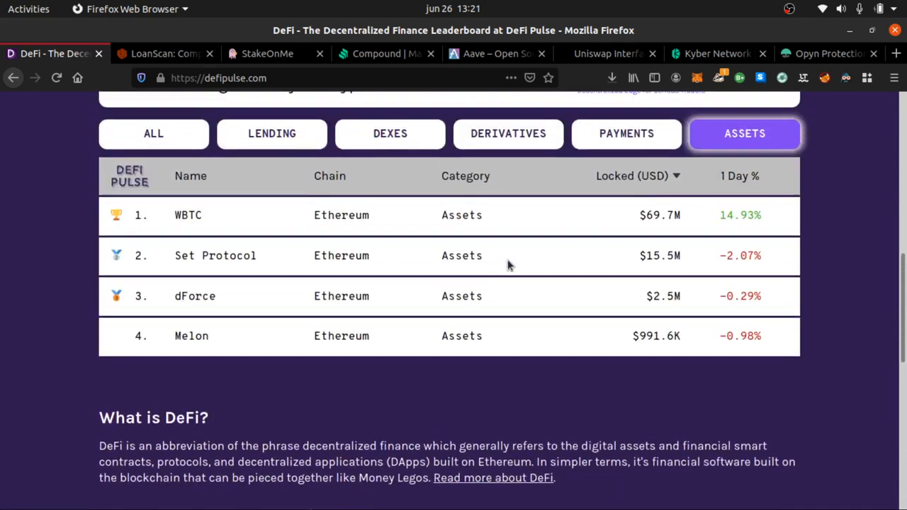
scroll("up", 3)
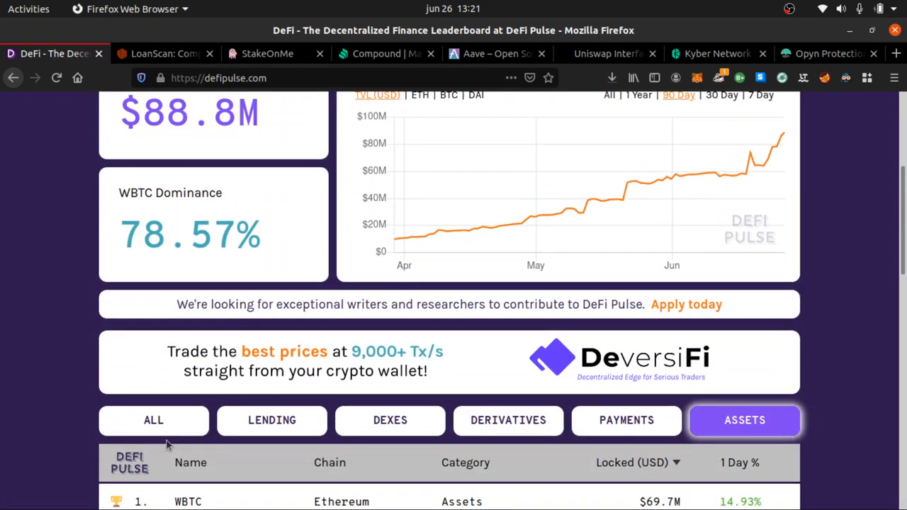
scroll("up", 3)
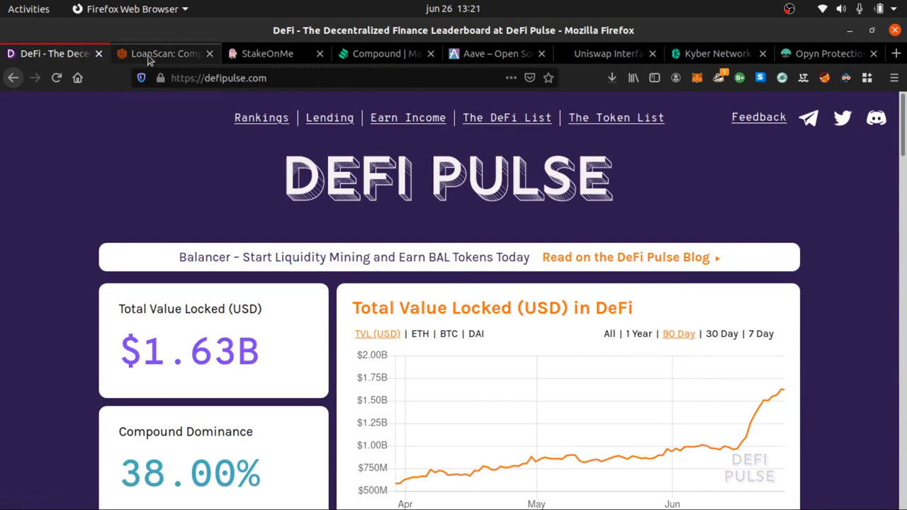
- Switch to the LoanScan tab and scroll through the USDC, DAI and ETH rate charts
left_click(163, 54)
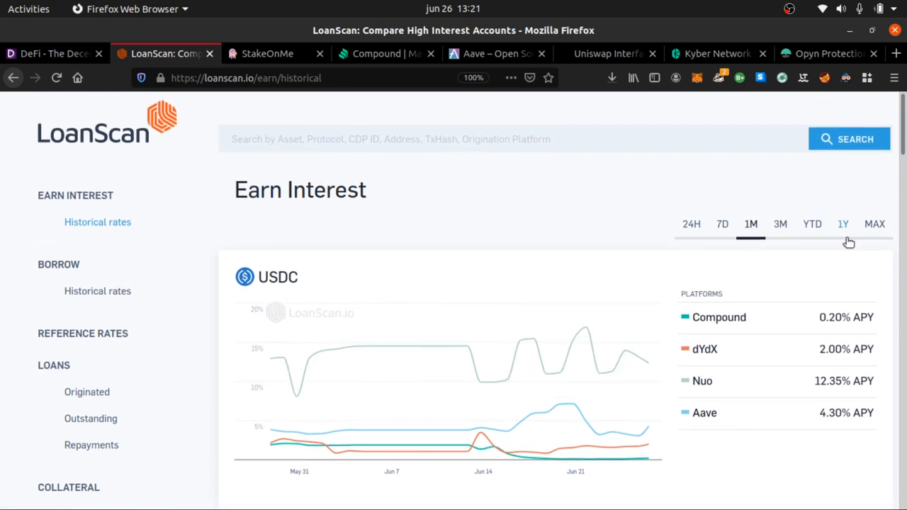
scroll("down", 3)
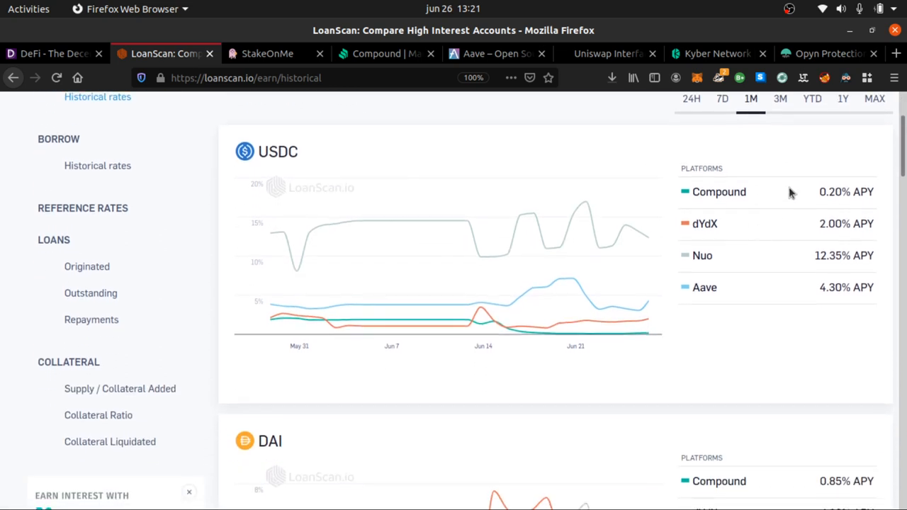
scroll("down", 3)
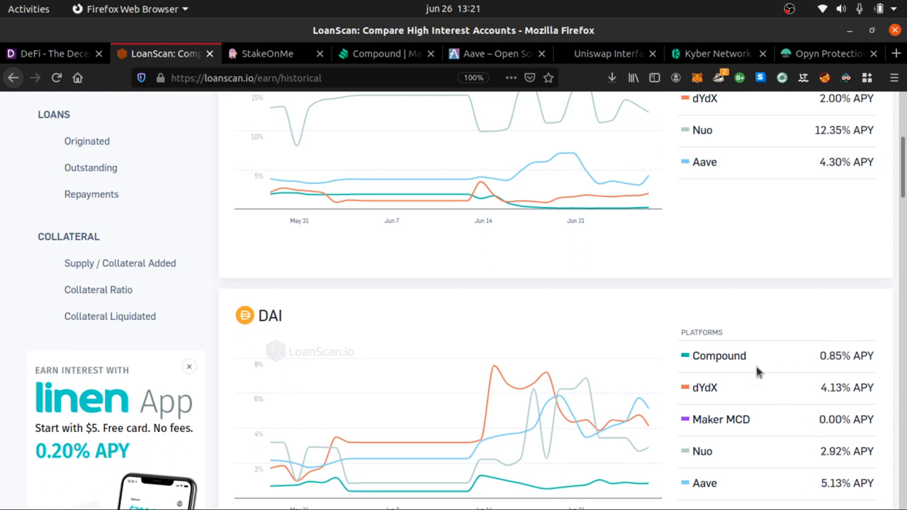
scroll("down", 3)
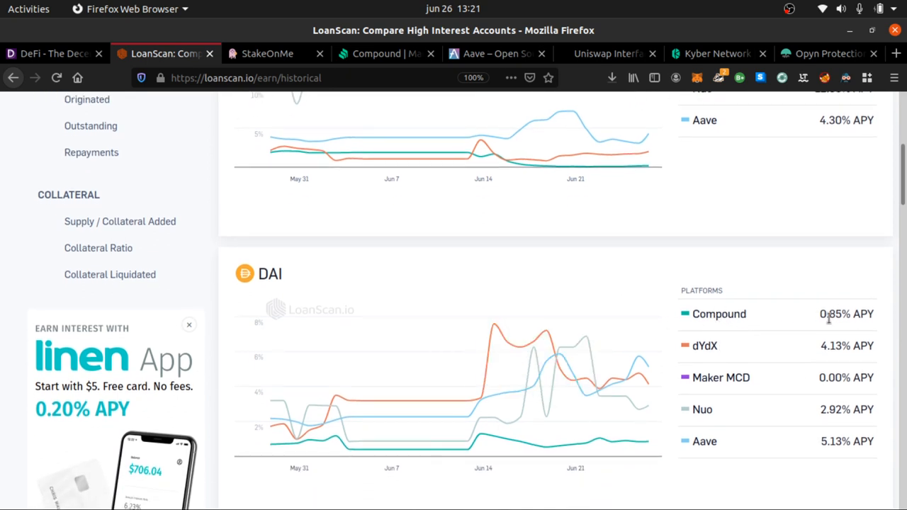
mouse_move(784, 399)
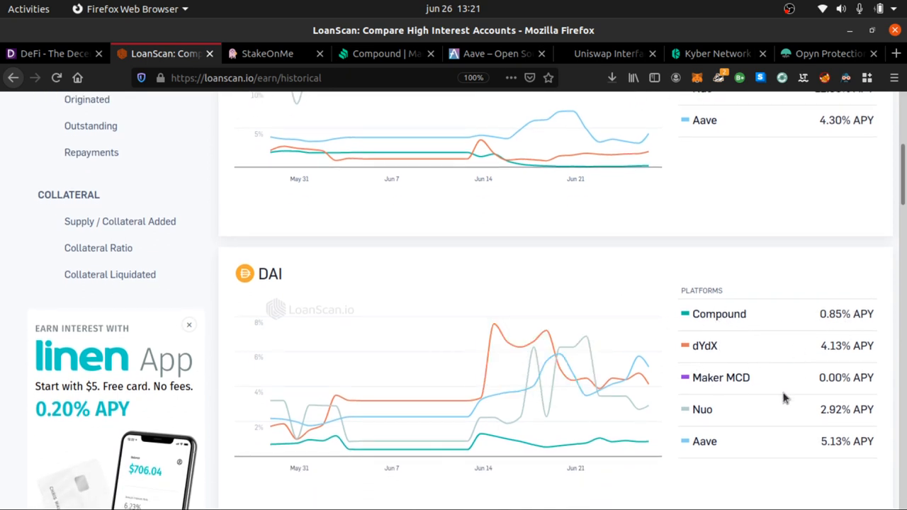
mouse_move(877, 423)
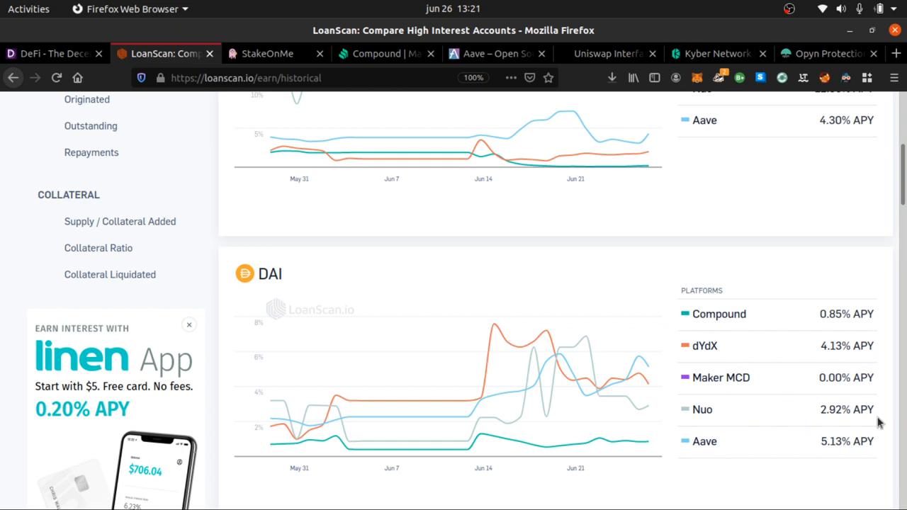
scroll("down", 3)
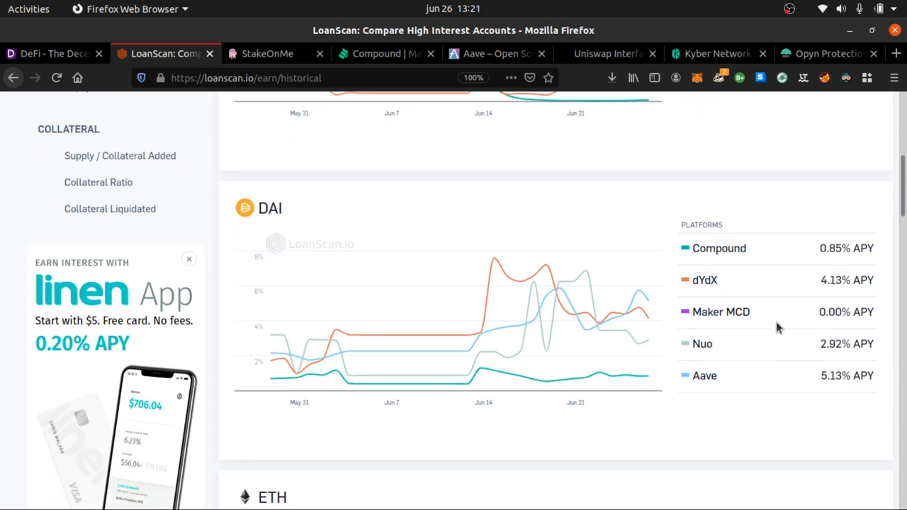
scroll("down", 3)
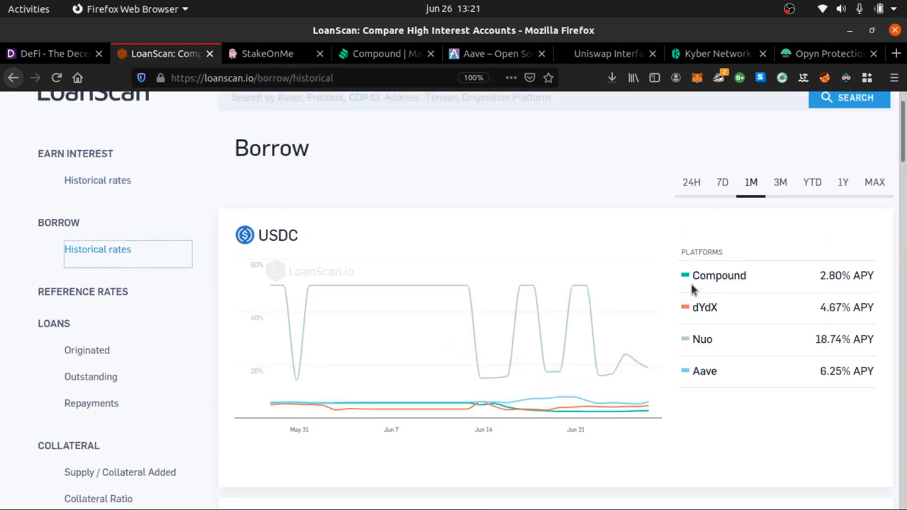
- Scroll through LoanScan's USDC borrow rate comparison toward the Loans Originated overview
scroll("down", 3)
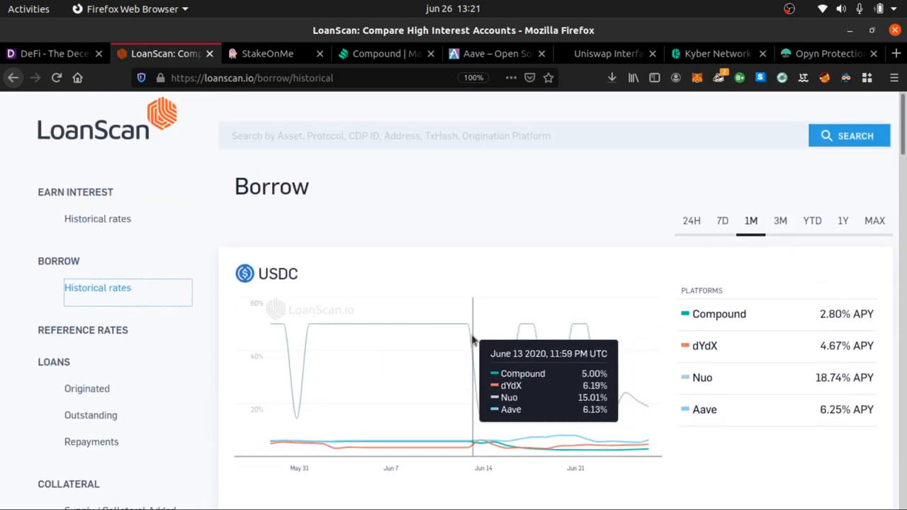
scroll("down", 3)
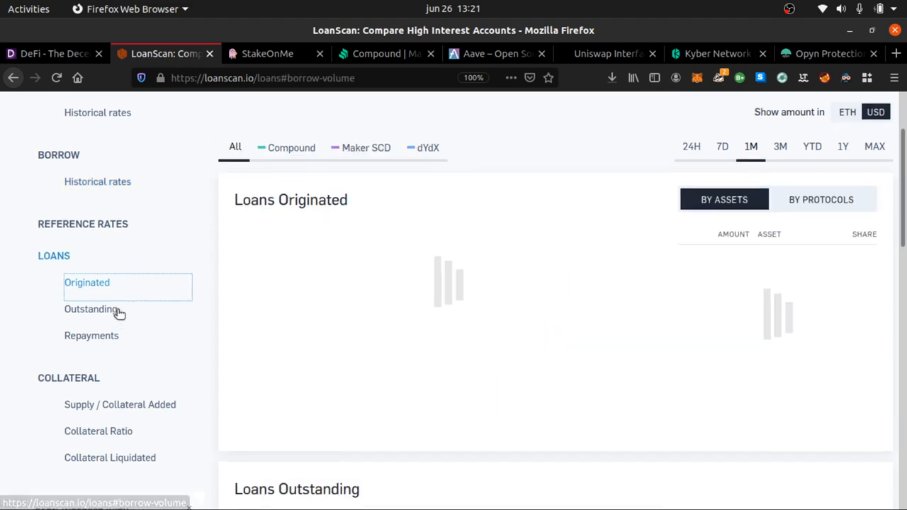
- View Outstanding loans, then return to the Earn Interest historical rates via the logo
left_click(90, 310)
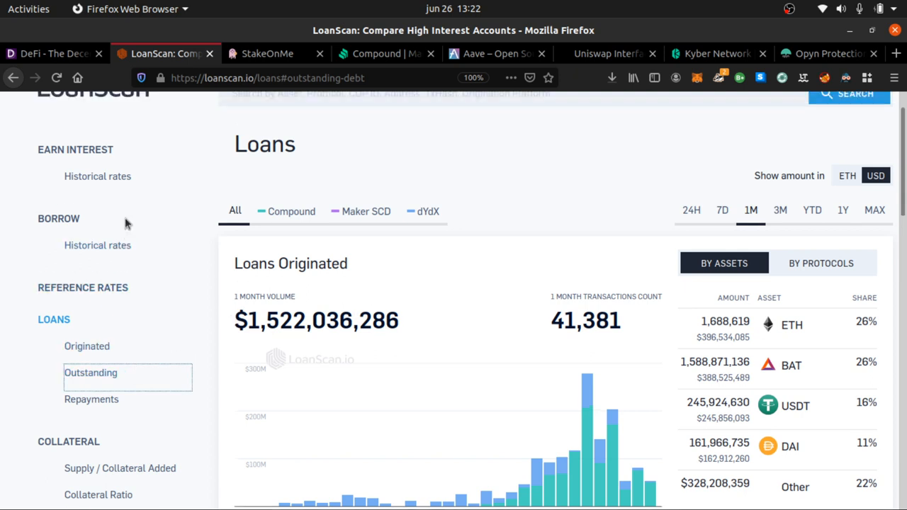
left_click(98, 176)
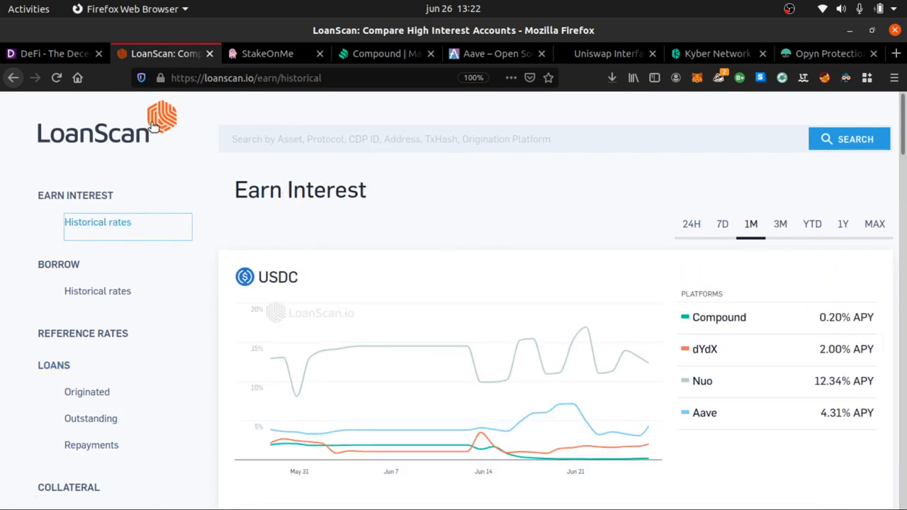
mouse_move(130, 228)
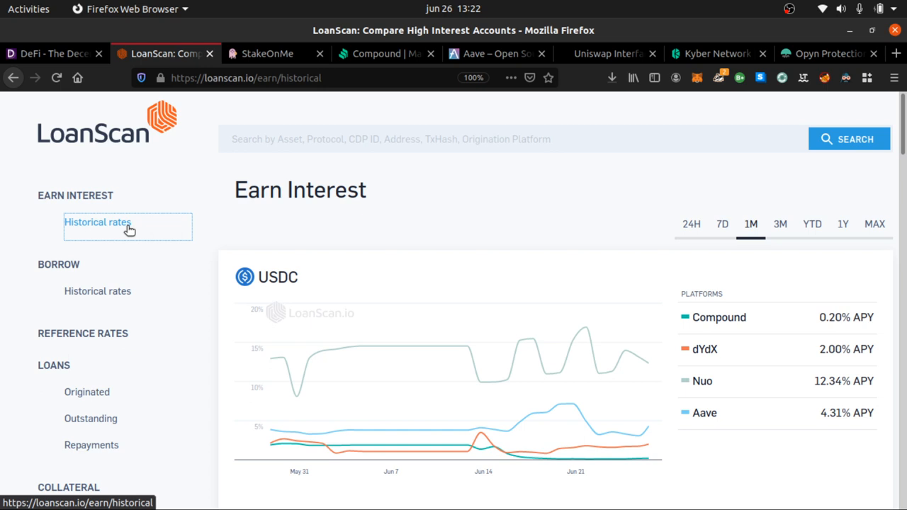
mouse_move(70, 60)
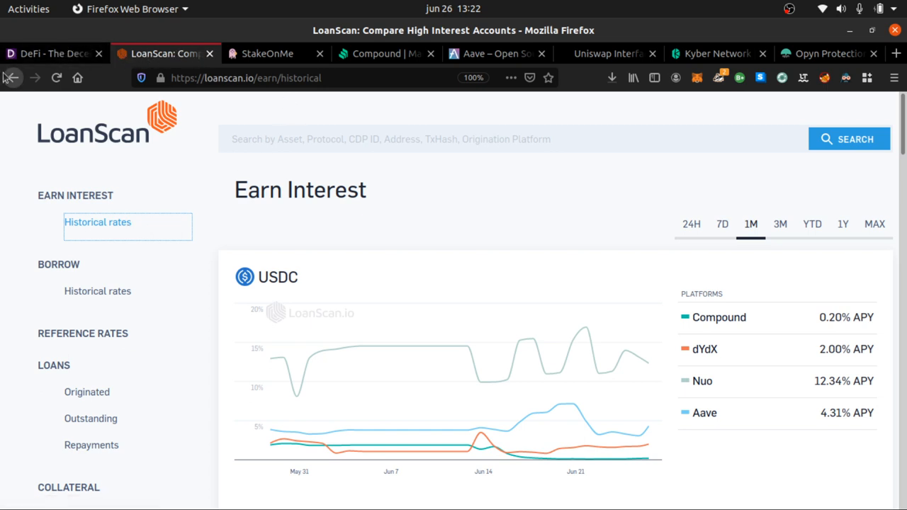
mouse_move(123, 238)
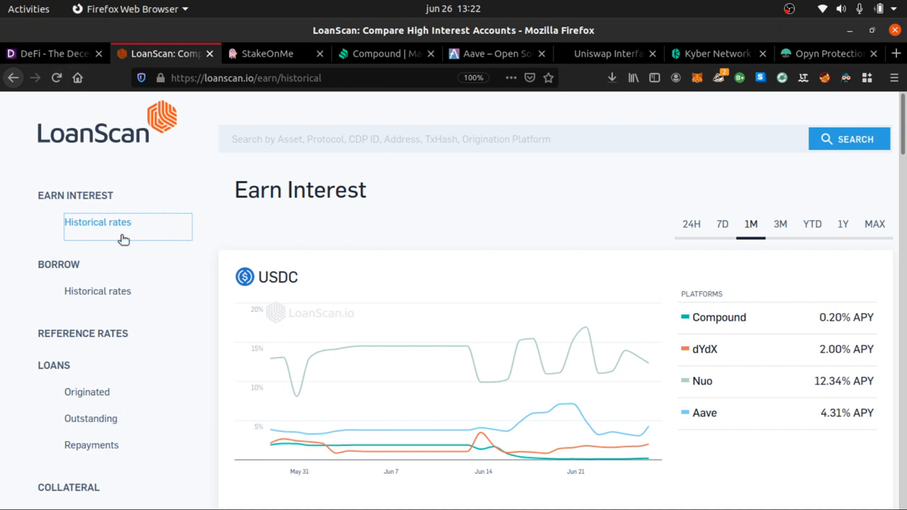
mouse_move(415, 287)
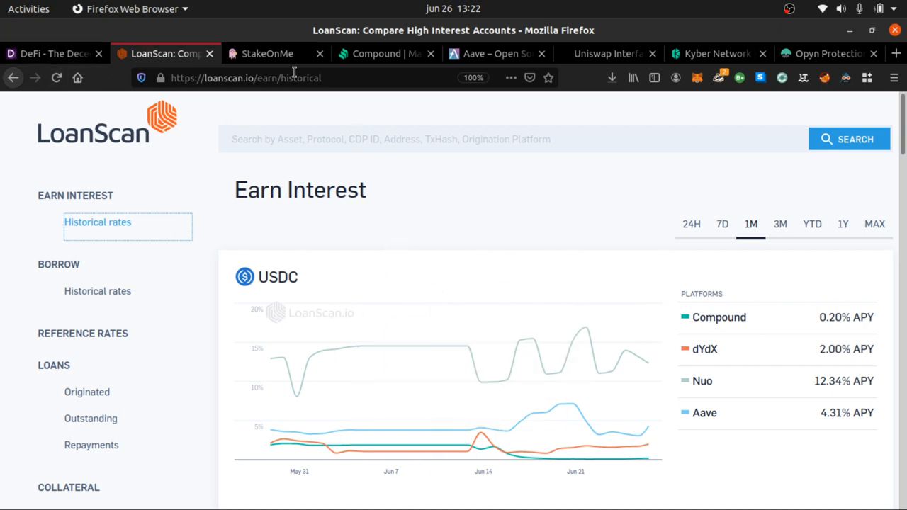
- Switch to StakeOnMe and browse ROOTZ's 0.4929 ETH staked, rates, balance and price curve
left_click(267, 54)
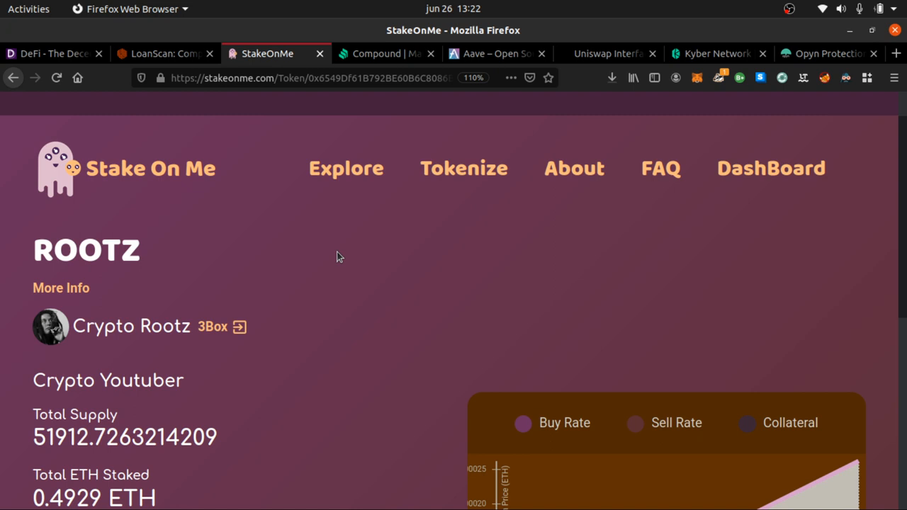
mouse_move(161, 255)
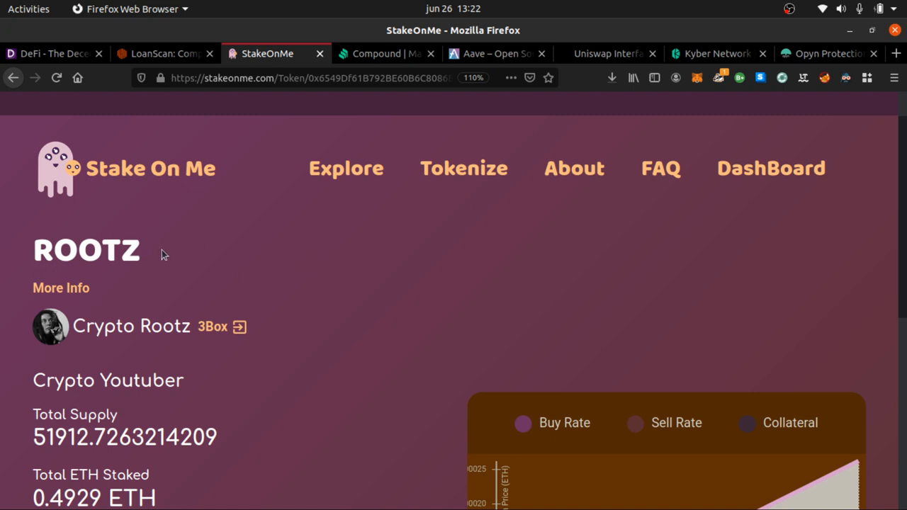
scroll("down", 3)
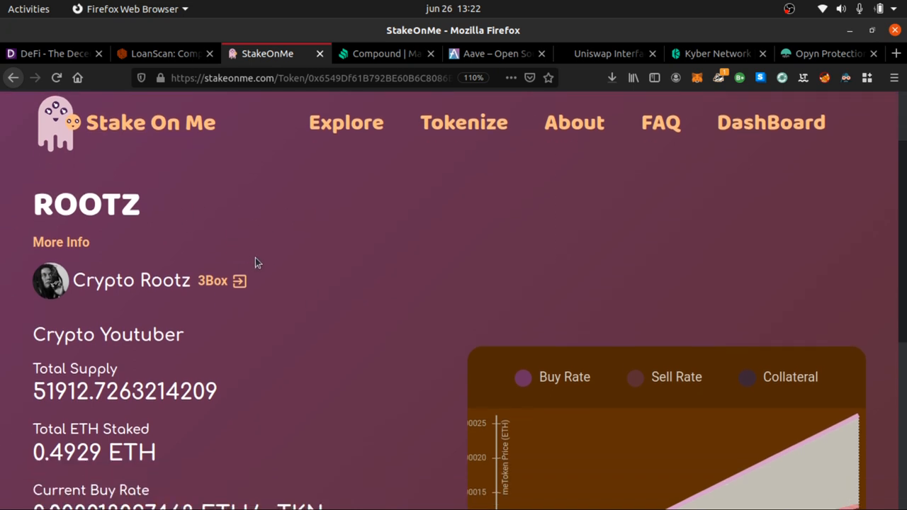
mouse_move(263, 268)
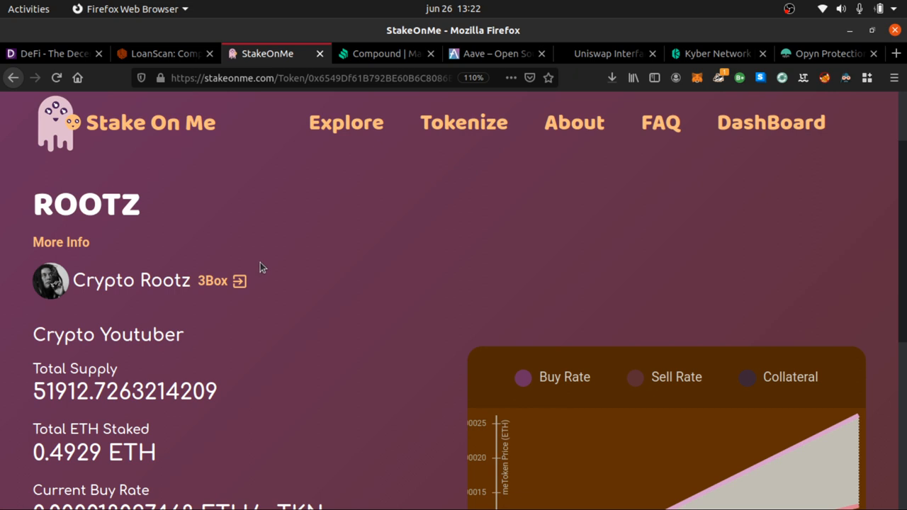
scroll("down", 3)
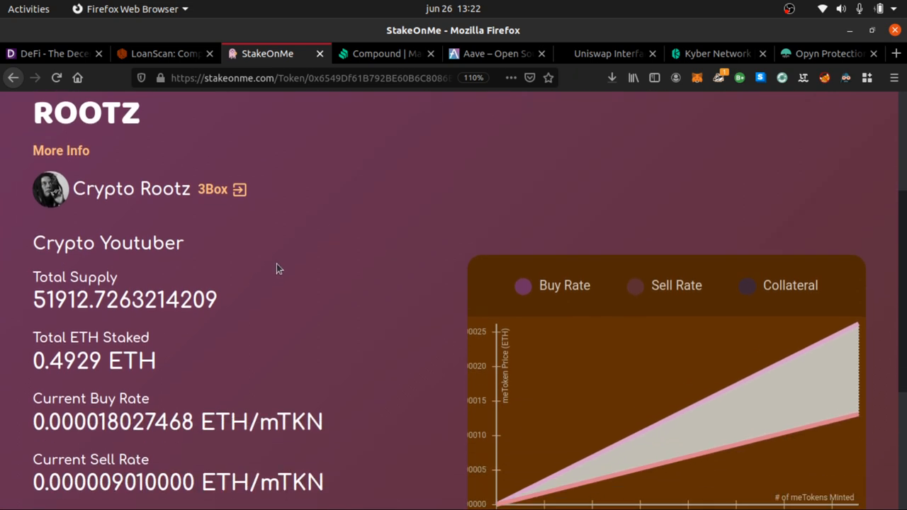
mouse_move(272, 263)
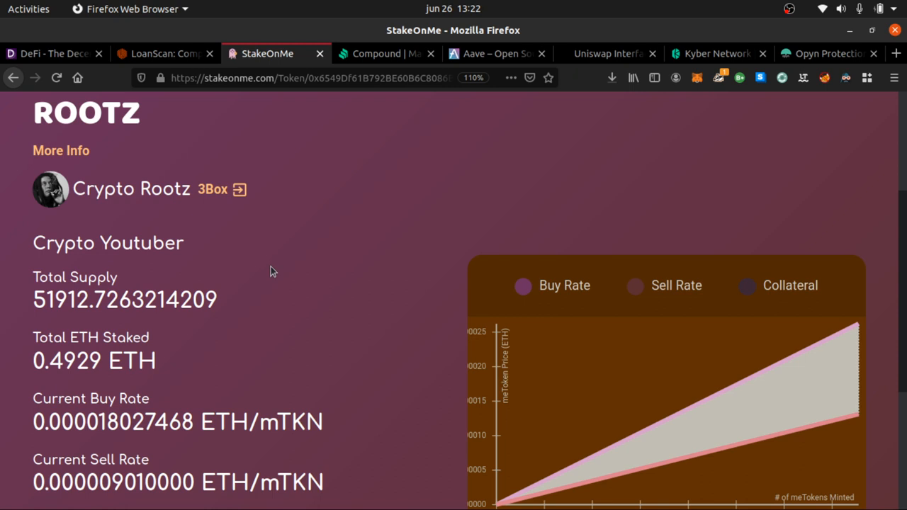
mouse_move(298, 267)
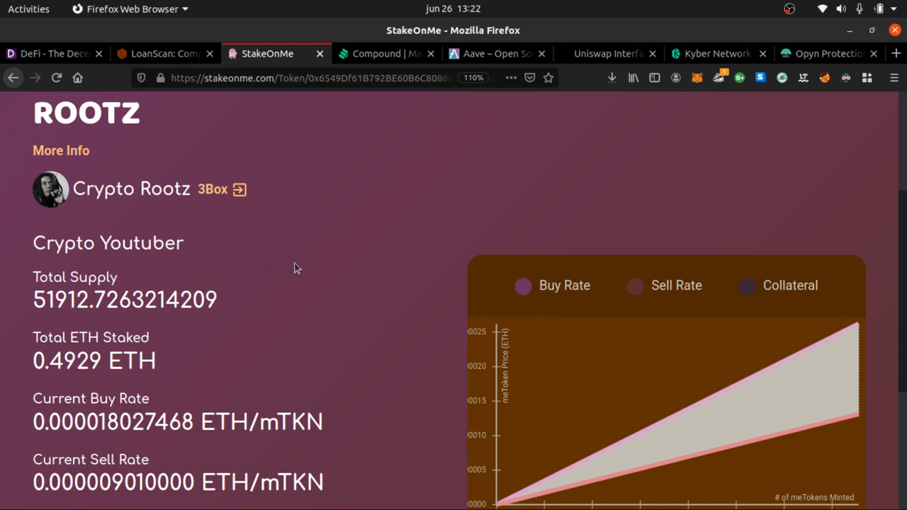
scroll("down", 3)
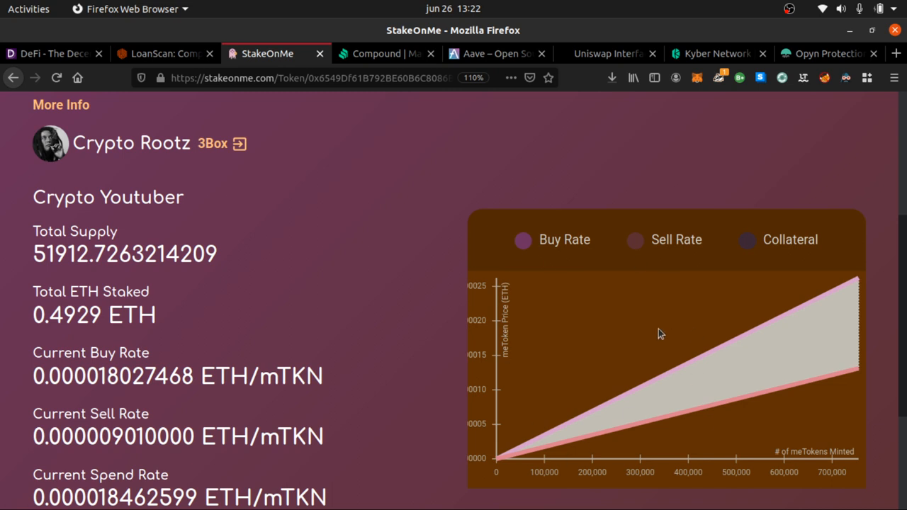
scroll("down", 3)
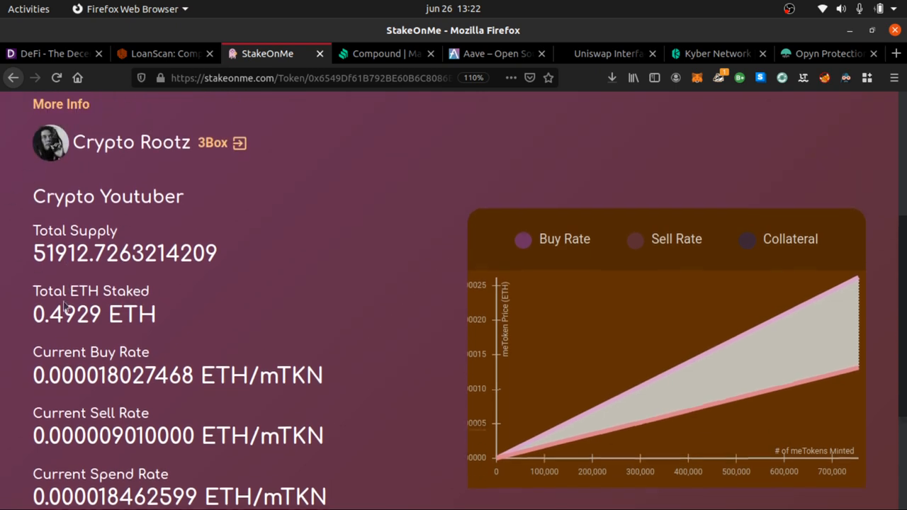
scroll("down", 3)
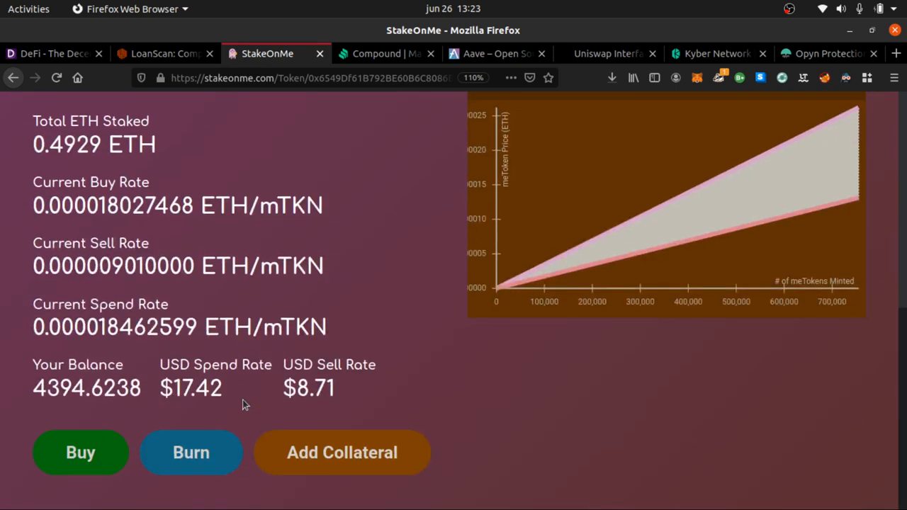
mouse_move(300, 419)
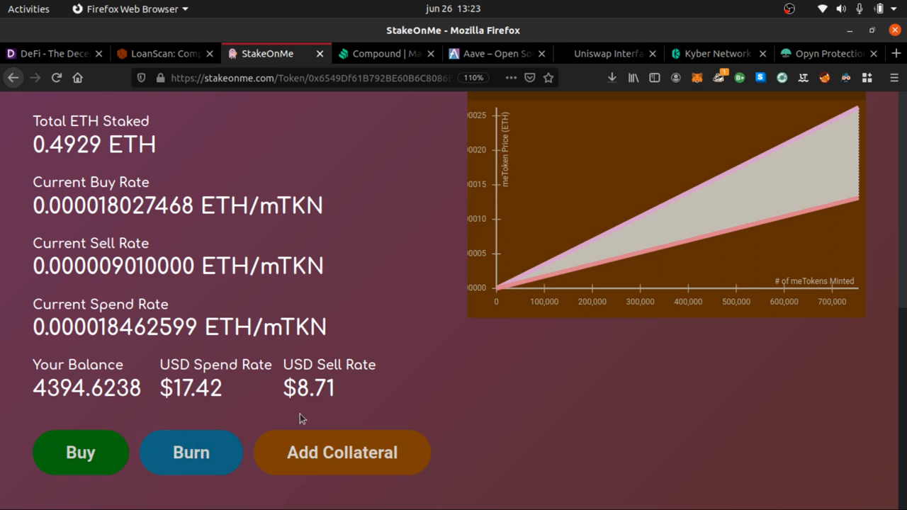
mouse_move(379, 403)
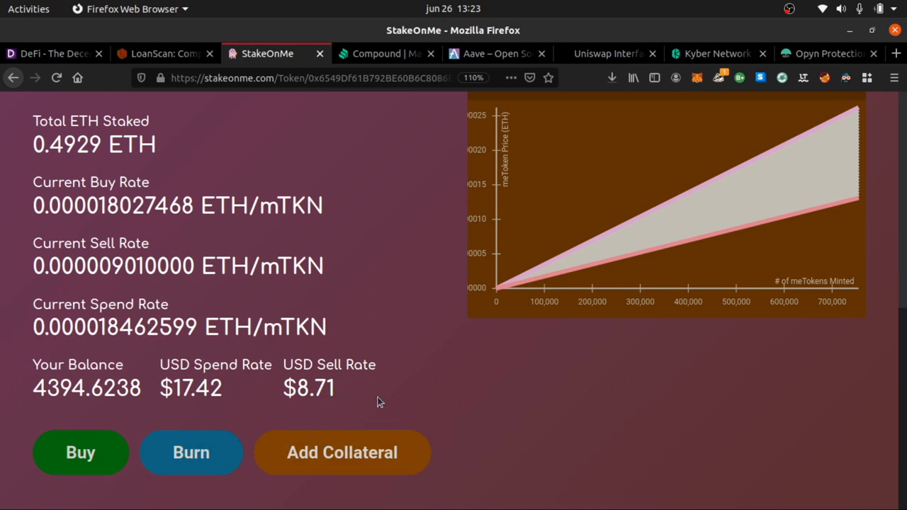
mouse_move(254, 404)
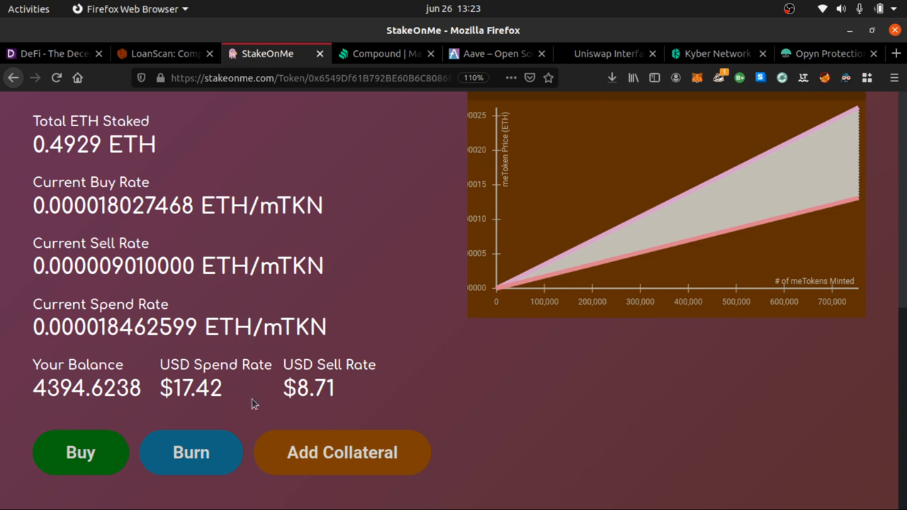
mouse_move(63, 480)
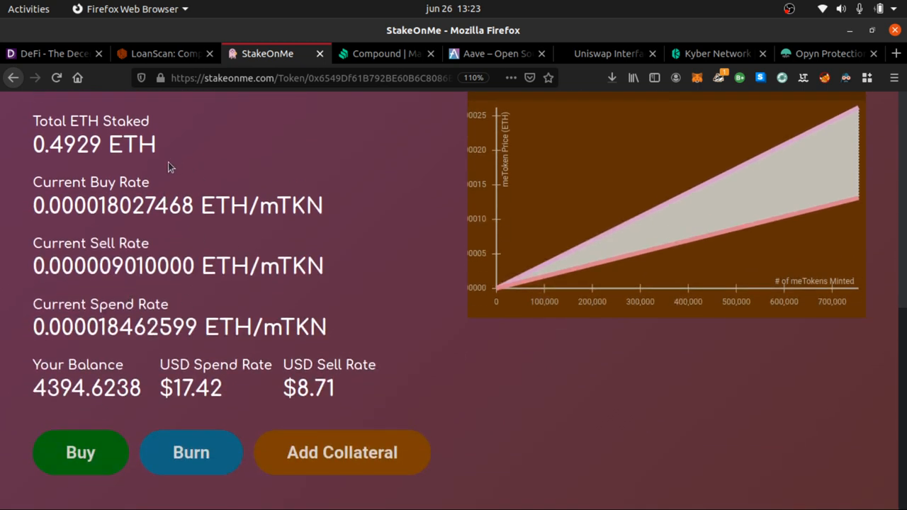
mouse_move(294, 408)
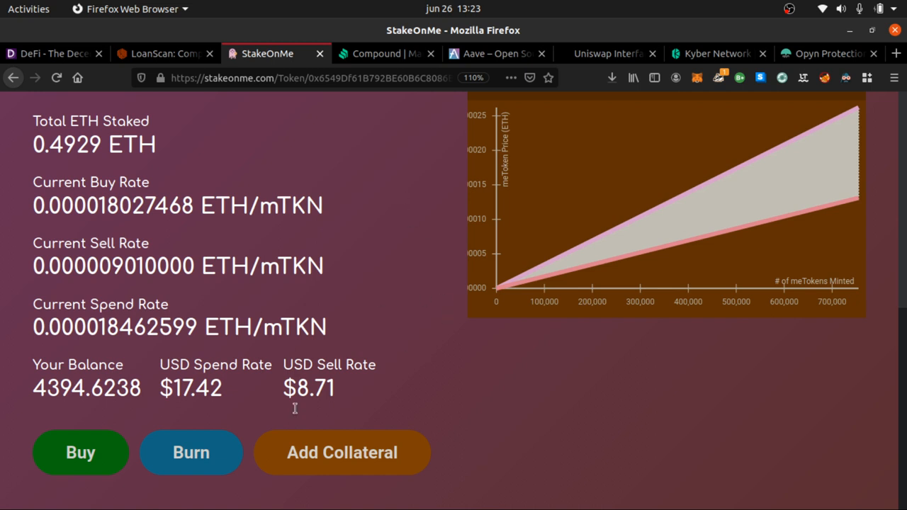
mouse_move(204, 369)
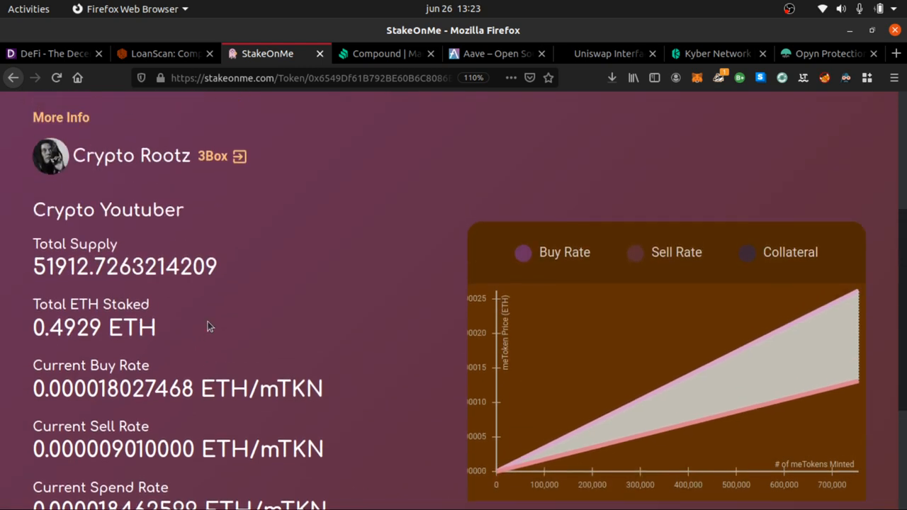
scroll("up", 3)
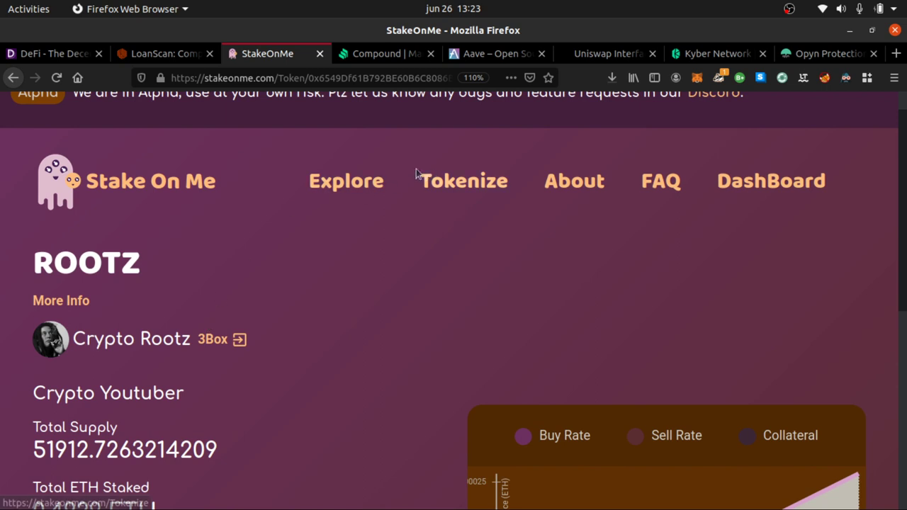
- Open StakeOnMe's Explore token list, then scroll through the site's home page
left_click(346, 181)
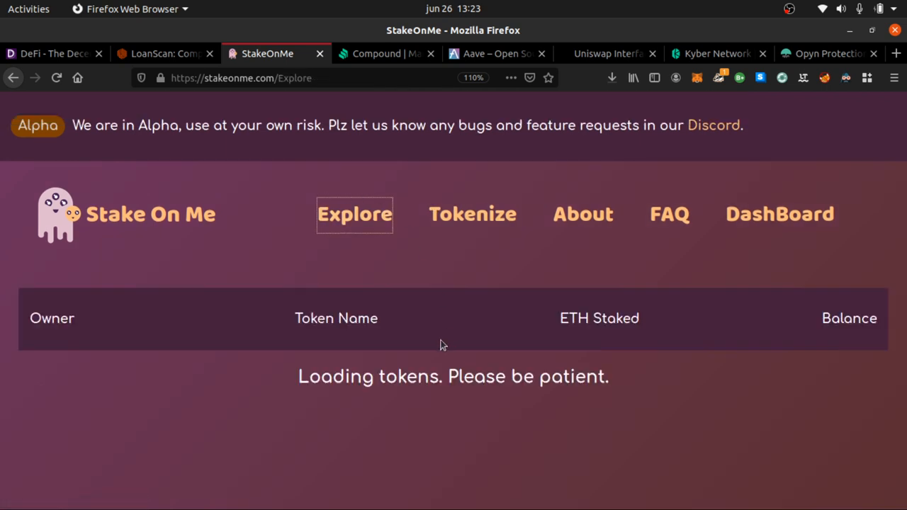
mouse_move(423, 328)
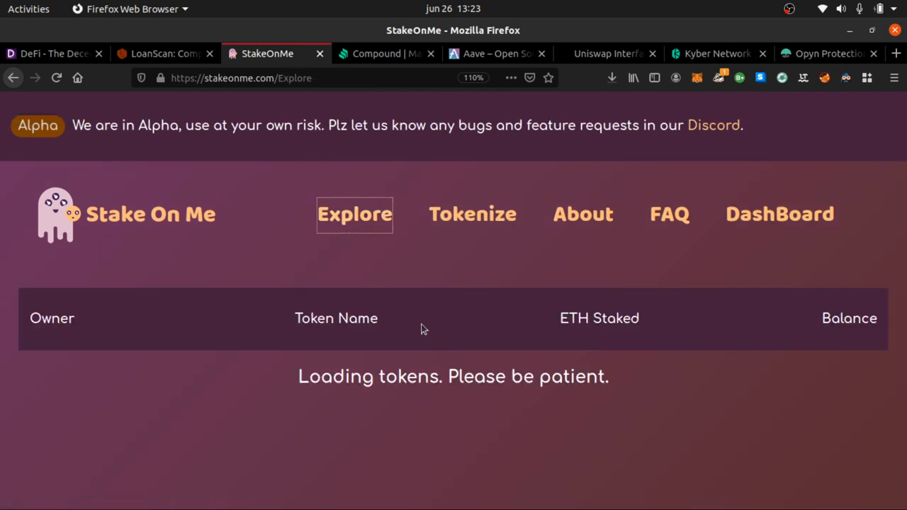
mouse_move(389, 287)
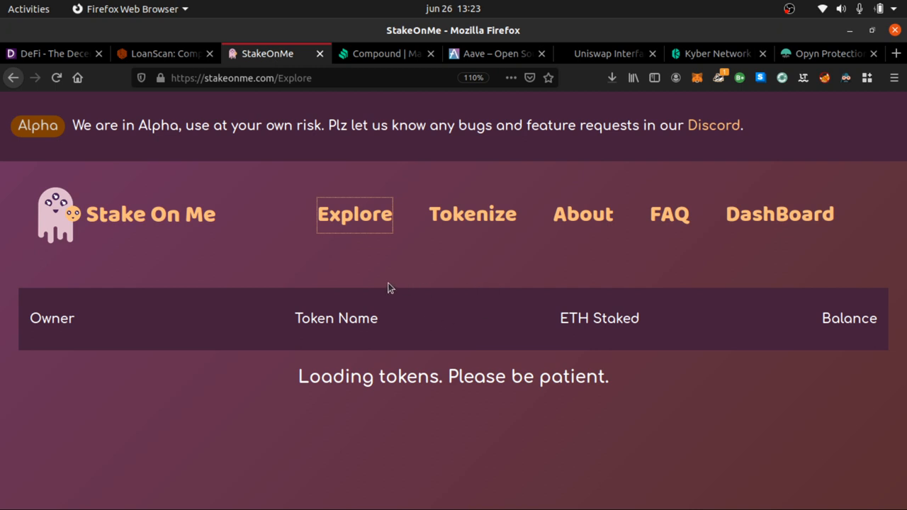
mouse_move(444, 295)
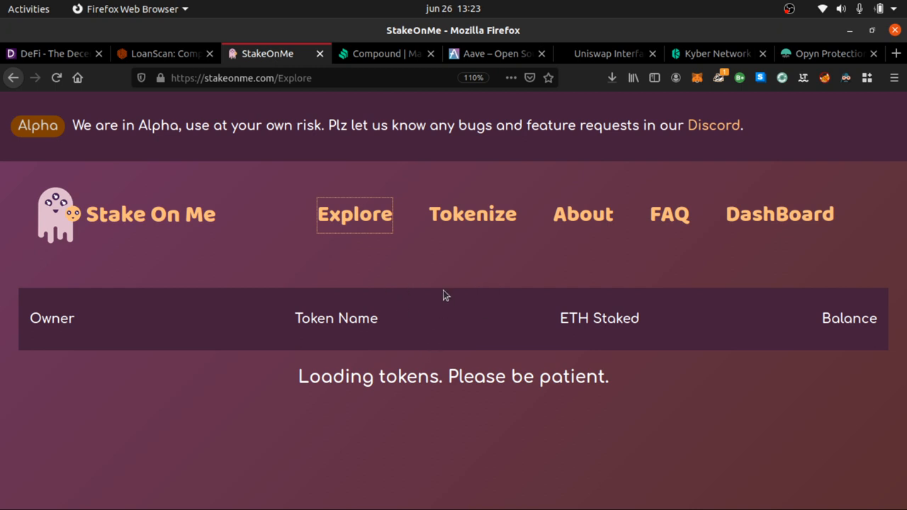
mouse_move(633, 274)
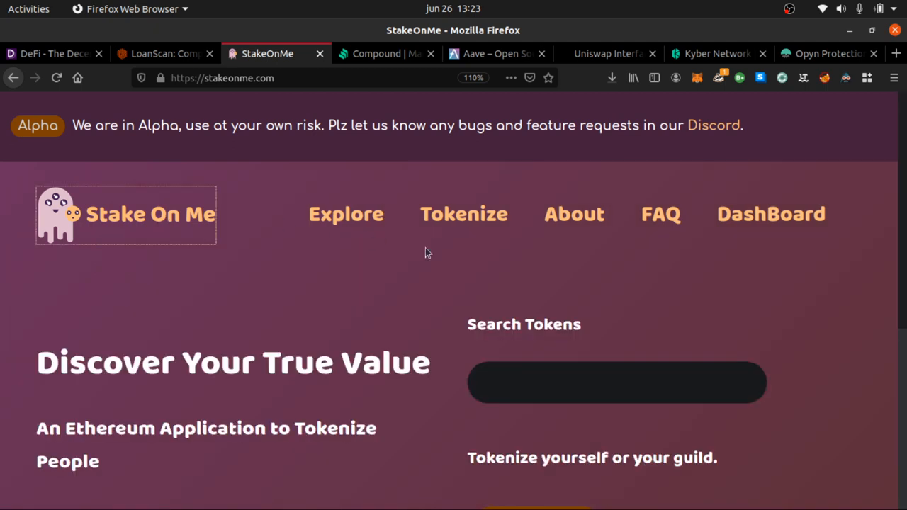
scroll("down", 3)
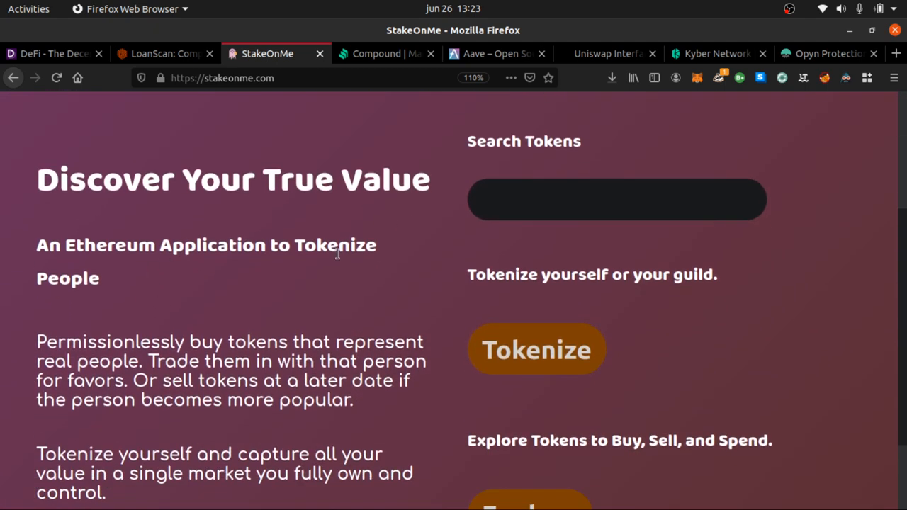
scroll("down", 3)
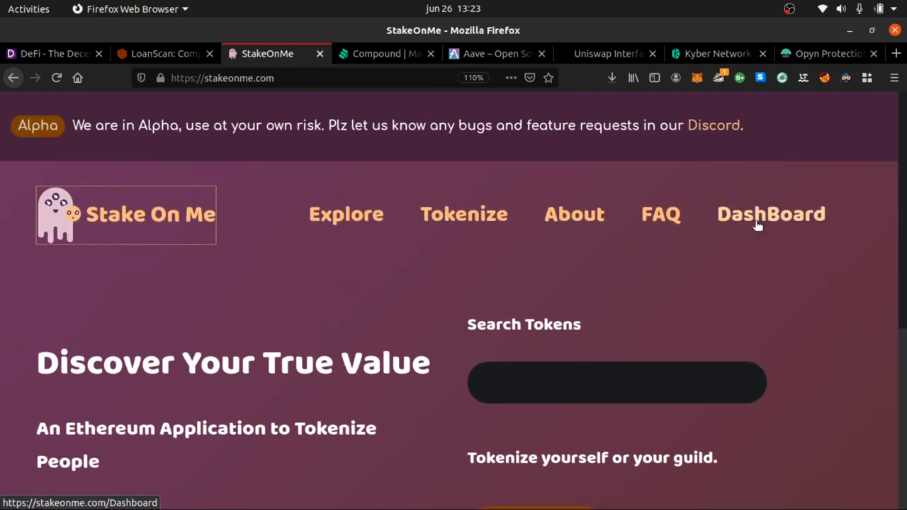
- Glance at the StakeOnMe dashboard, then review ROOTZ's 0.4929 ETH staked, rates, balance and price curve
left_click(771, 214)
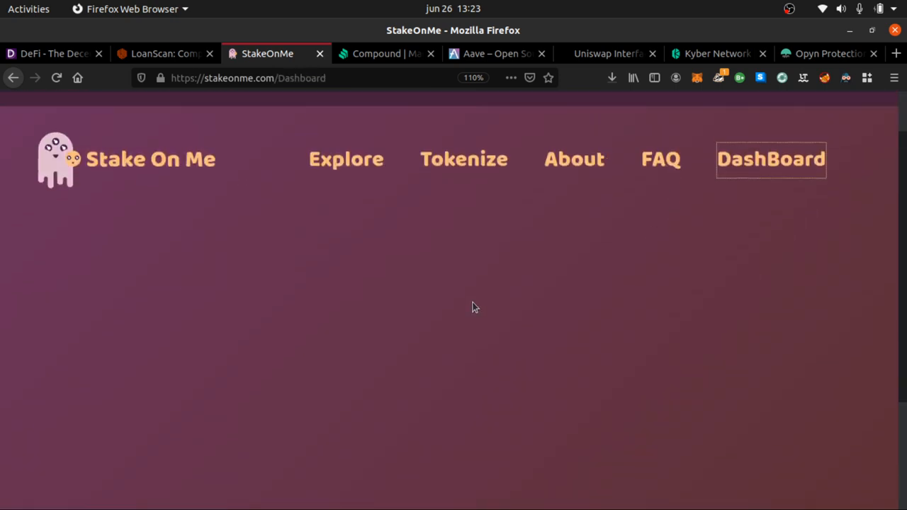
left_click(771, 159)
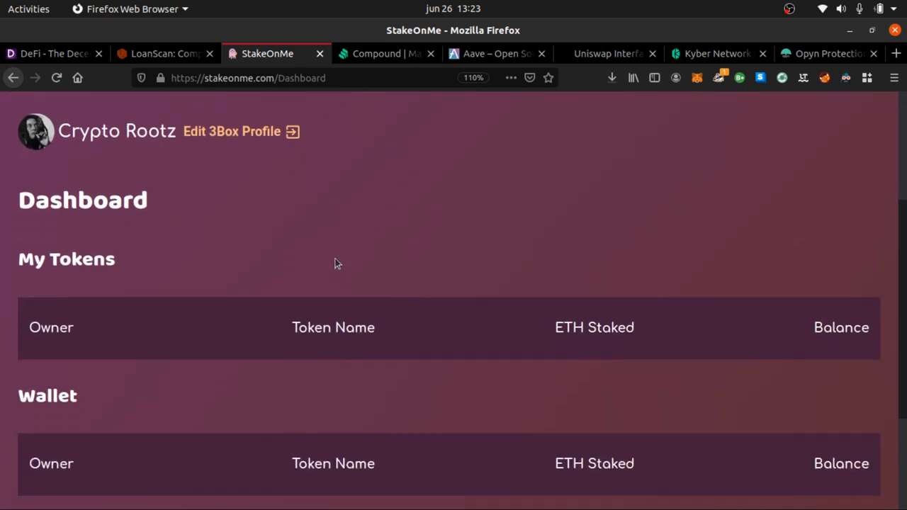
scroll("down", 3)
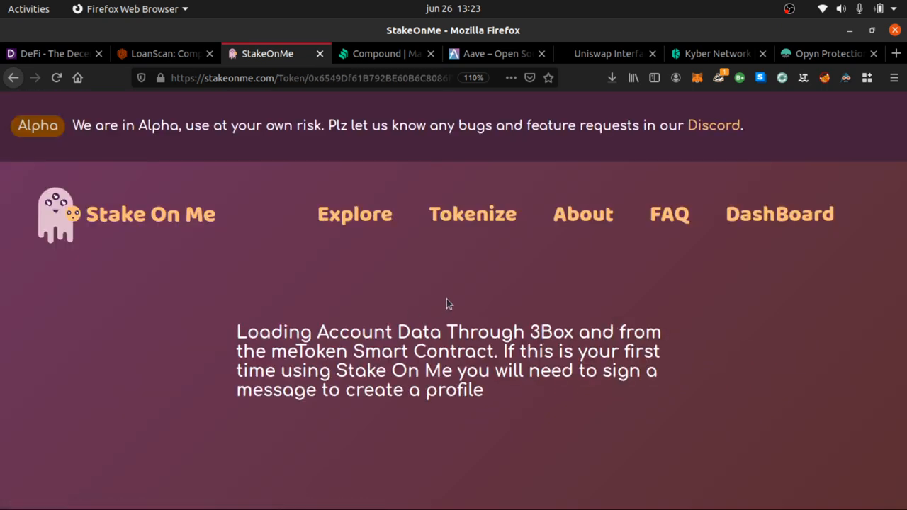
mouse_move(448, 268)
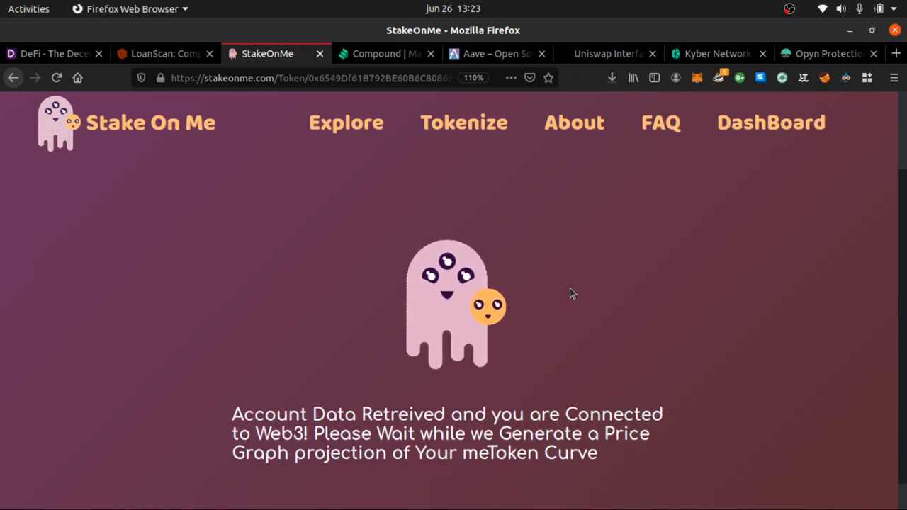
mouse_move(503, 287)
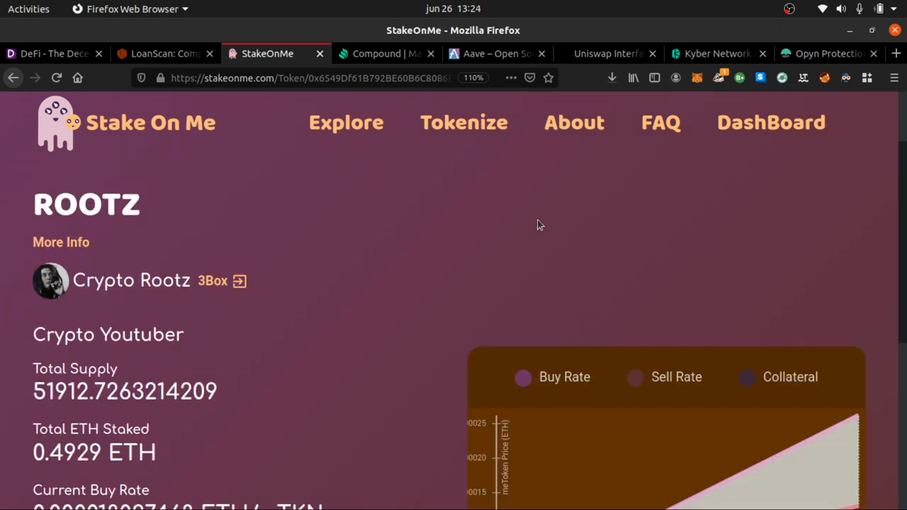
scroll("down", 3)
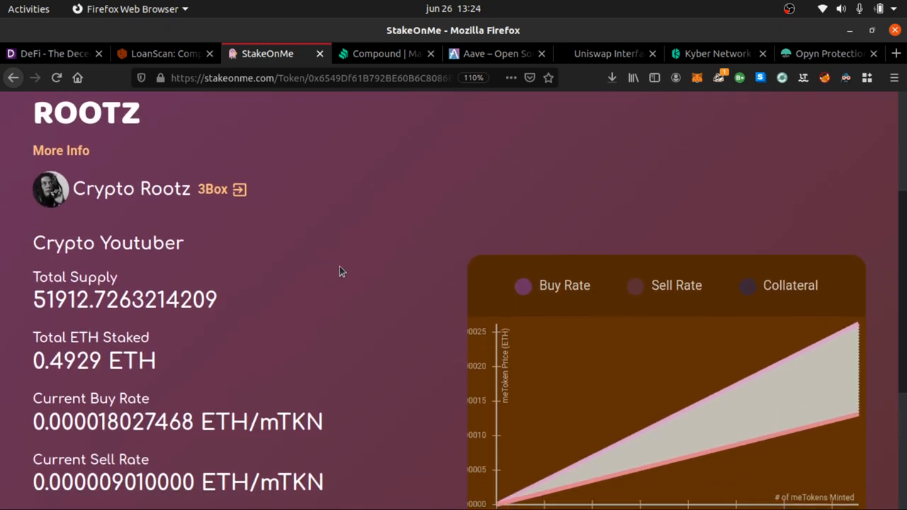
scroll("down", 3)
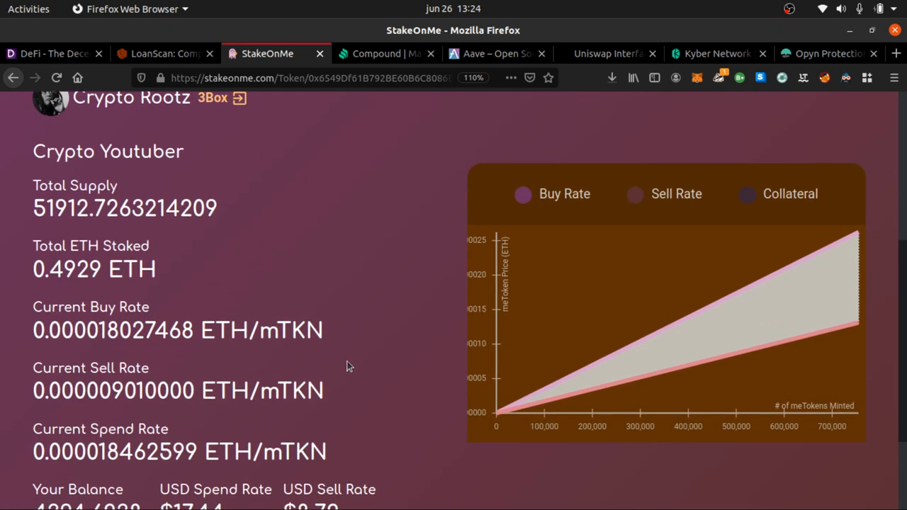
scroll("up", 3)
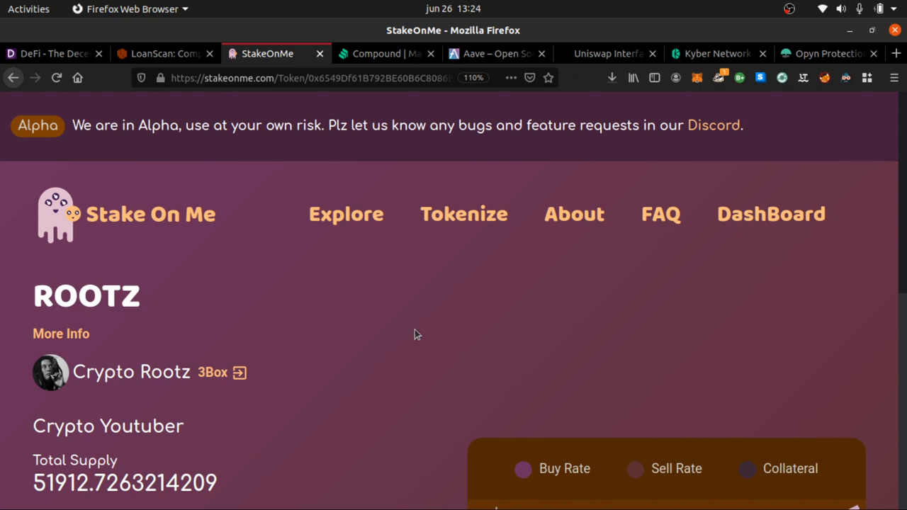
scroll("down", 3)
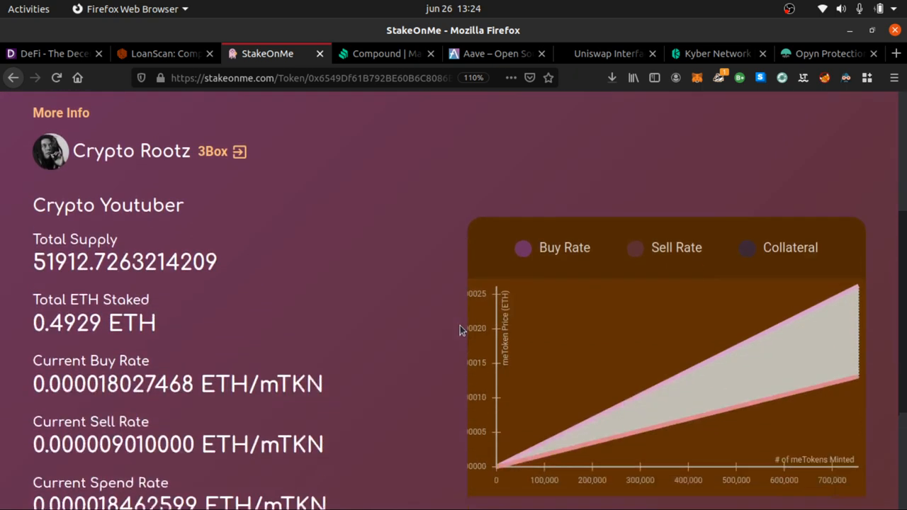
scroll("down", 3)
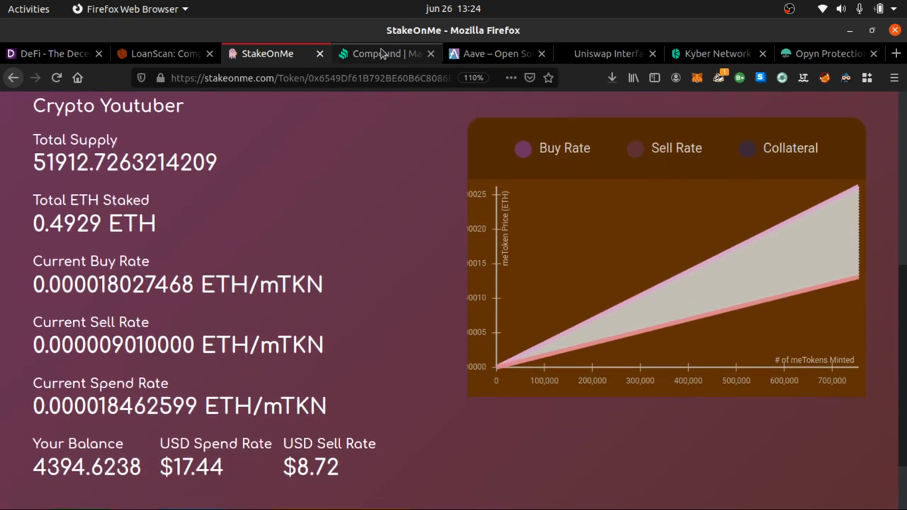
- Review Compound's All Markets table ($983.4M supply, $365.4M borrow) and return to the top
left_click(383, 54)
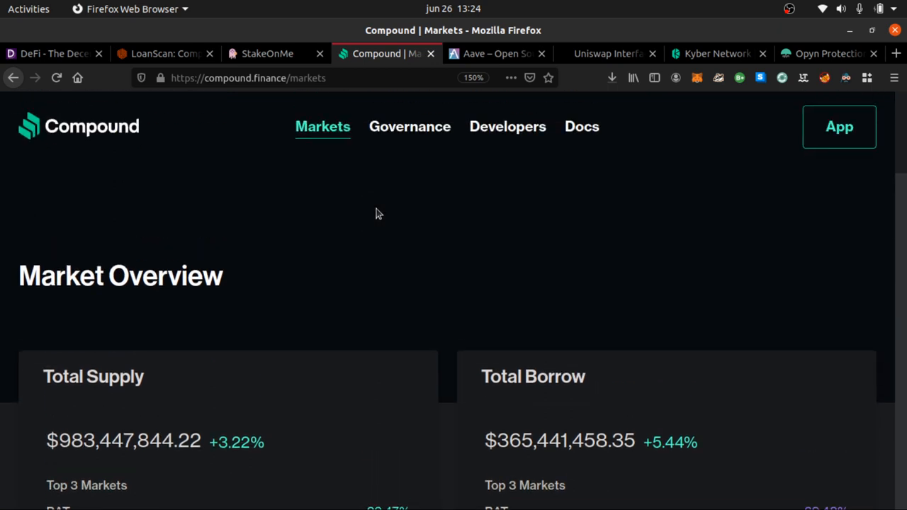
scroll("down", 3)
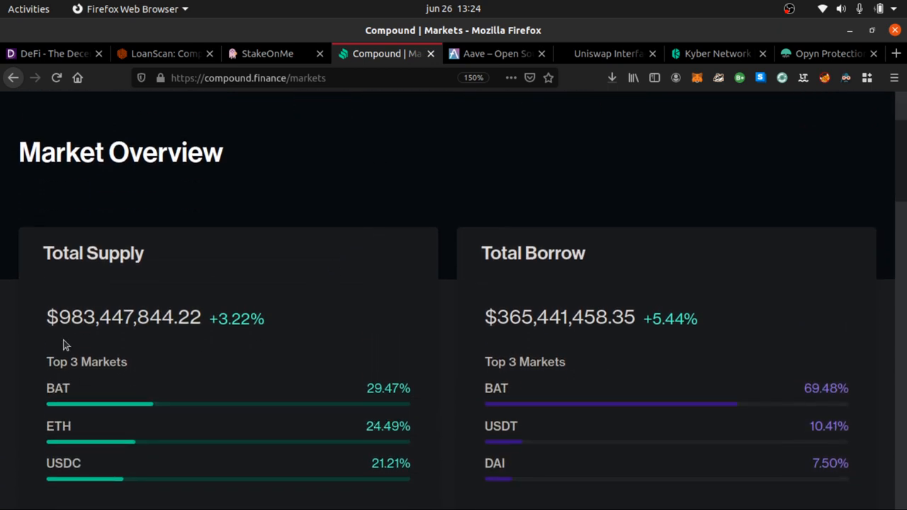
mouse_move(537, 308)
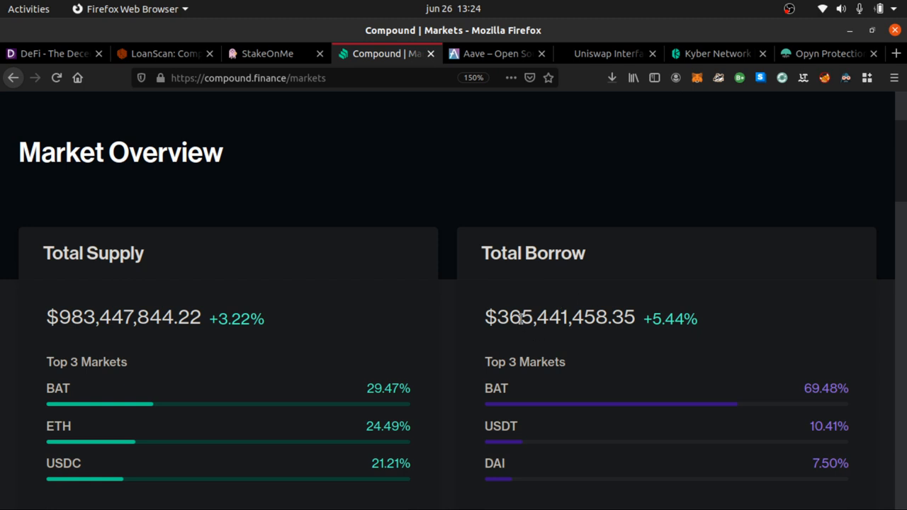
scroll("down", 3)
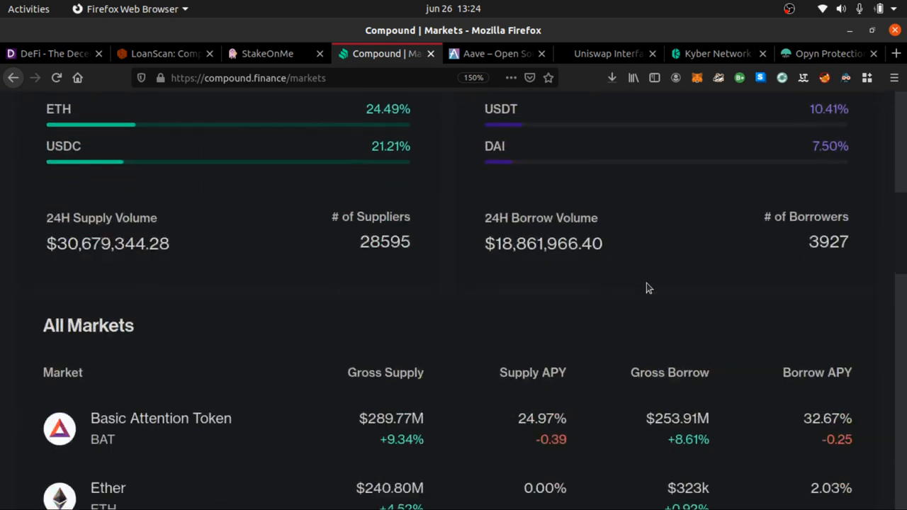
scroll("down", 3)
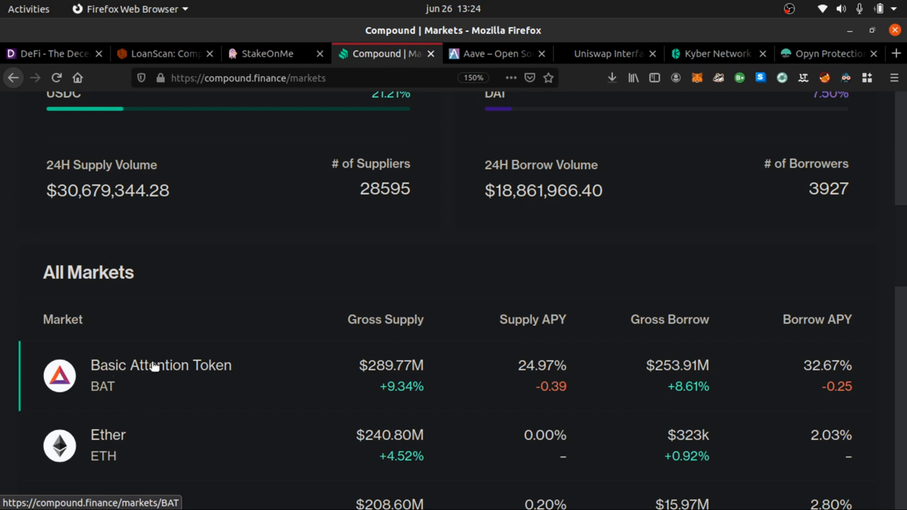
mouse_move(648, 391)
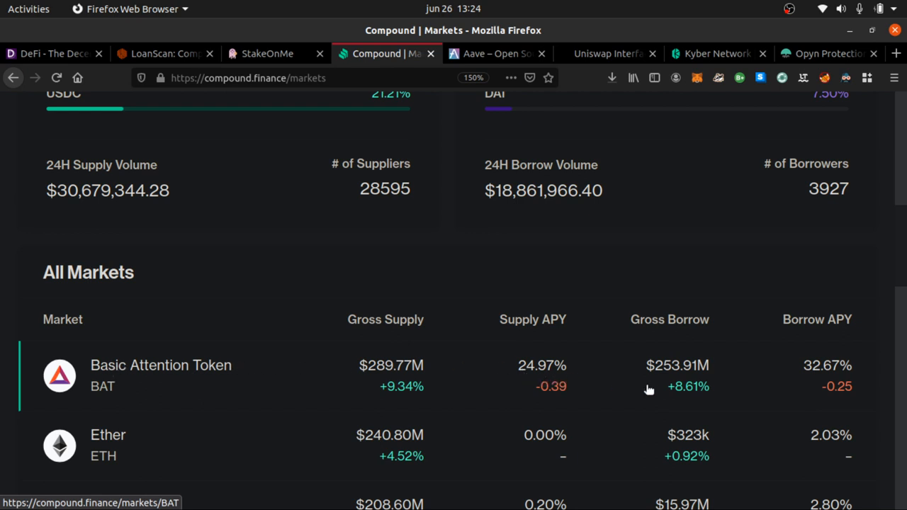
scroll("down", 3)
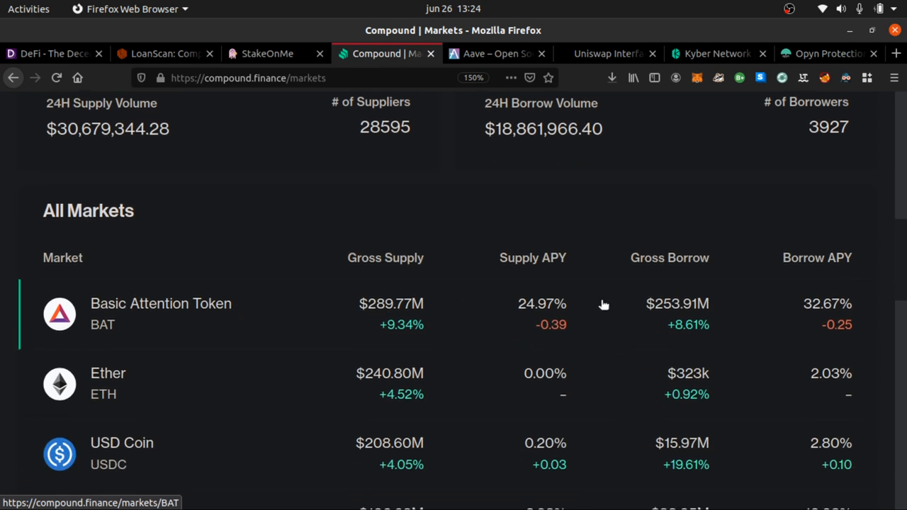
scroll("down", 3)
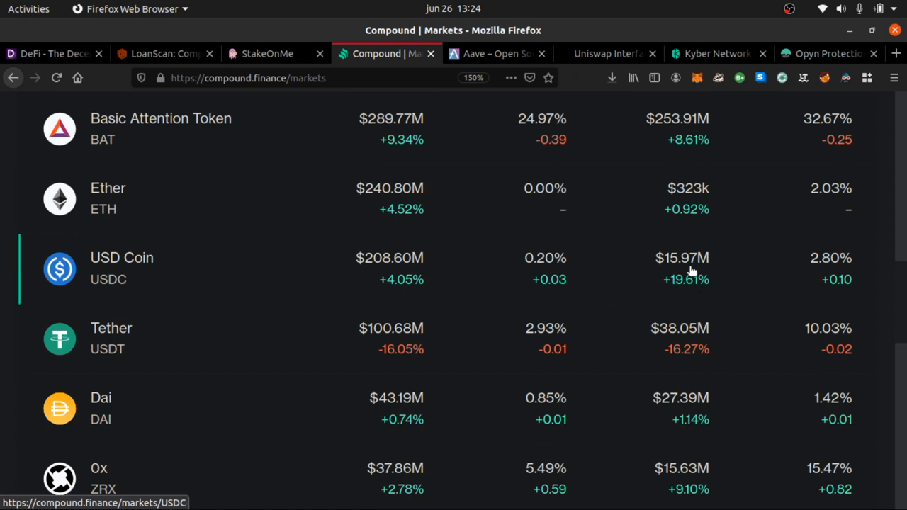
mouse_move(615, 176)
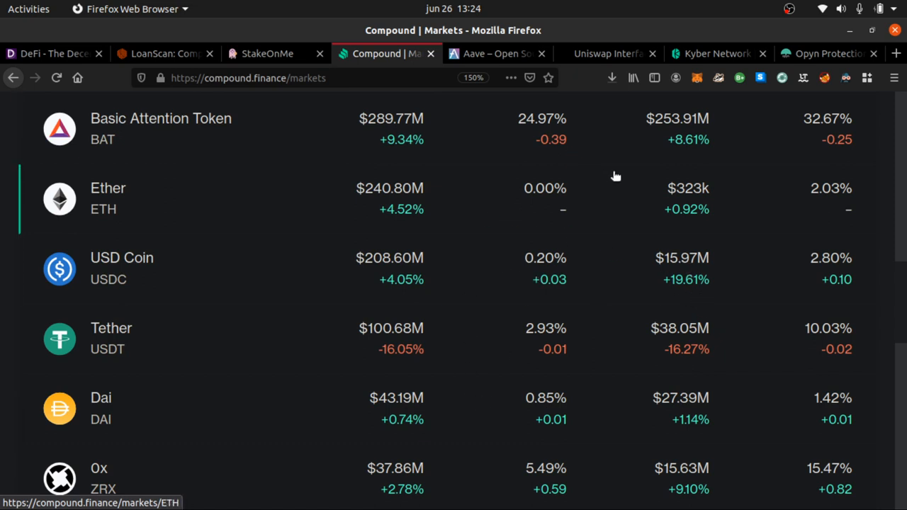
scroll("up", 3)
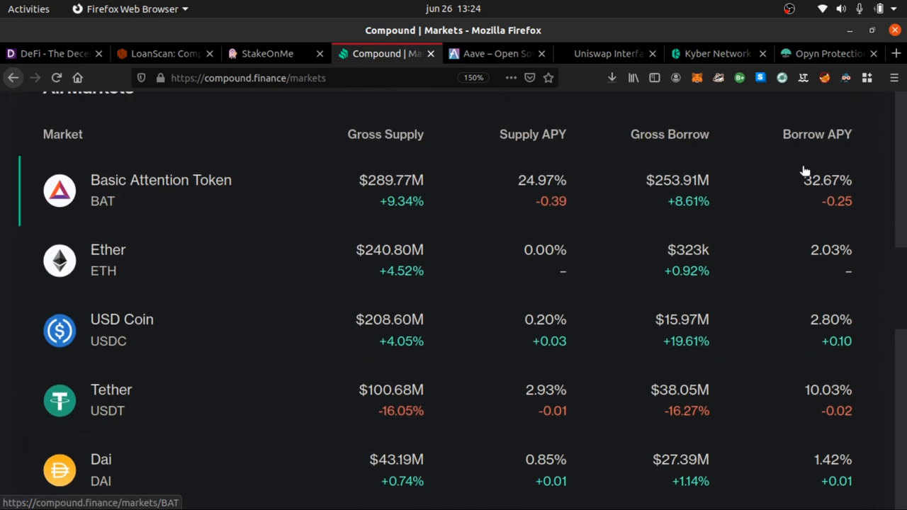
mouse_move(870, 216)
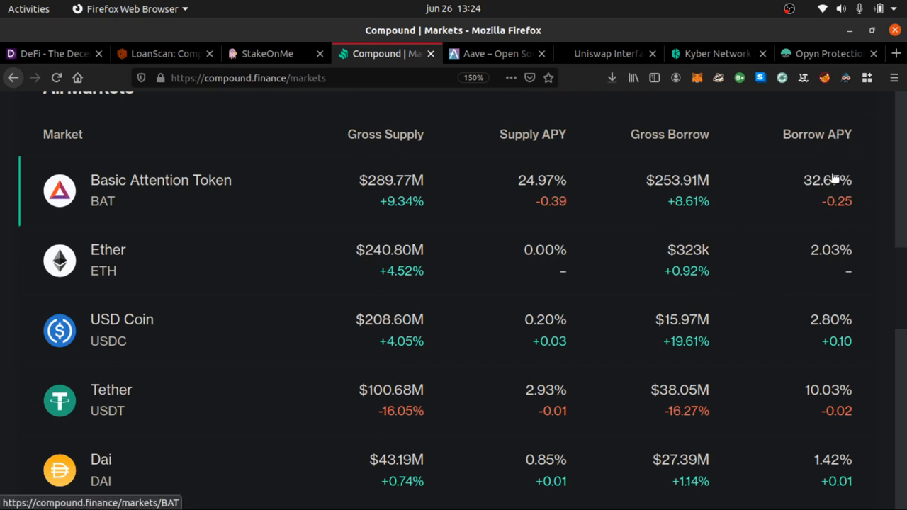
mouse_move(535, 221)
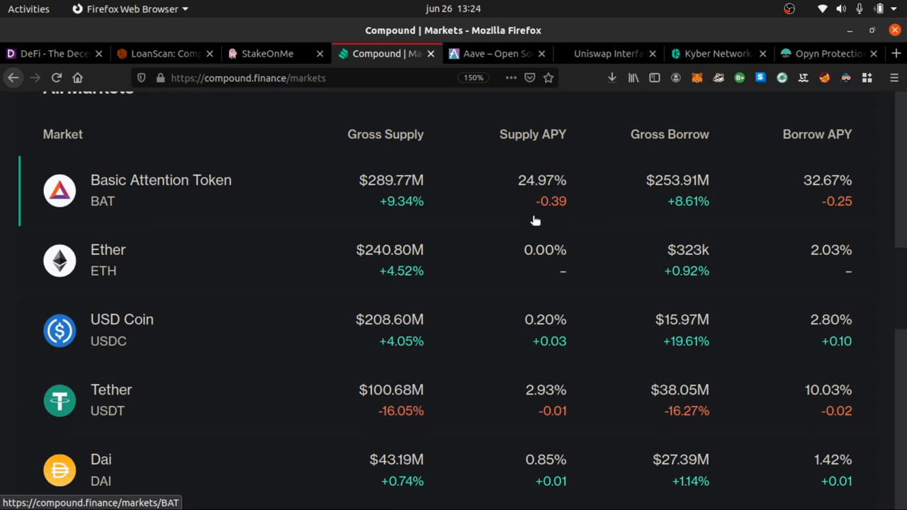
scroll("down", 3)
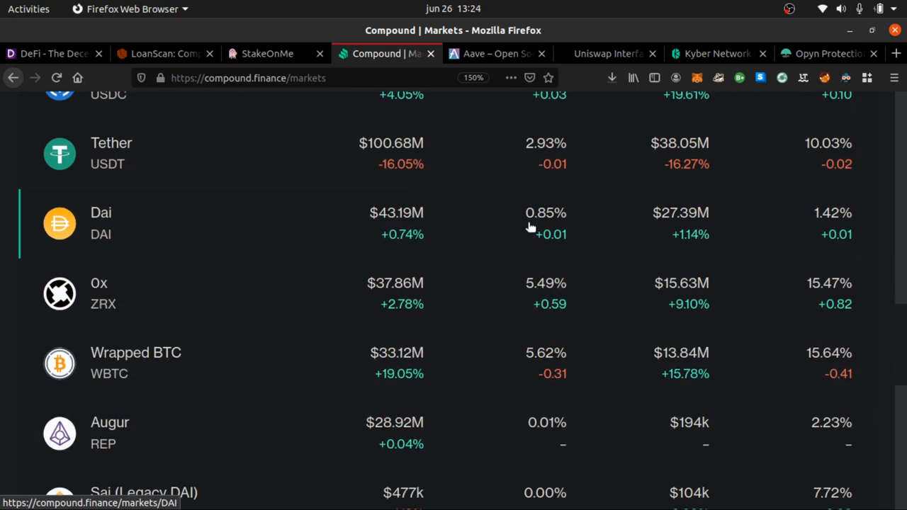
scroll("down", 3)
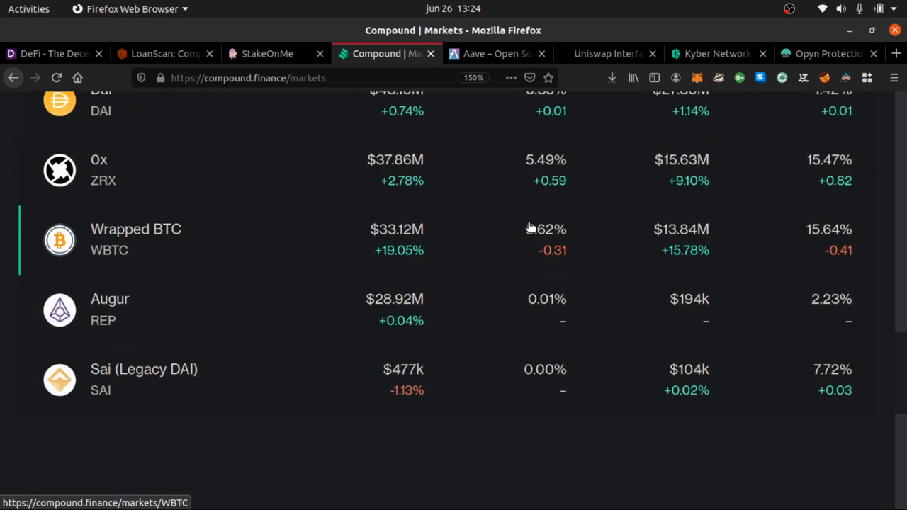
scroll("up", 3)
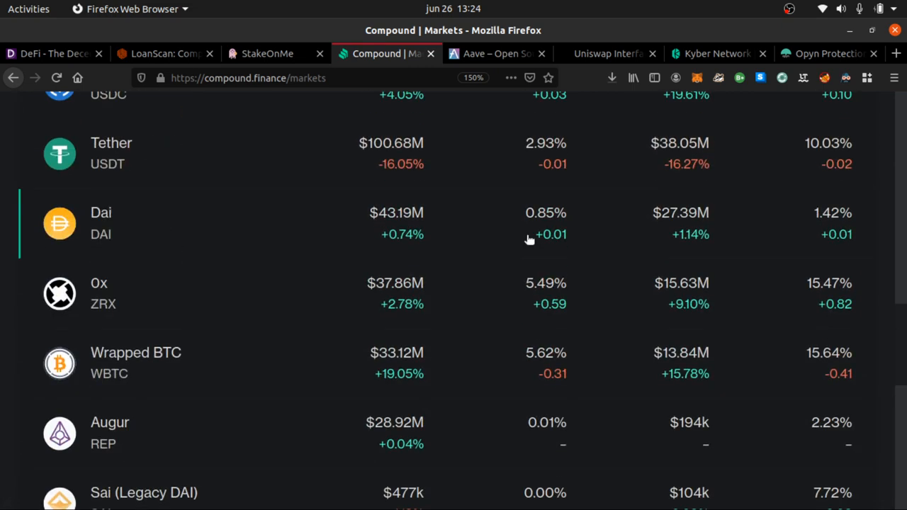
scroll("up", 3)
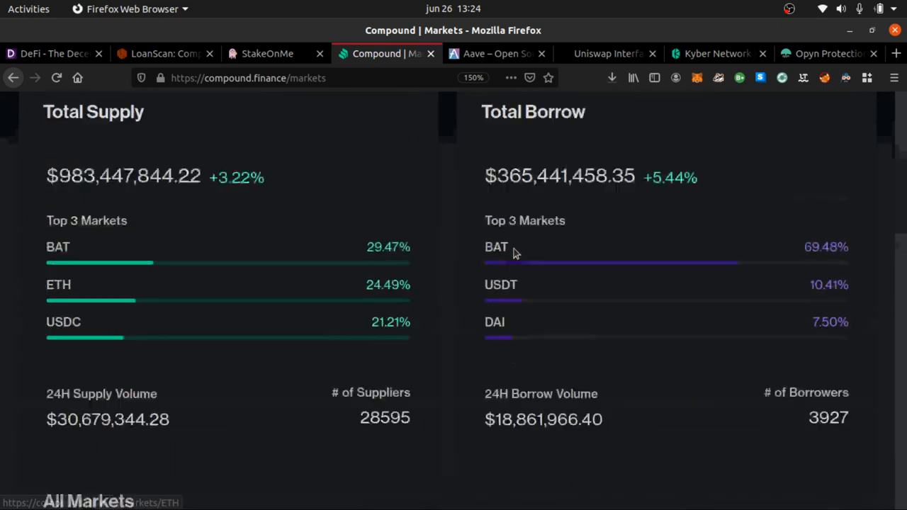
scroll("up", 3)
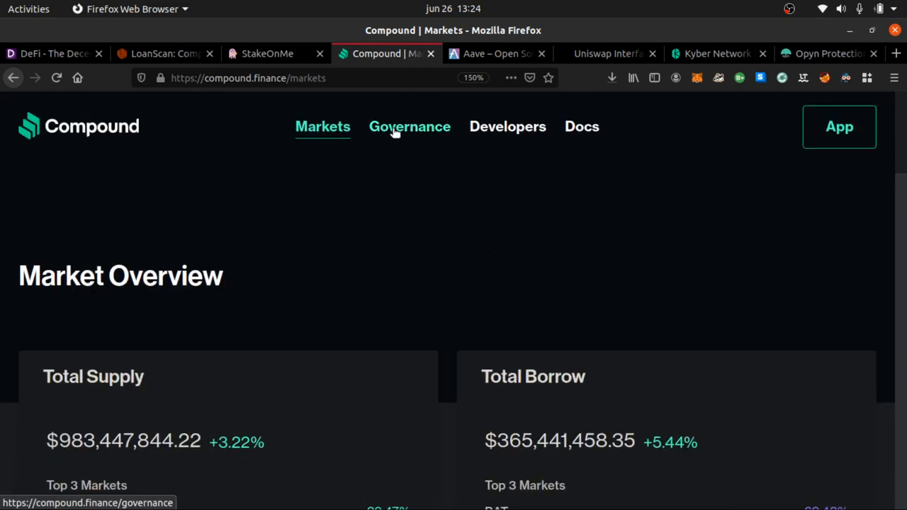
- Browse Compound governance: 4,194,401 COMP remaining and the Recent Proposals list
left_click(409, 126)
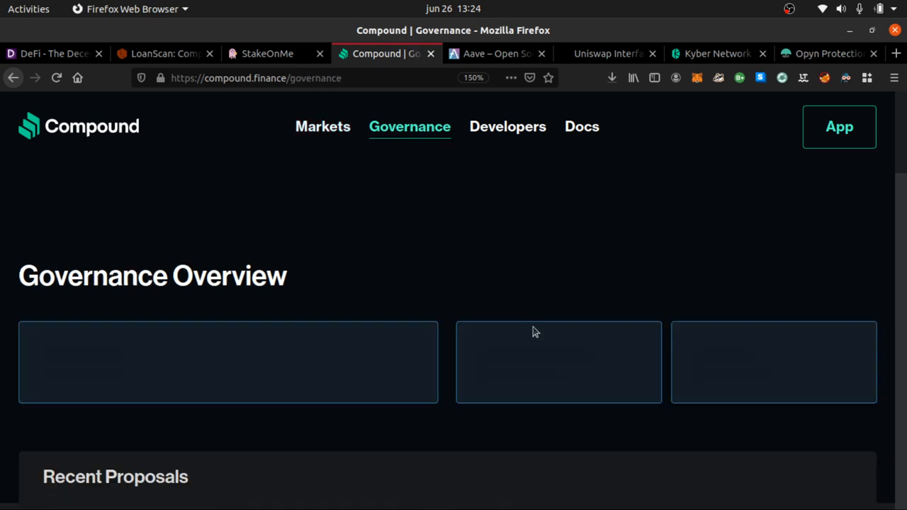
scroll("down", 3)
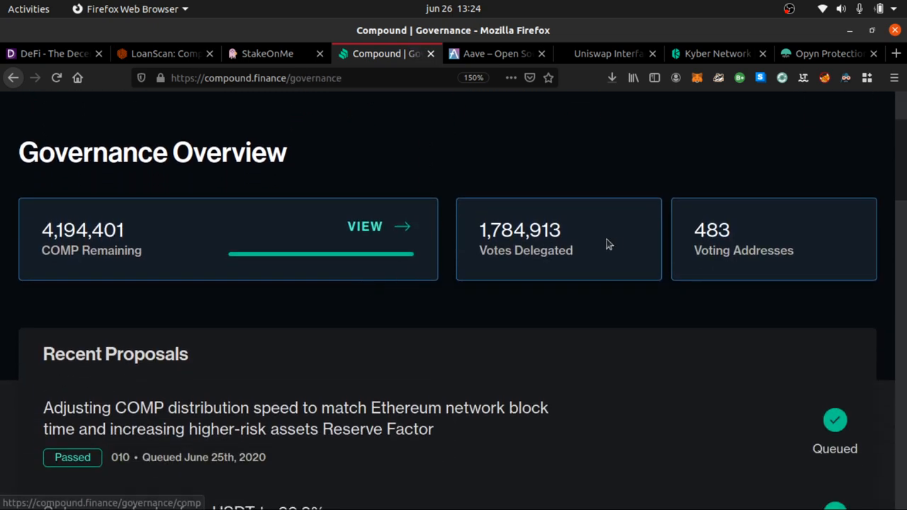
scroll("down", 3)
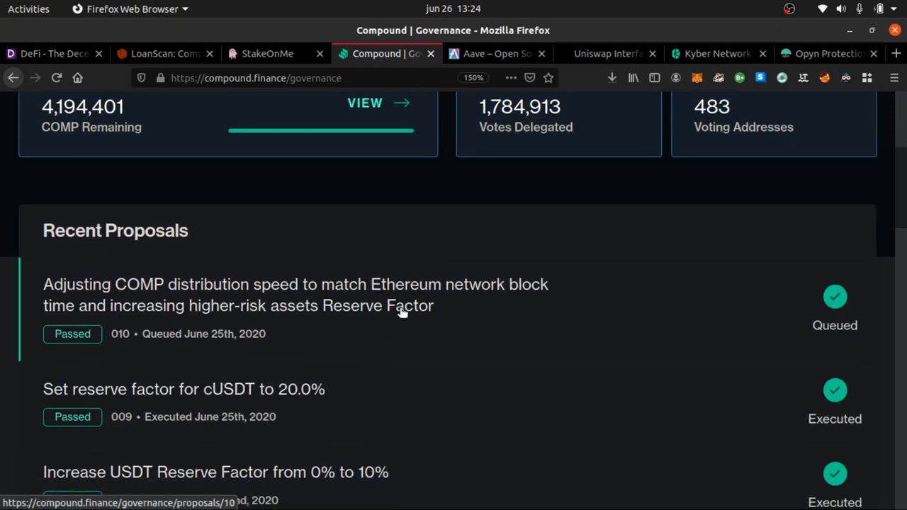
scroll("up", 3)
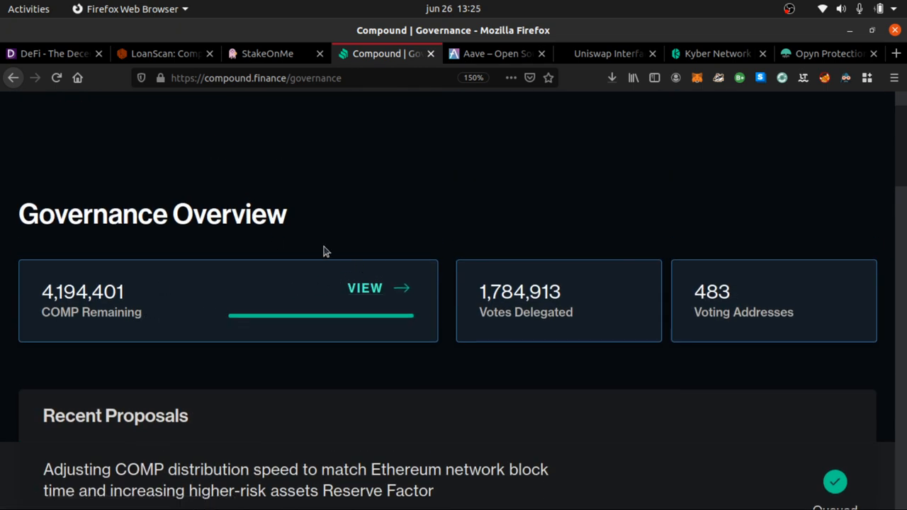
mouse_move(453, 267)
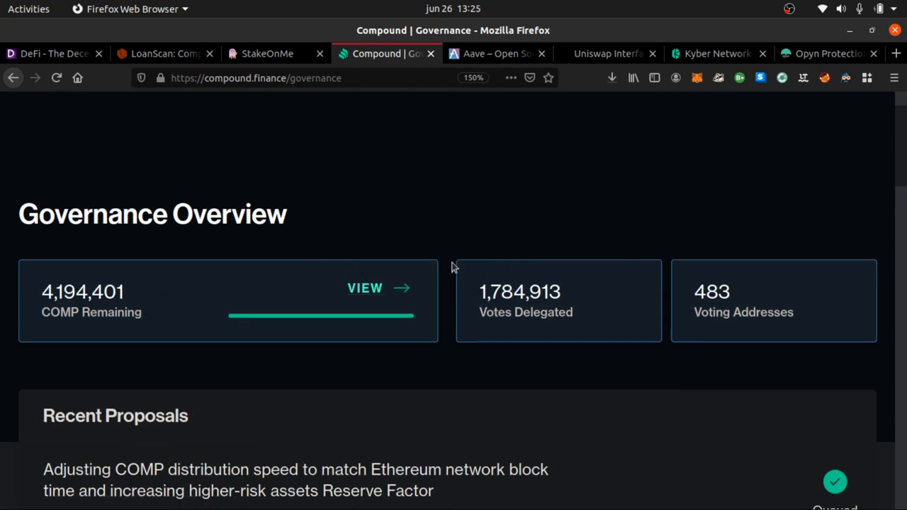
mouse_move(452, 215)
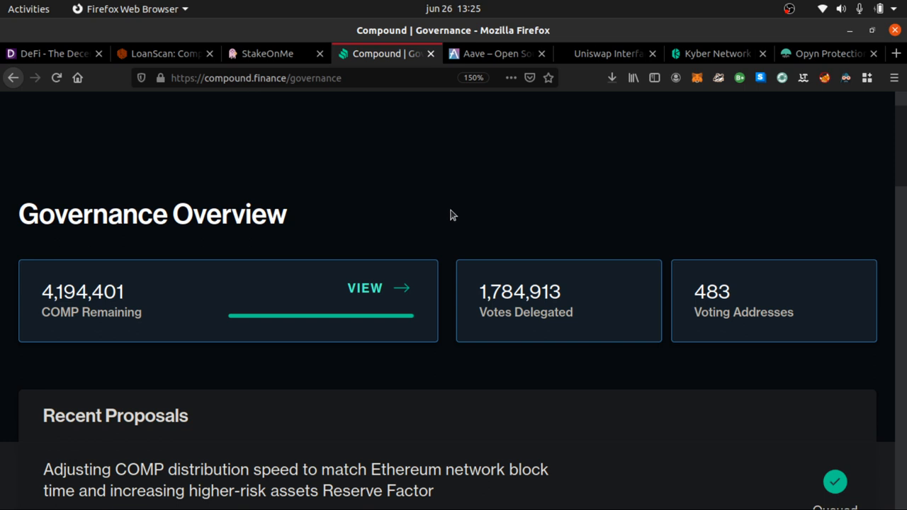
mouse_move(447, 214)
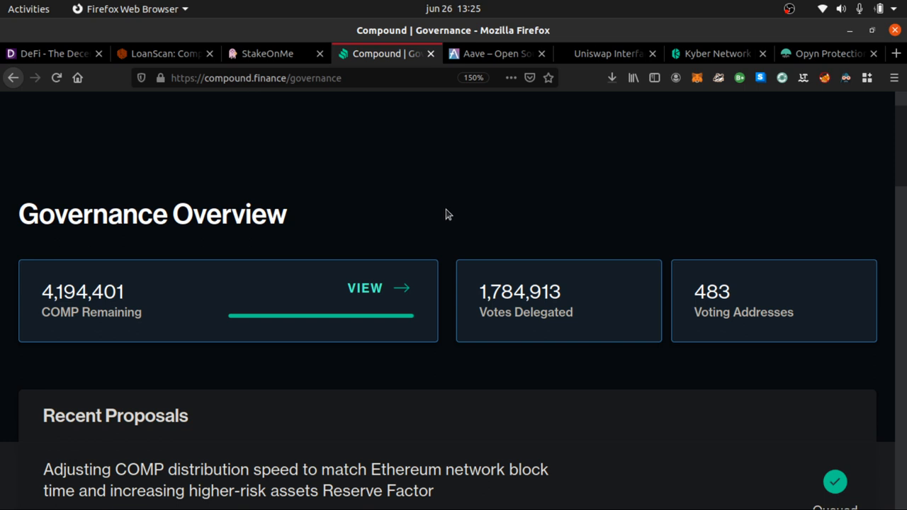
scroll("down", 3)
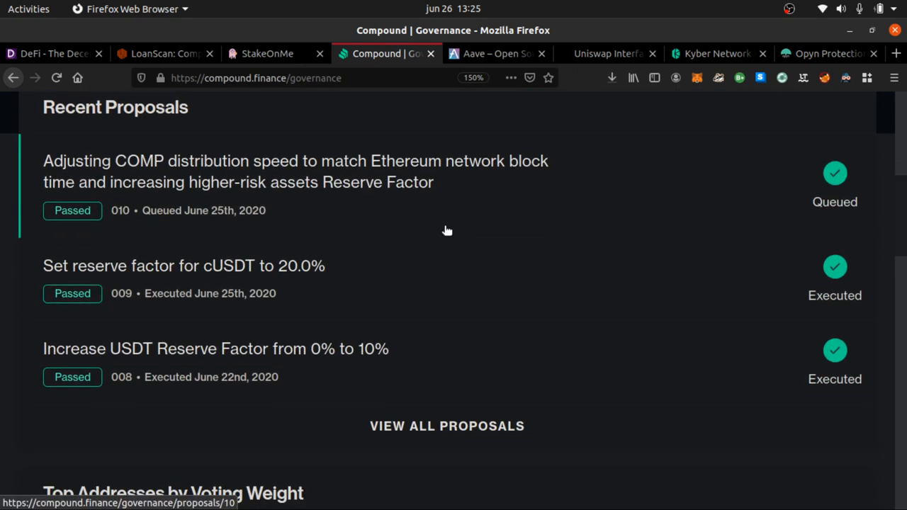
scroll("up", 3)
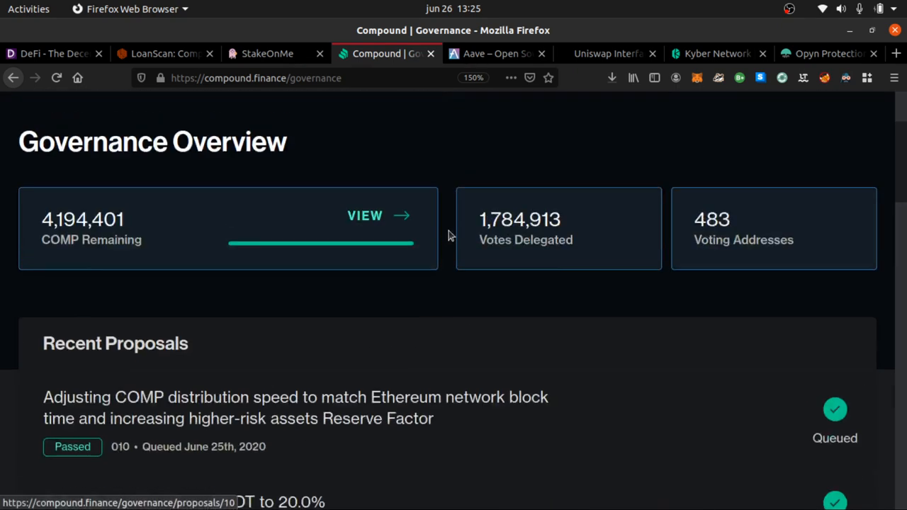
left_click(489, 53)
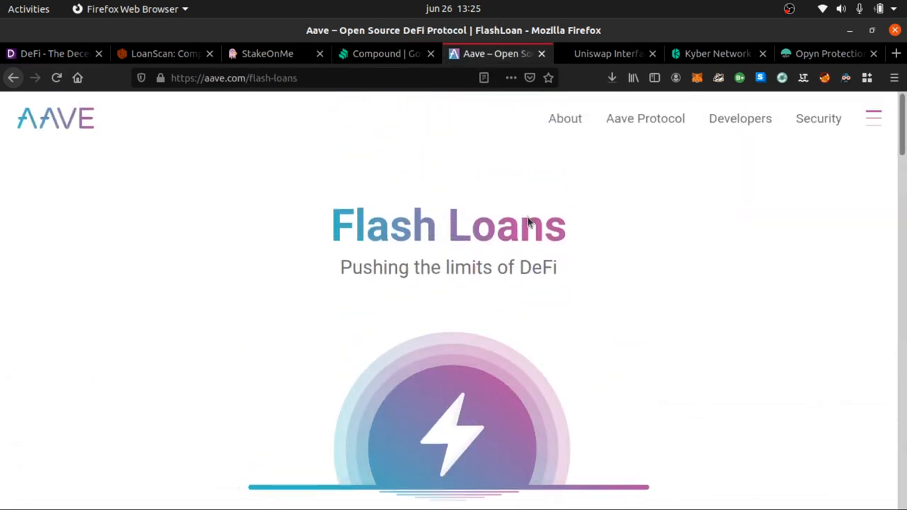
- Read Aave's zero-collateral section, 0.09% fee and MakerDAO collateral-swap example, then return to the top
scroll("down", 3)
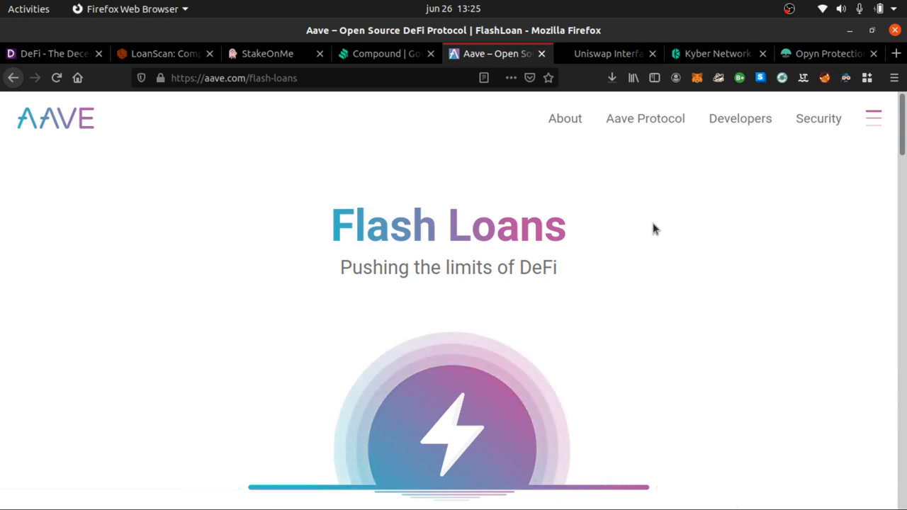
mouse_move(637, 240)
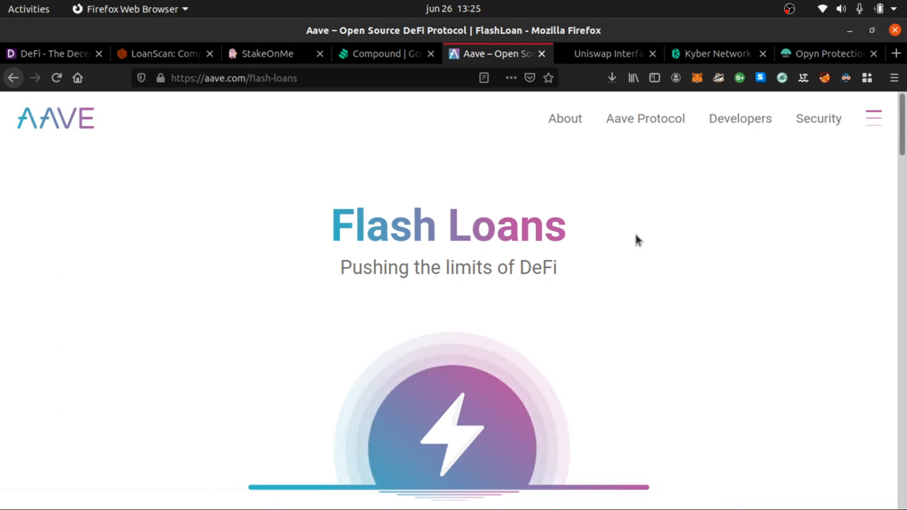
mouse_move(631, 272)
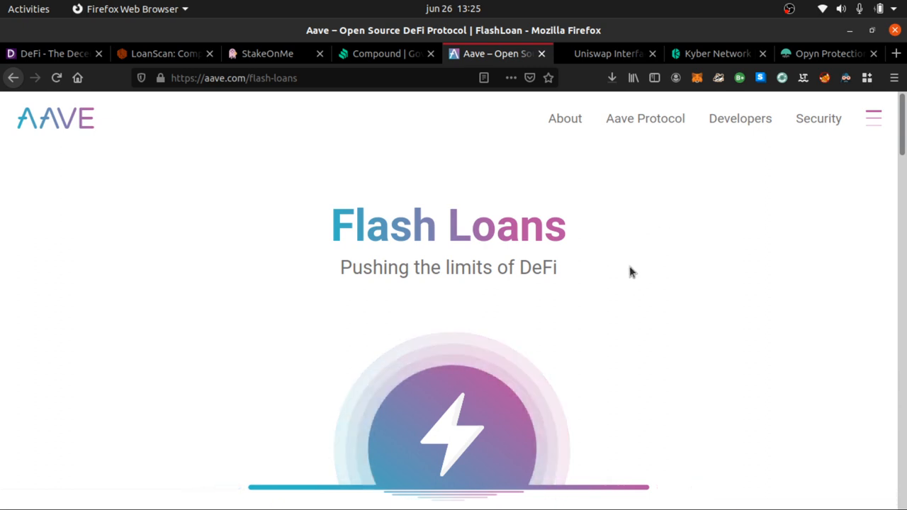
scroll("down", 3)
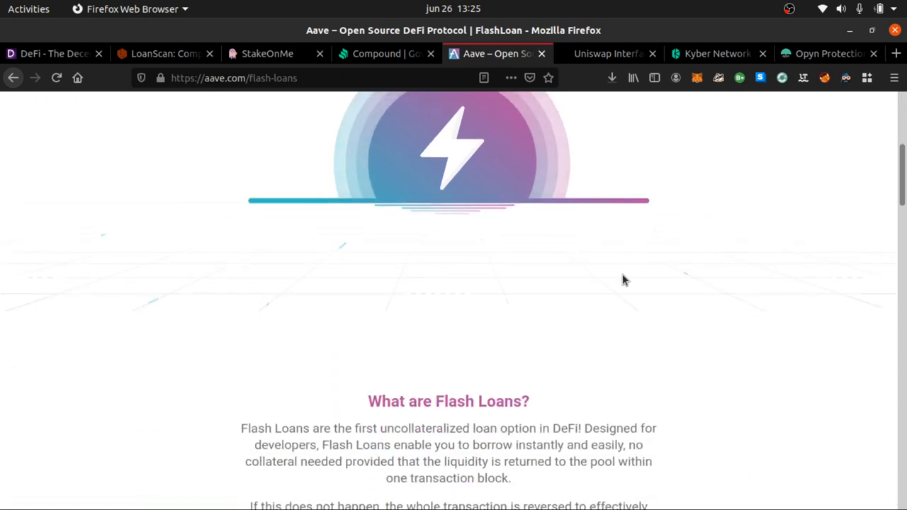
scroll("down", 3)
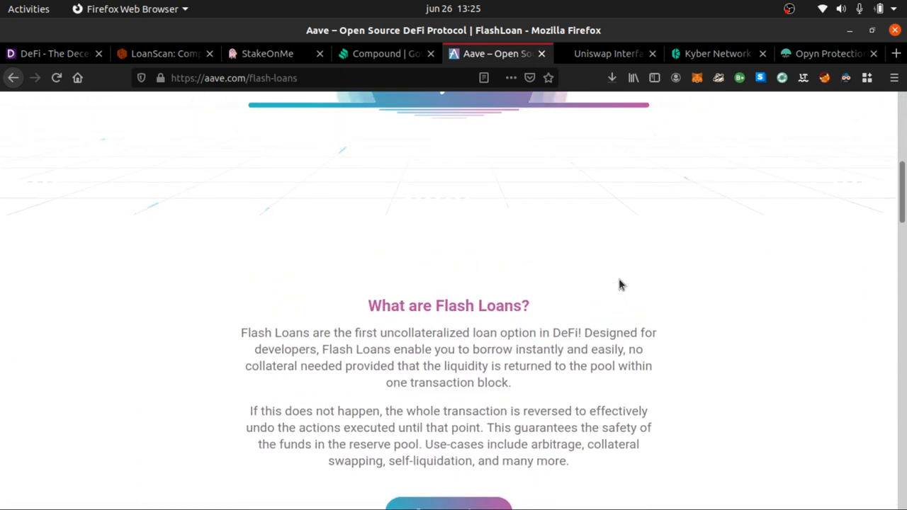
scroll("down", 3)
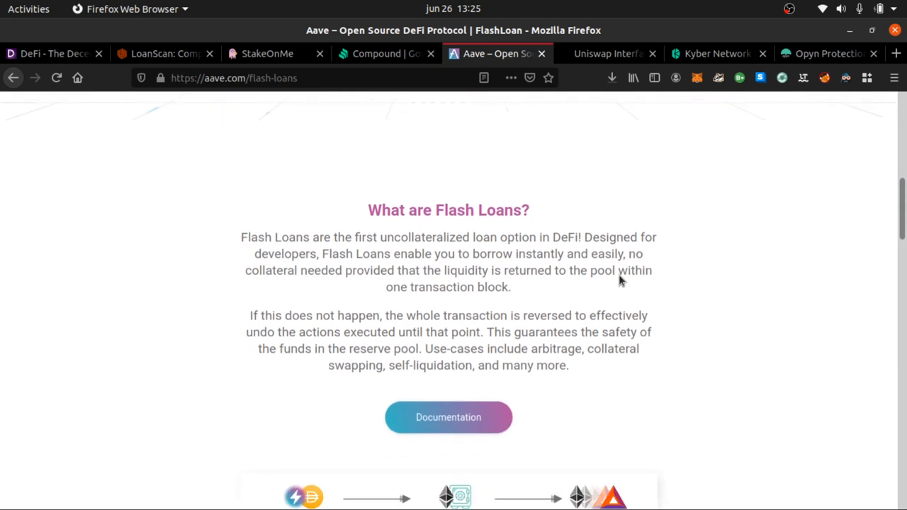
mouse_move(580, 272)
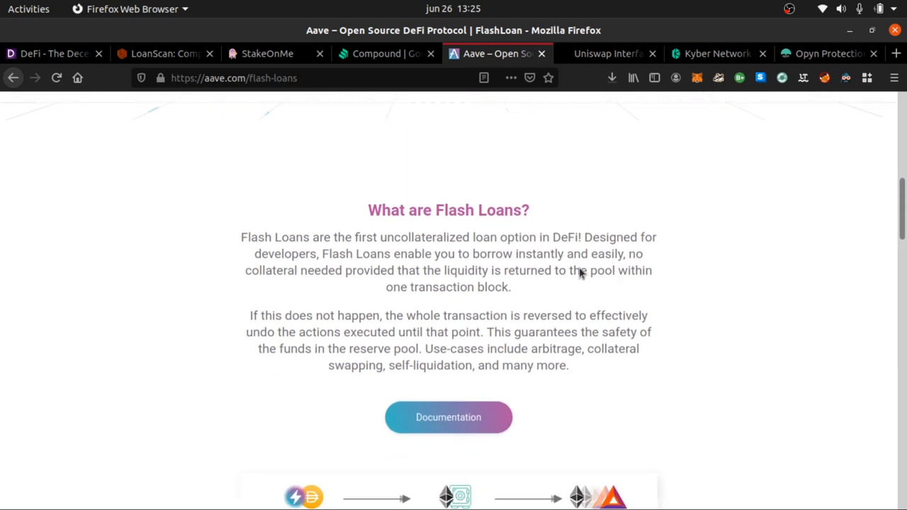
scroll("down", 3)
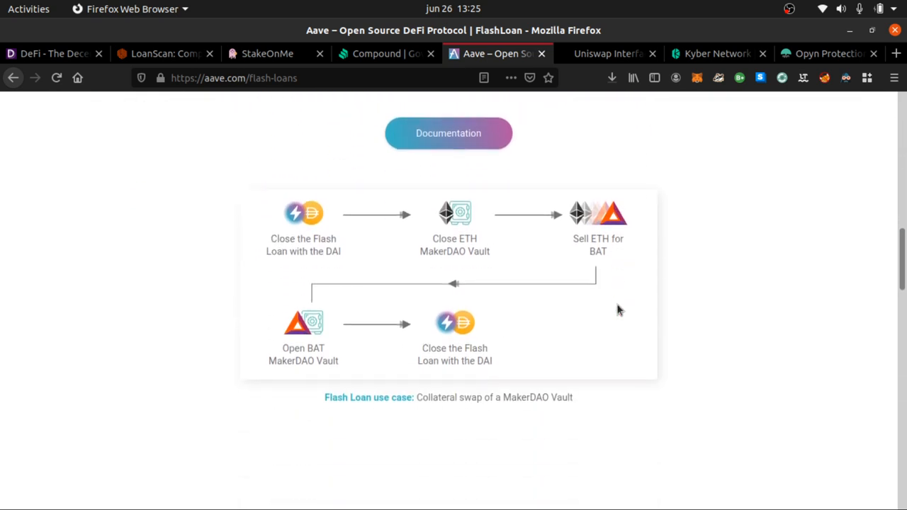
scroll("up", 3)
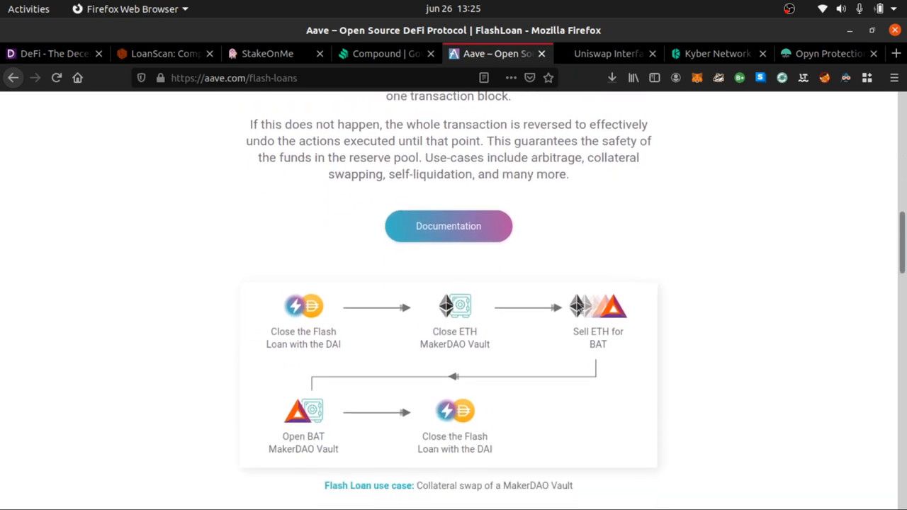
mouse_move(692, 357)
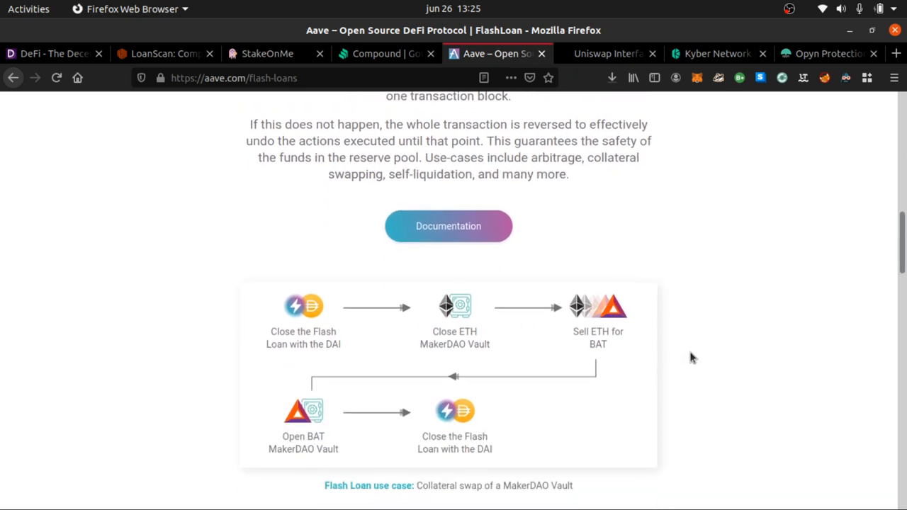
scroll("down", 3)
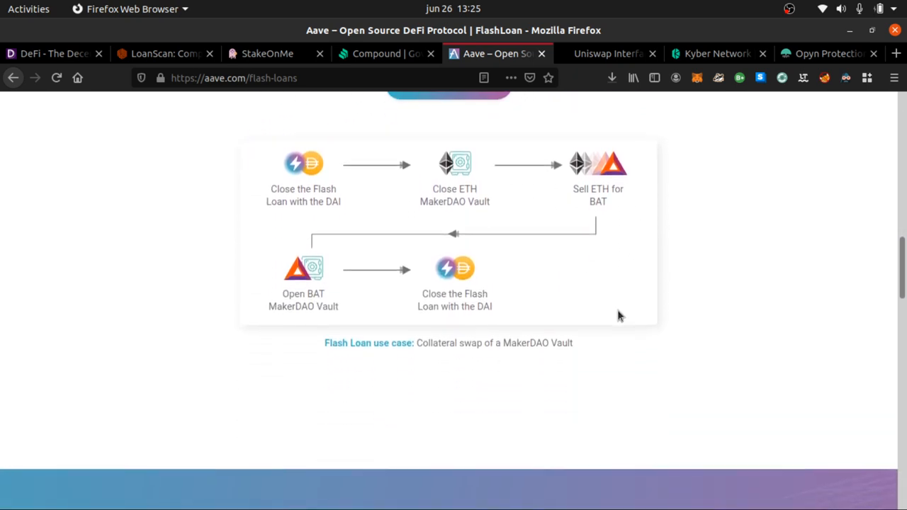
scroll("down", 3)
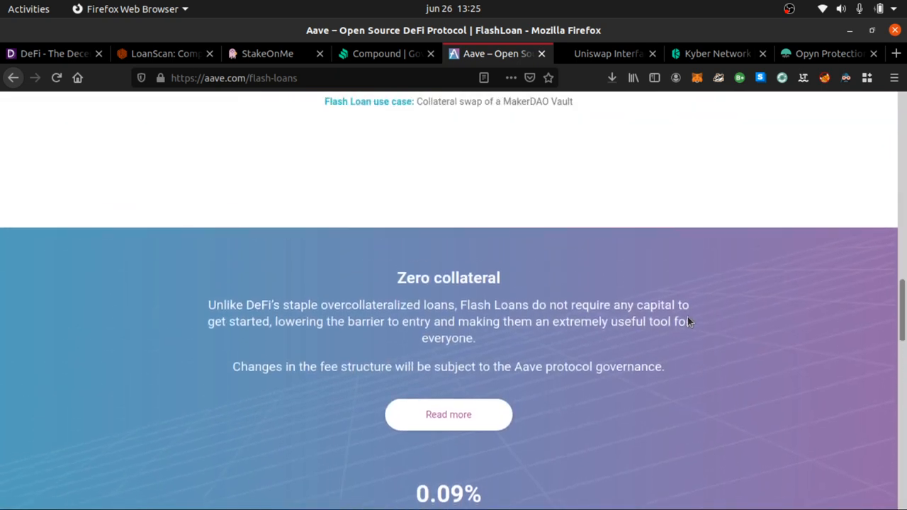
scroll("down", 3)
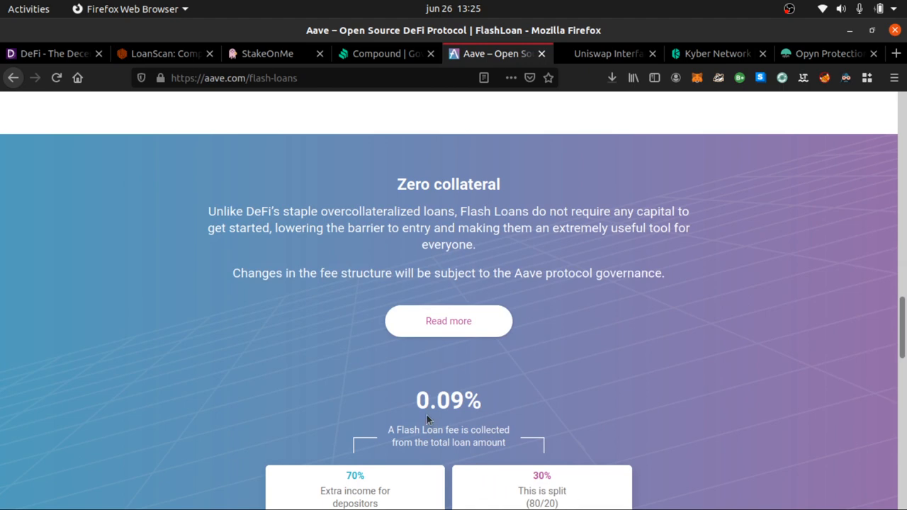
scroll("down", 3)
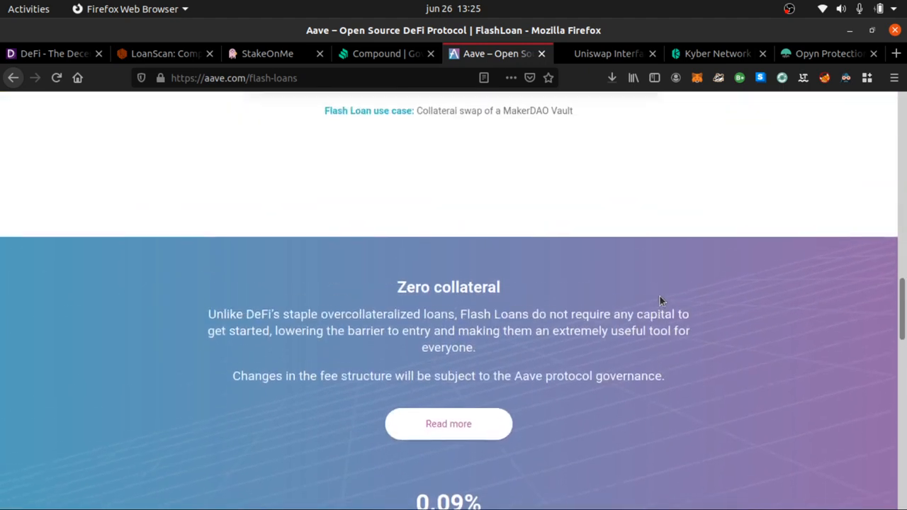
scroll("up", 3)
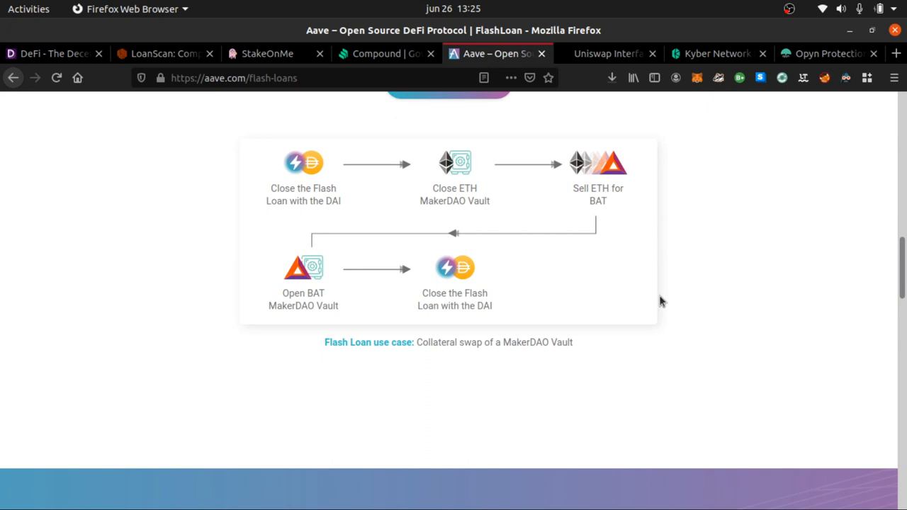
mouse_move(675, 283)
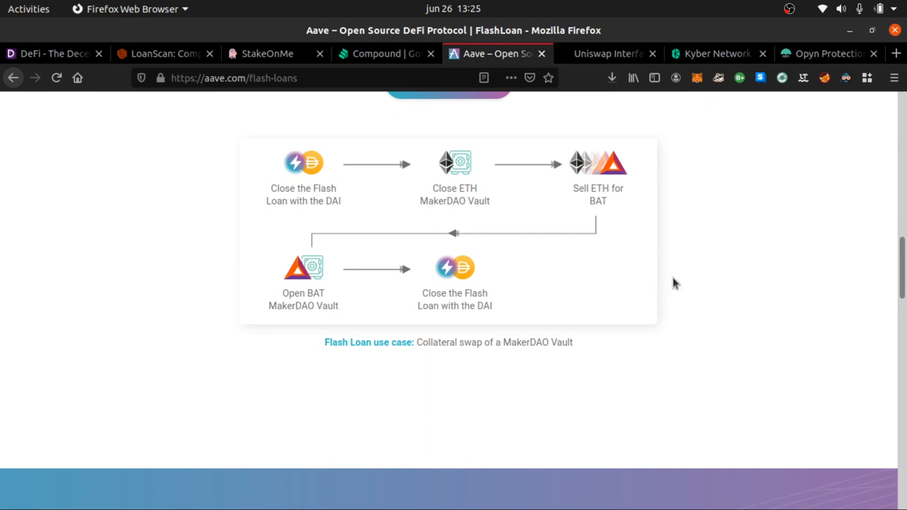
mouse_move(656, 303)
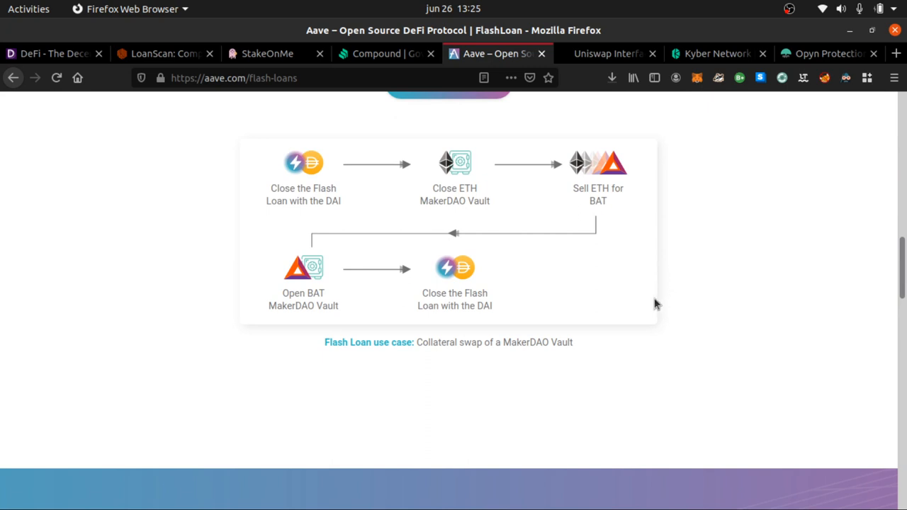
scroll("up", 3)
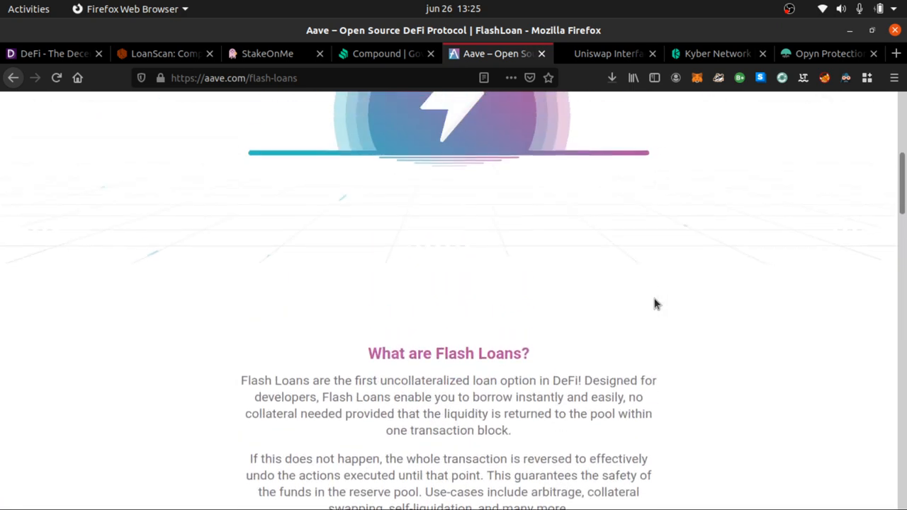
scroll("up", 3)
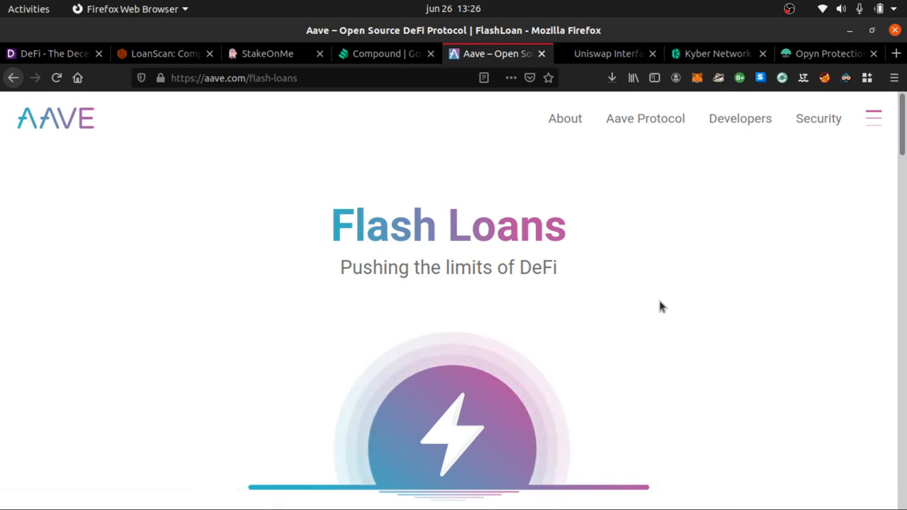
scroll("down", 3)
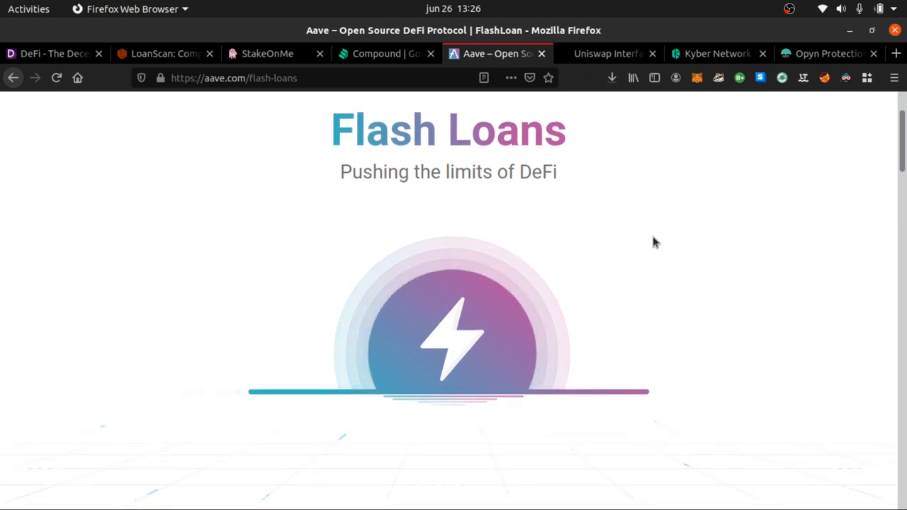
scroll("down", 3)
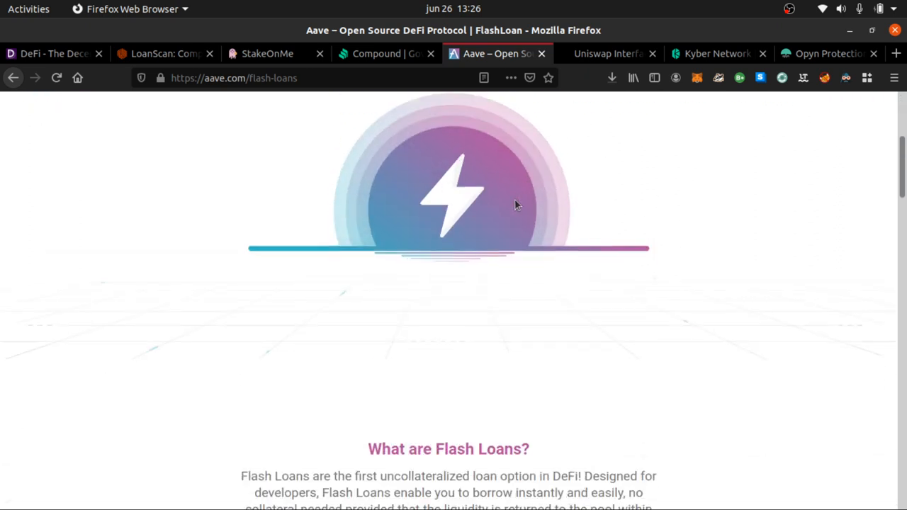
scroll("up", 3)
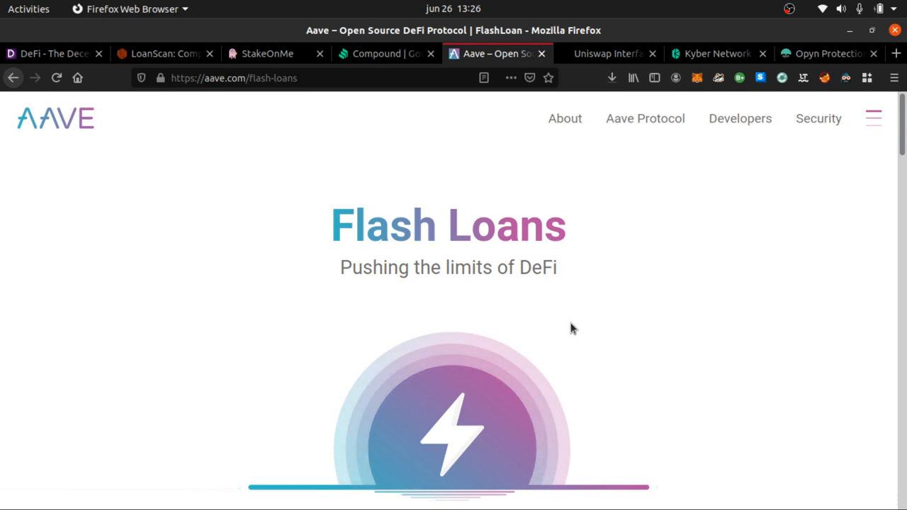
mouse_move(531, 356)
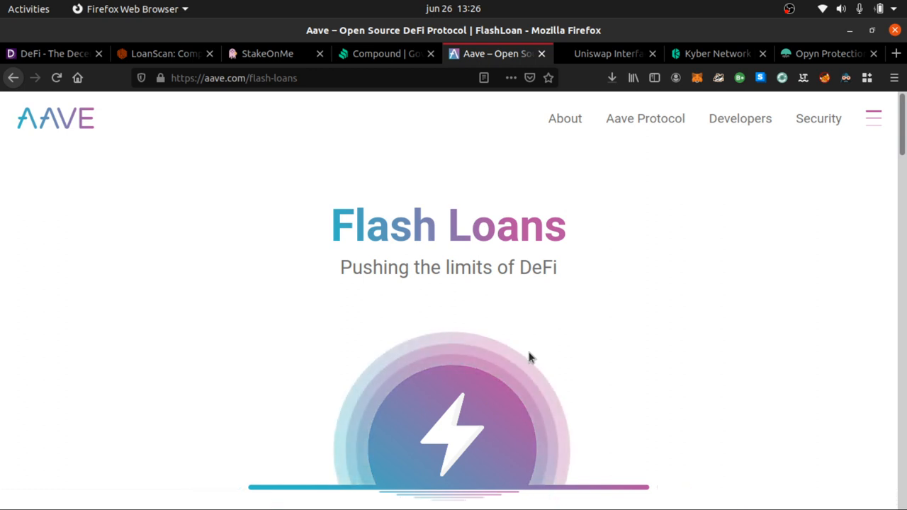
scroll("down", 3)
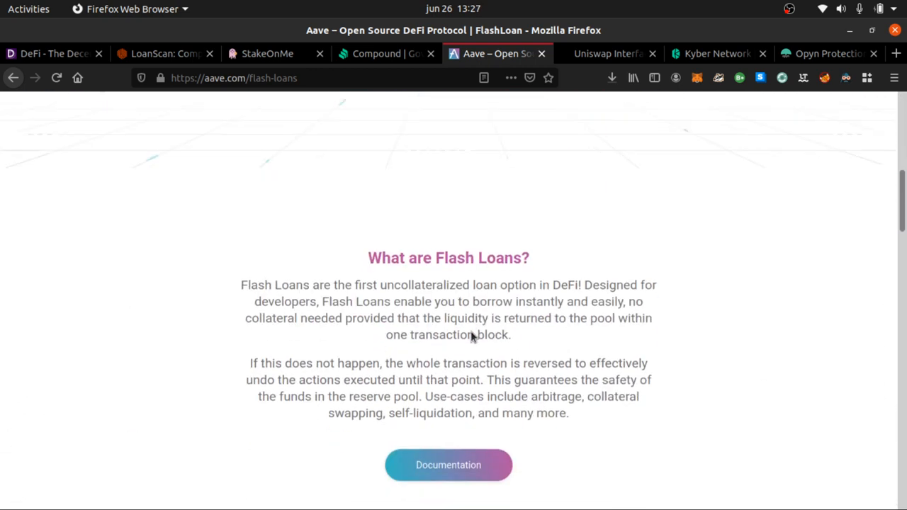
scroll("up", 3)
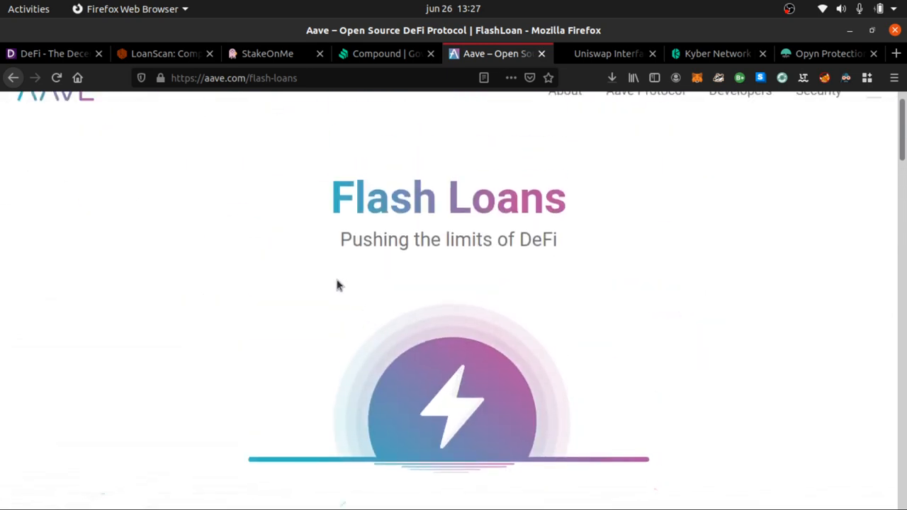
scroll("up", 3)
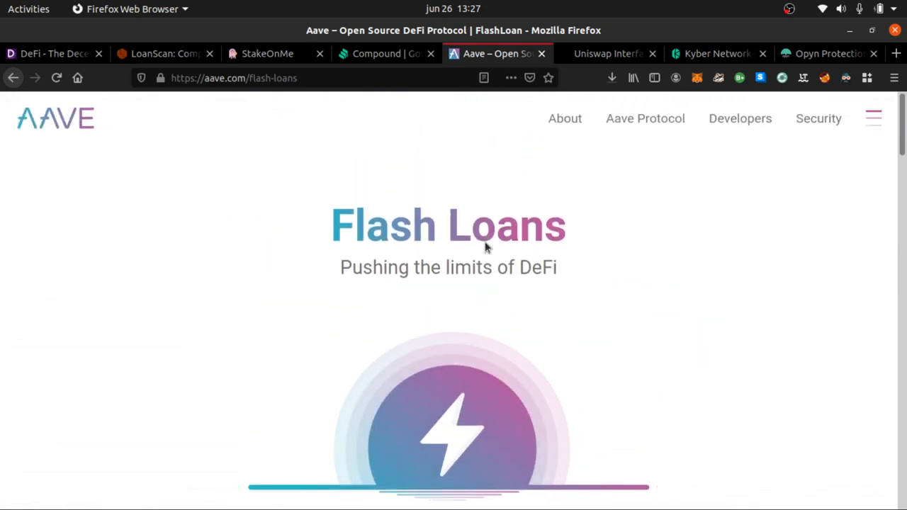
mouse_move(538, 152)
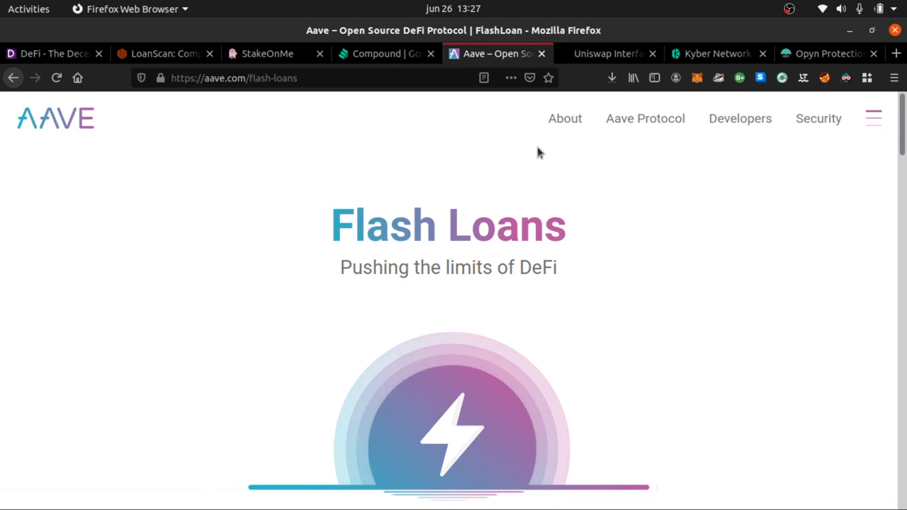
scroll("down", 3)
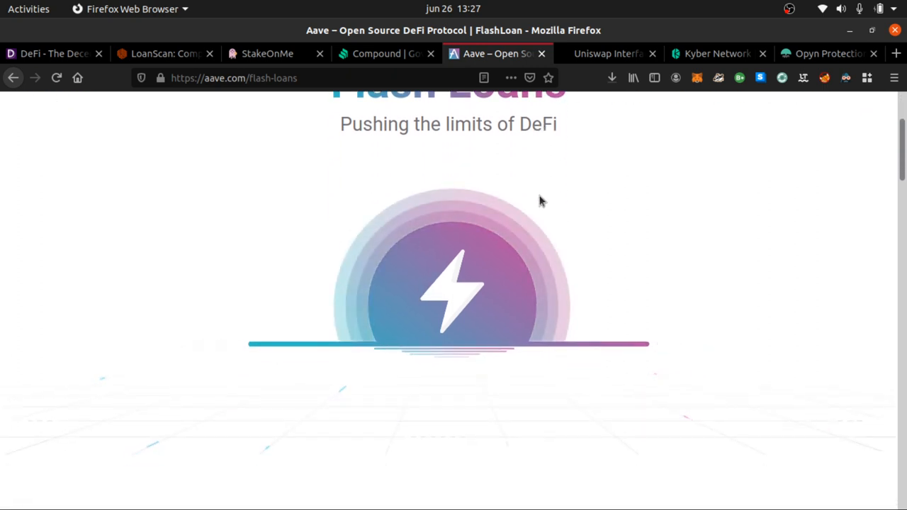
scroll("down", 3)
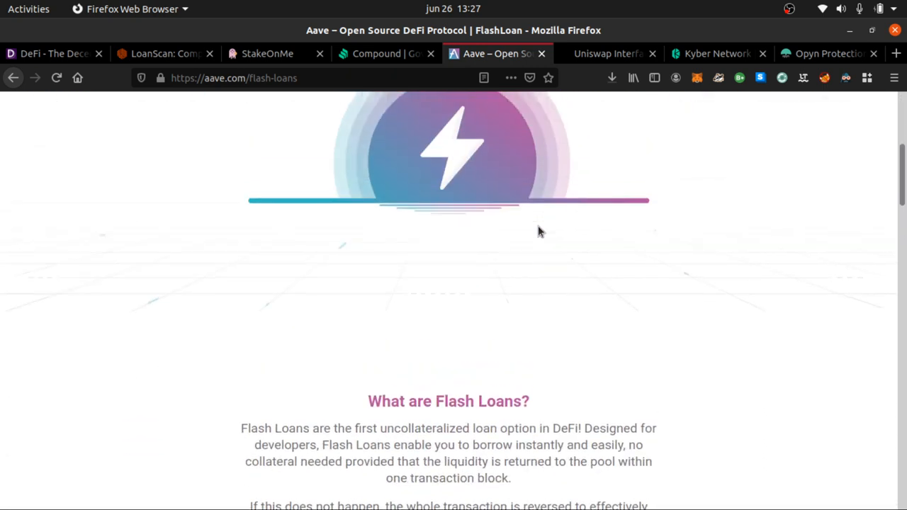
scroll("up", 3)
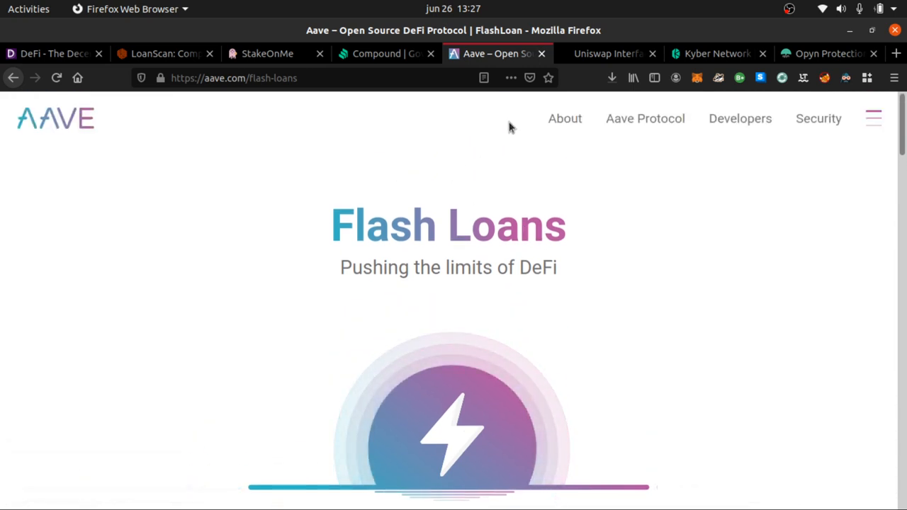
- Open Uniswap's Pool tab showing no liquidity found for the connected wallet
left_click(607, 53)
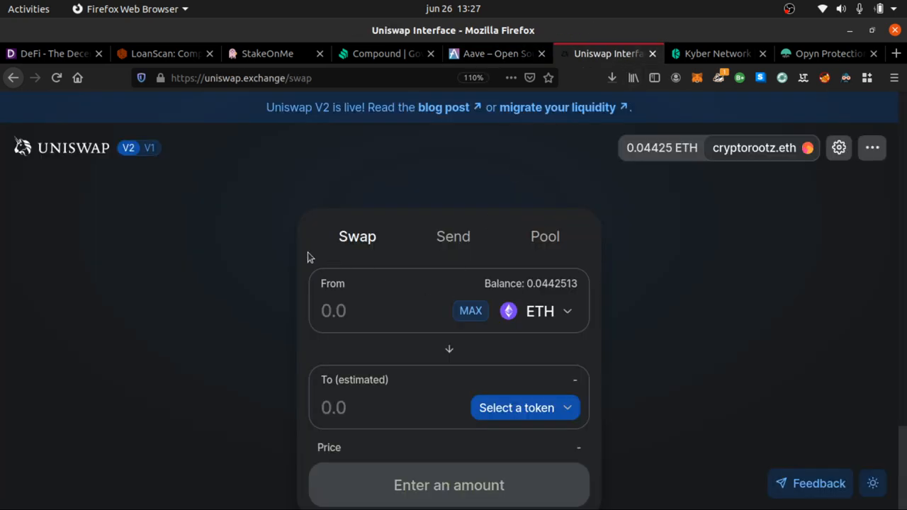
mouse_move(183, 213)
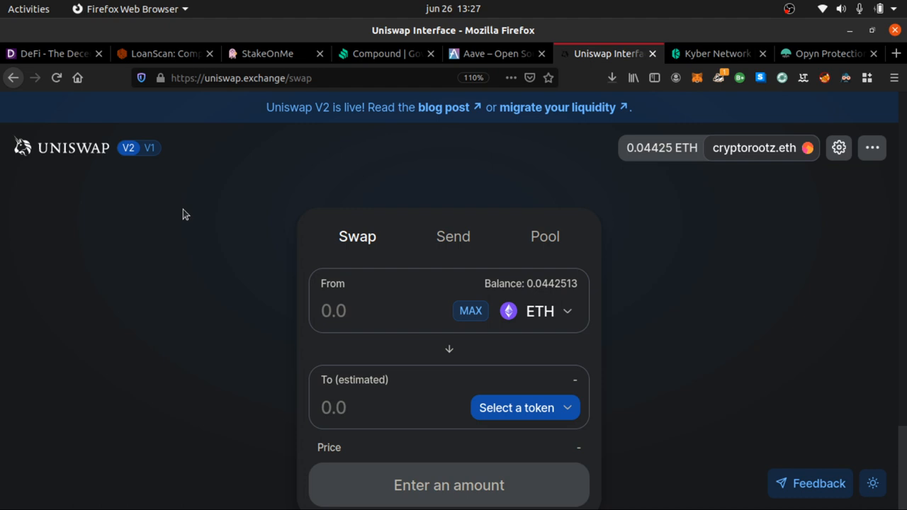
mouse_move(519, 243)
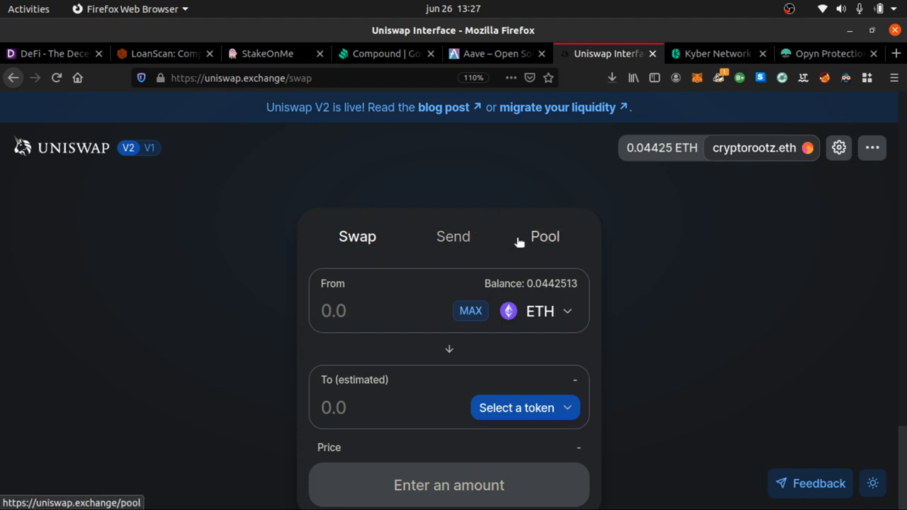
left_click(545, 236)
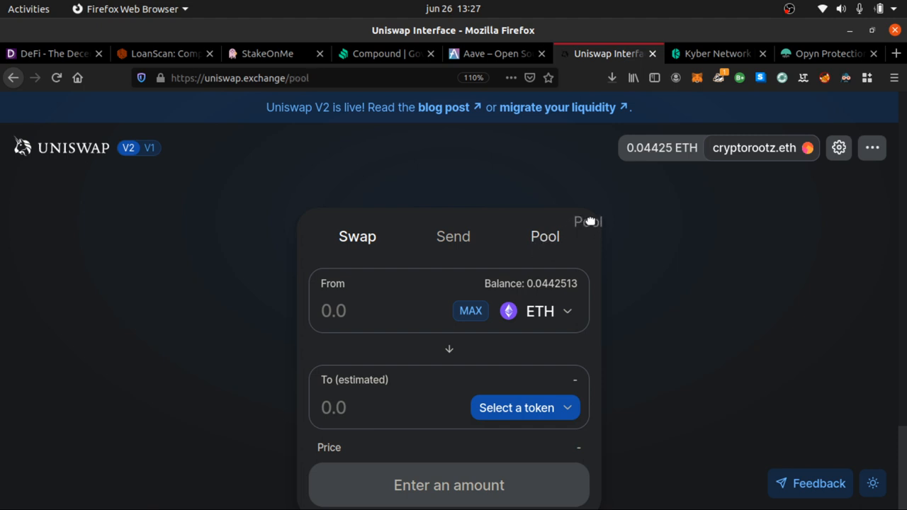
left_click(545, 236)
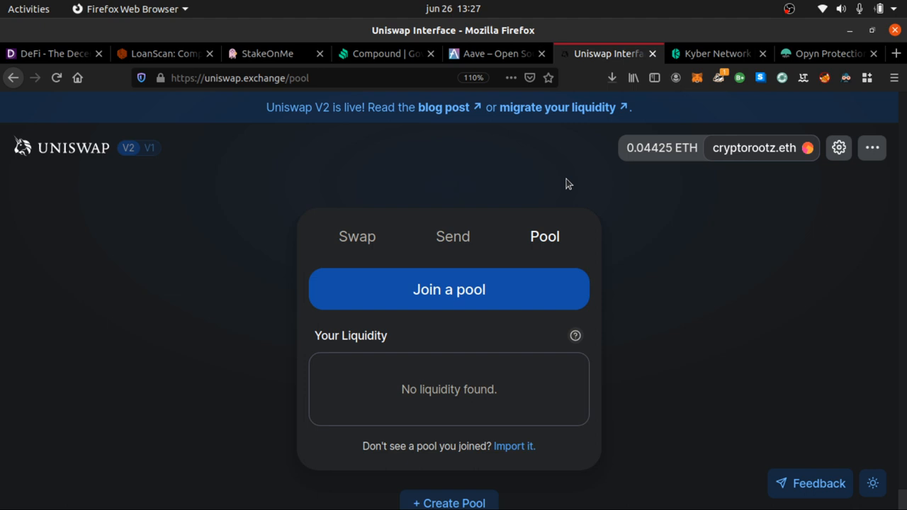
mouse_move(822, 278)
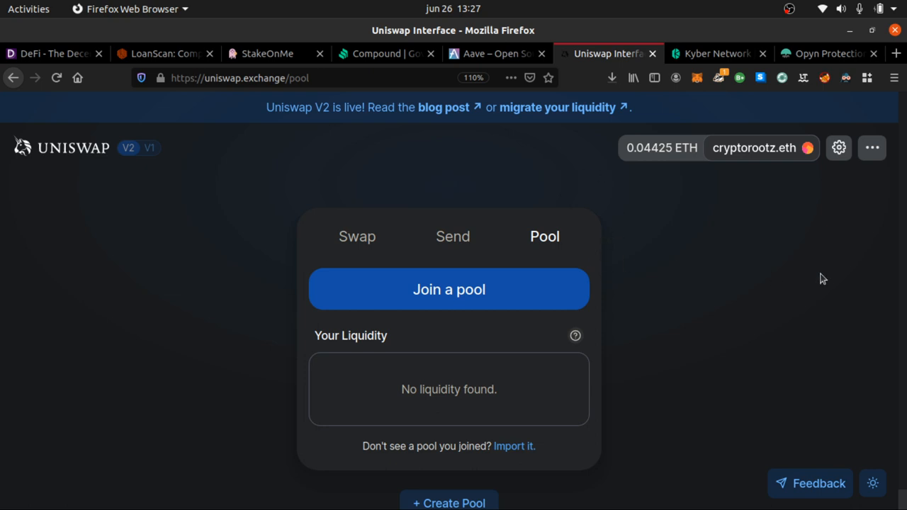
mouse_move(428, 262)
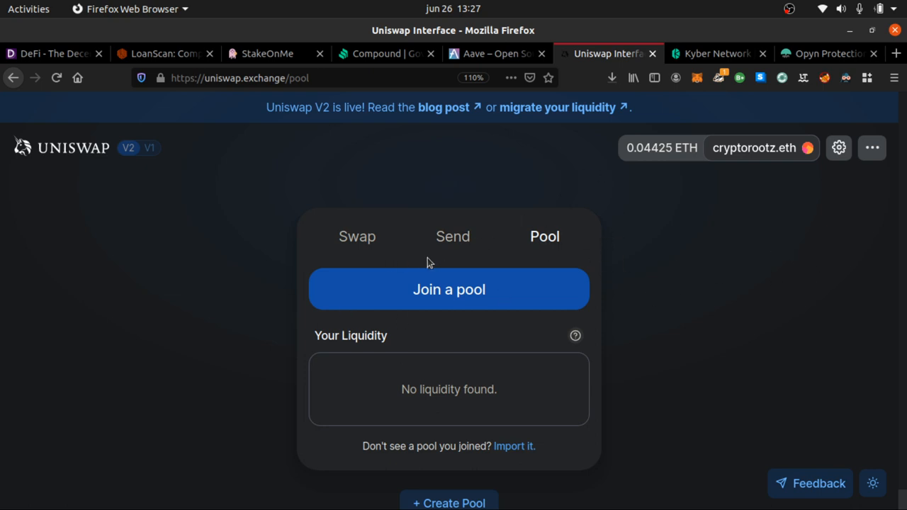
mouse_move(380, 253)
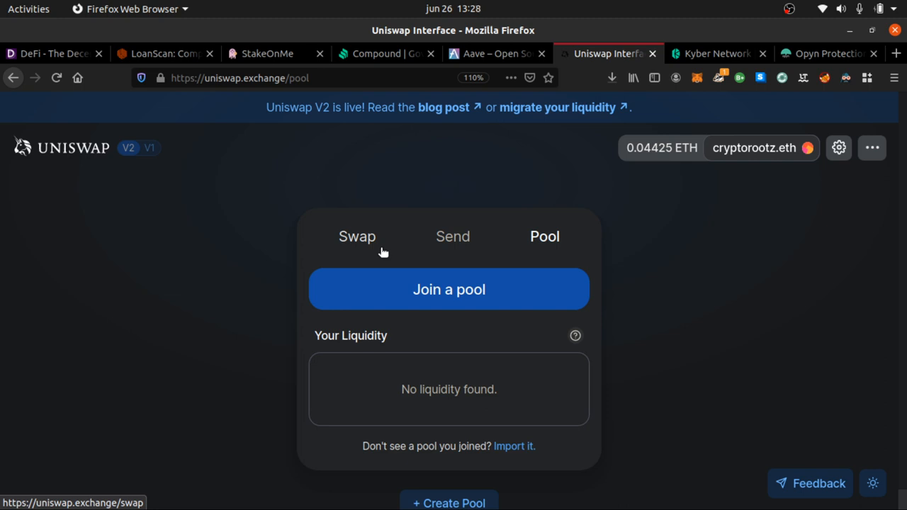
mouse_move(357, 248)
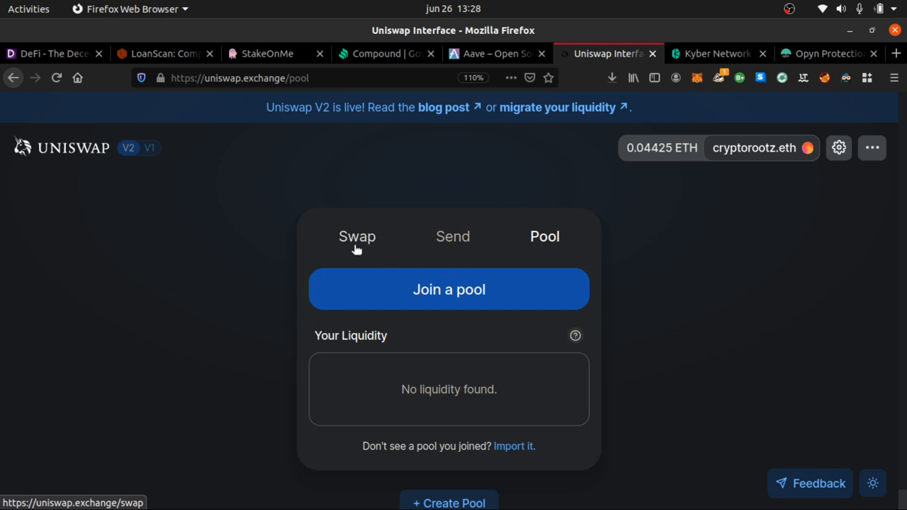
left_click(357, 236)
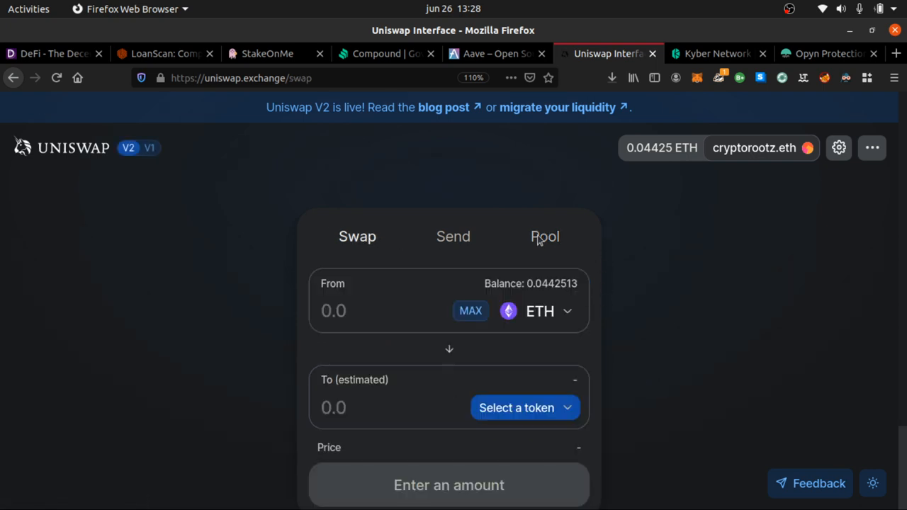
left_click(544, 236)
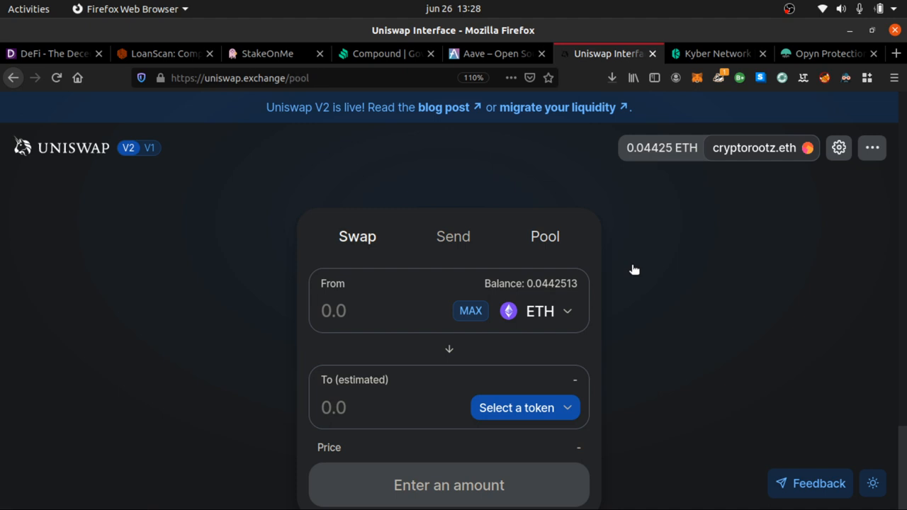
left_click(545, 236)
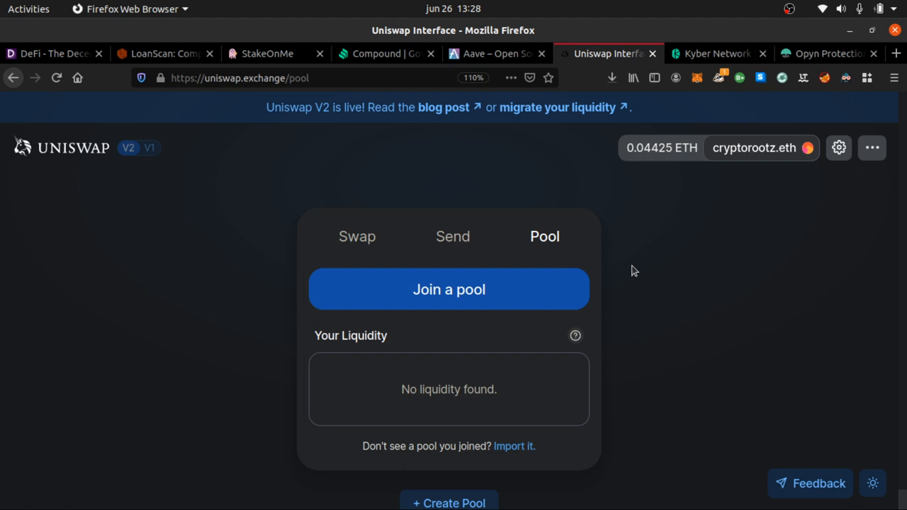
mouse_move(700, 58)
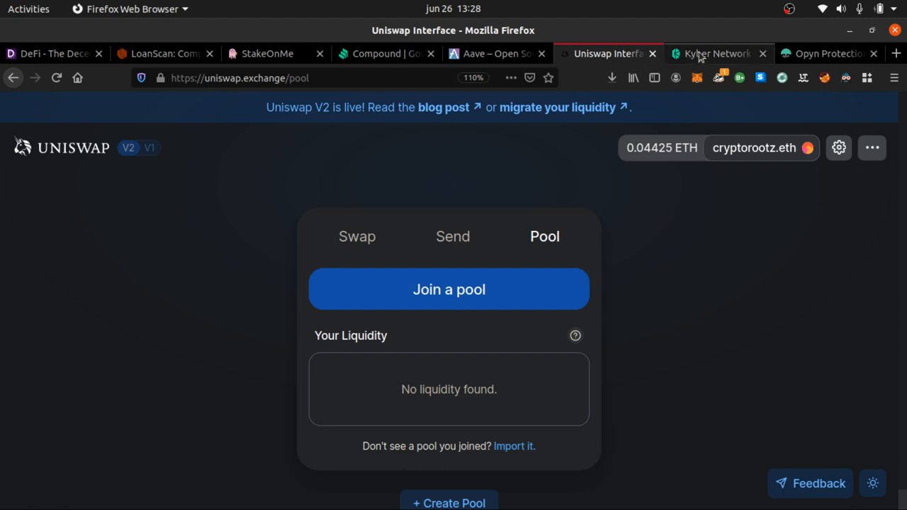
- Peek at Kyber's homepage and the Uniswap pool page, then settle back on kyber.network
left_click(716, 53)
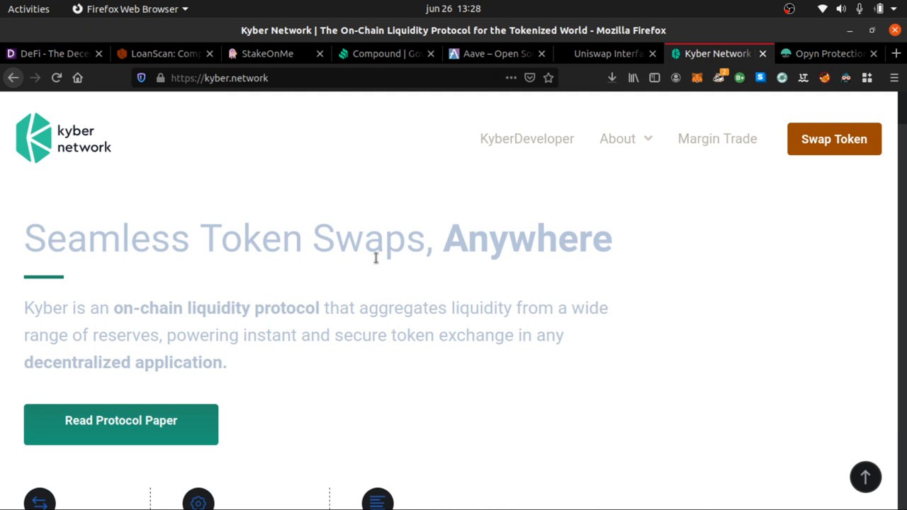
scroll("down", 3)
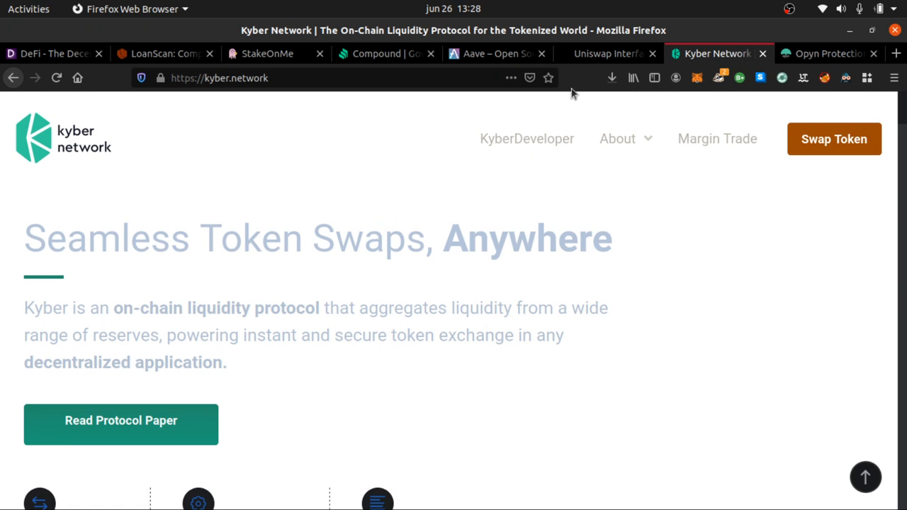
mouse_move(568, 159)
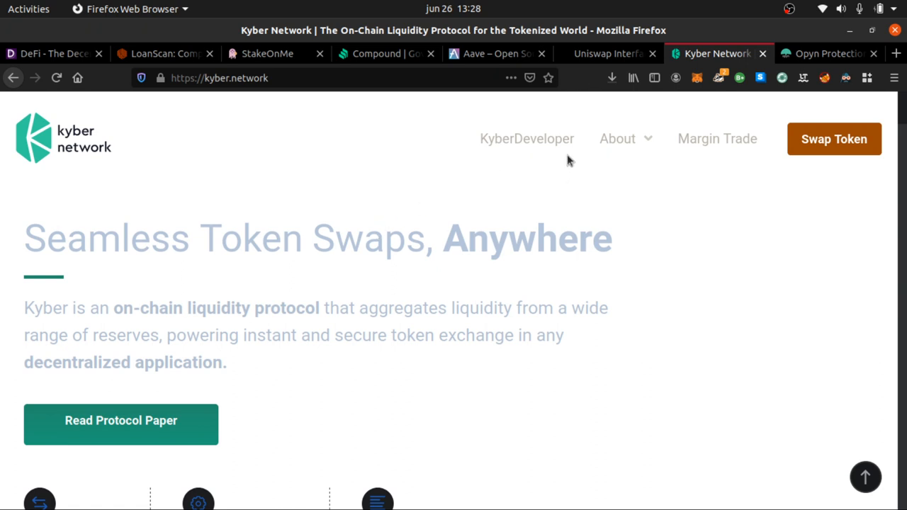
mouse_move(582, 82)
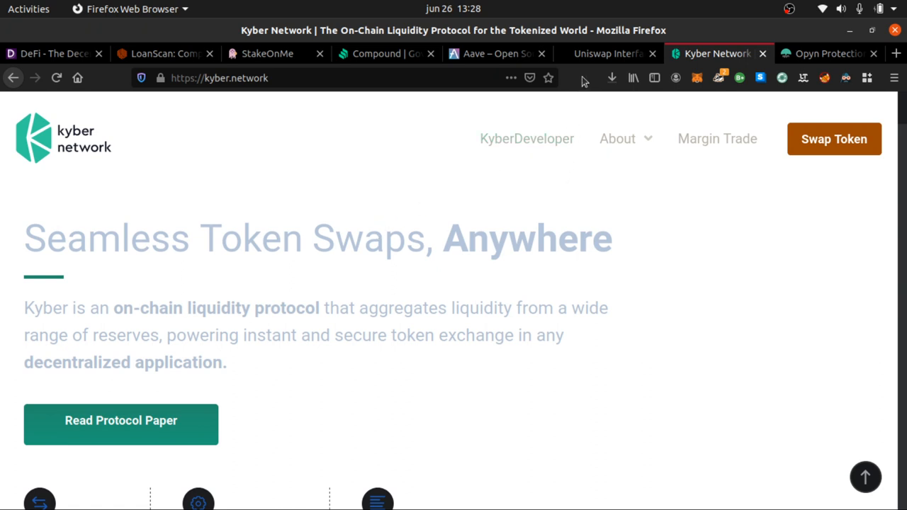
left_click(607, 53)
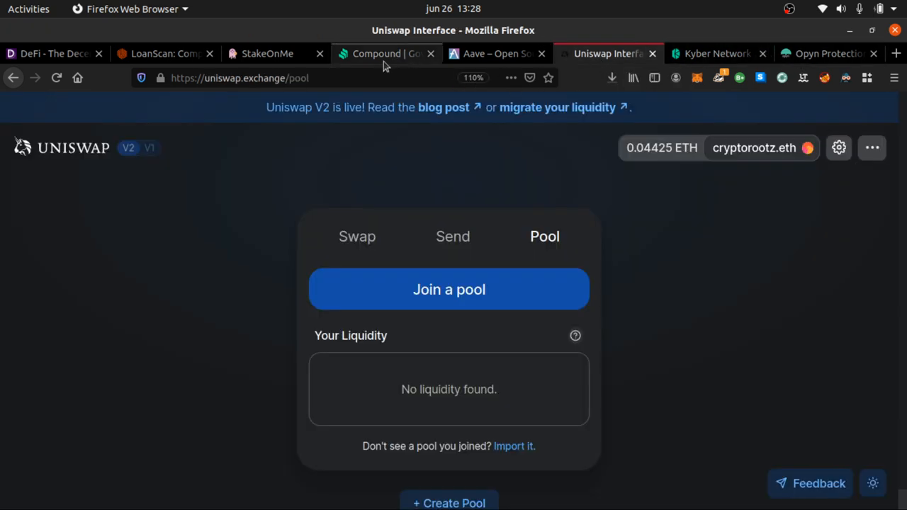
mouse_move(616, 53)
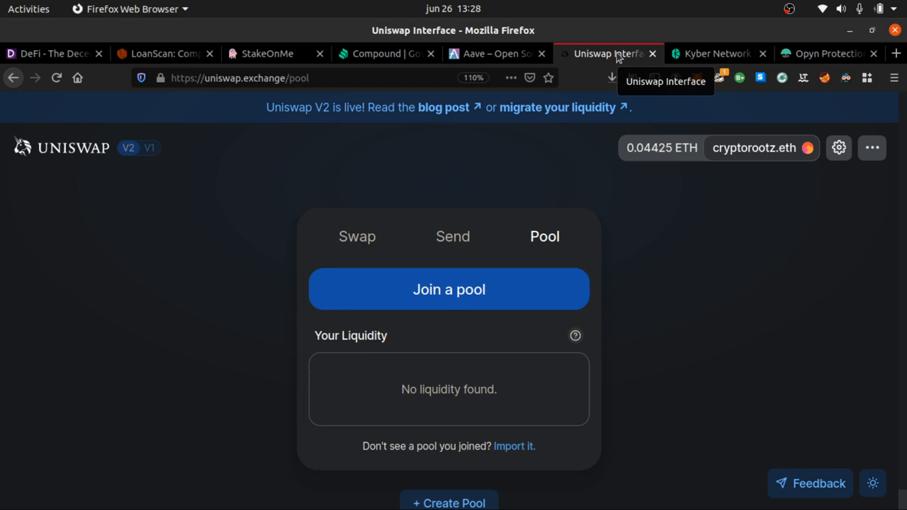
left_click(713, 53)
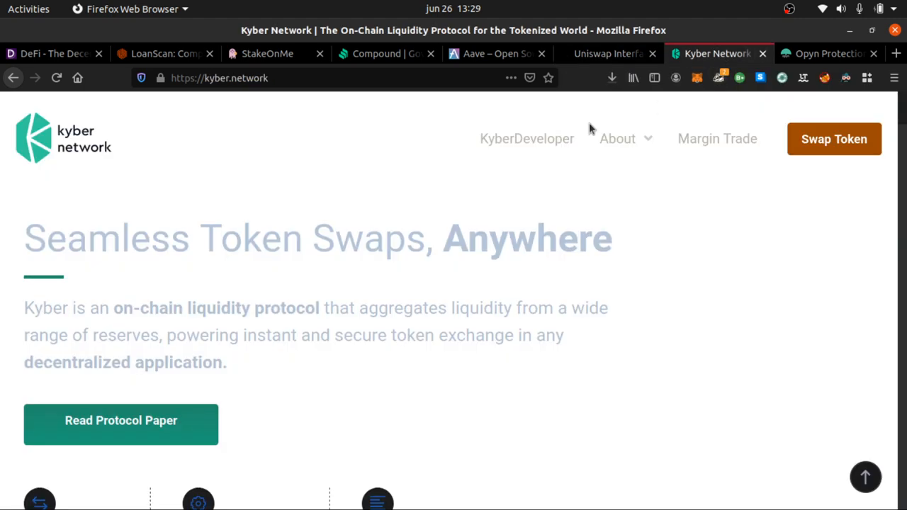
mouse_move(497, 393)
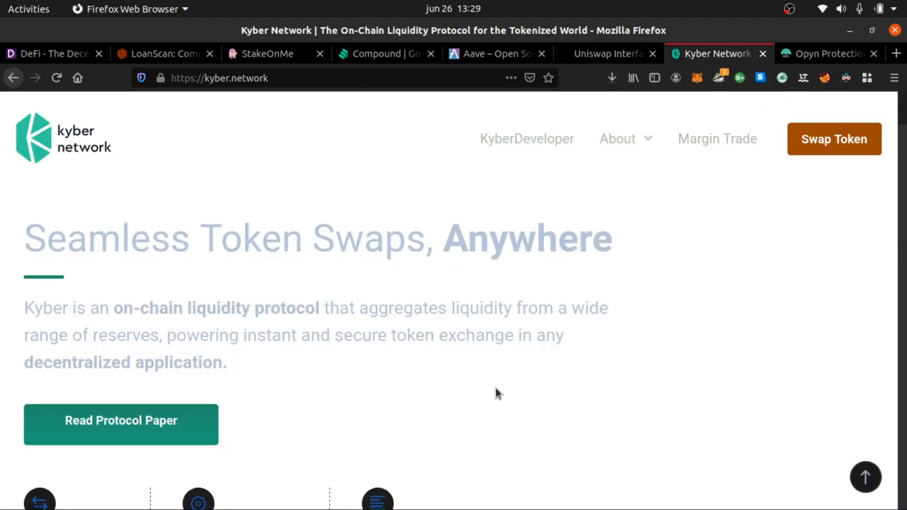
mouse_move(331, 134)
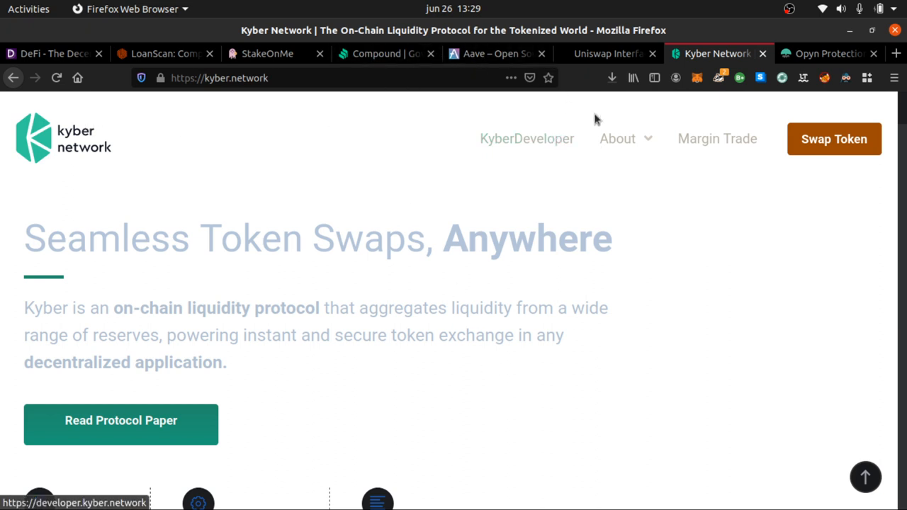
mouse_move(548, 153)
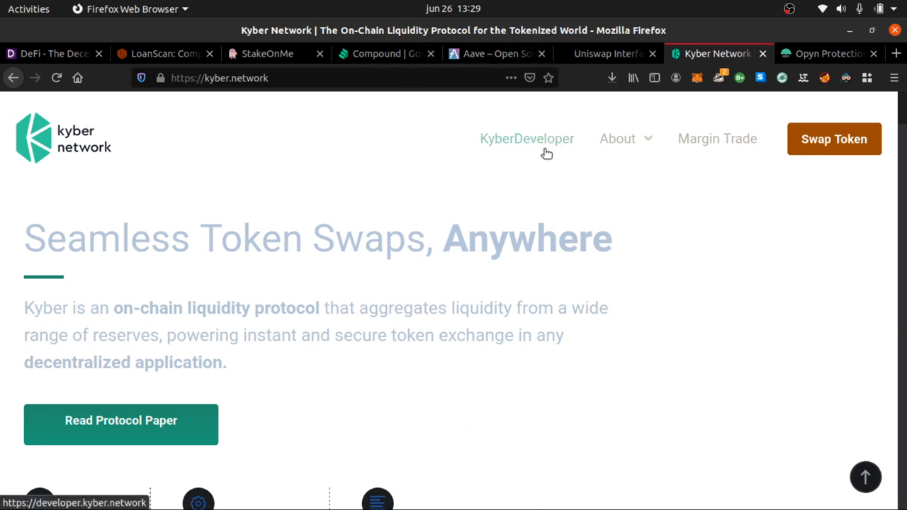
mouse_move(559, 218)
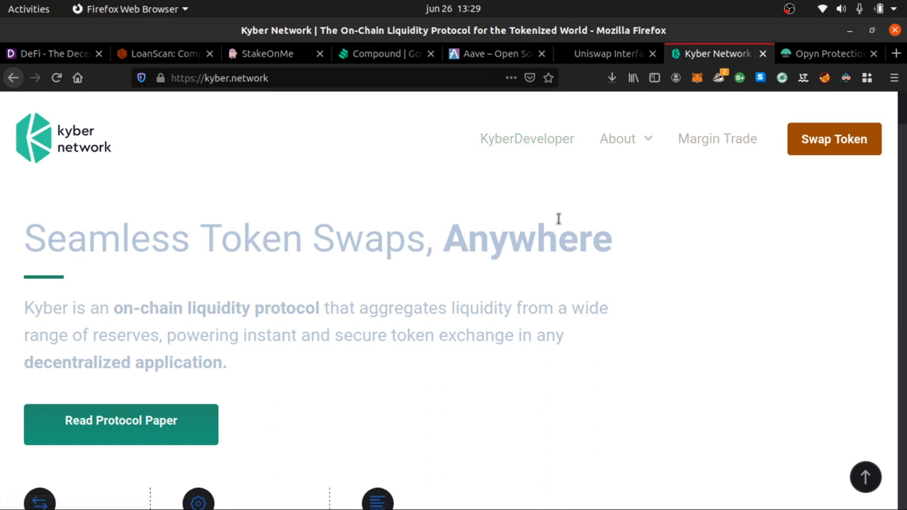
mouse_move(558, 214)
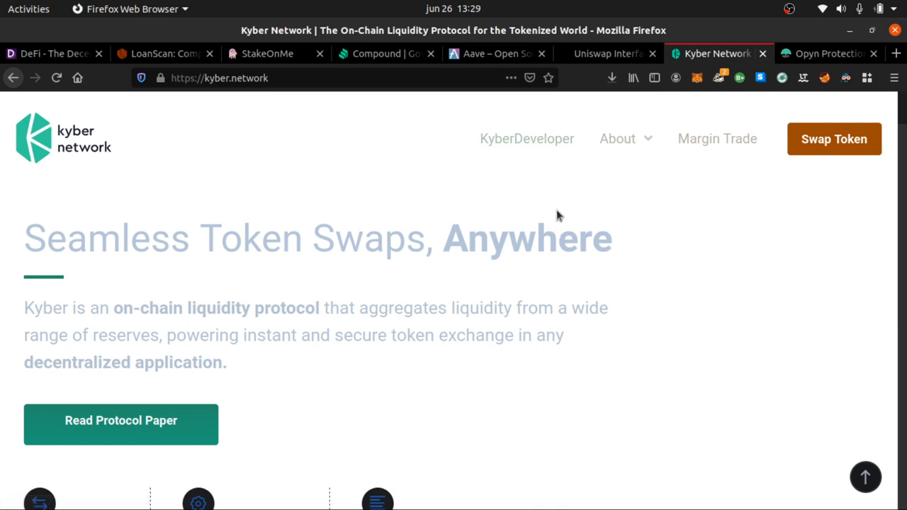
mouse_move(381, 41)
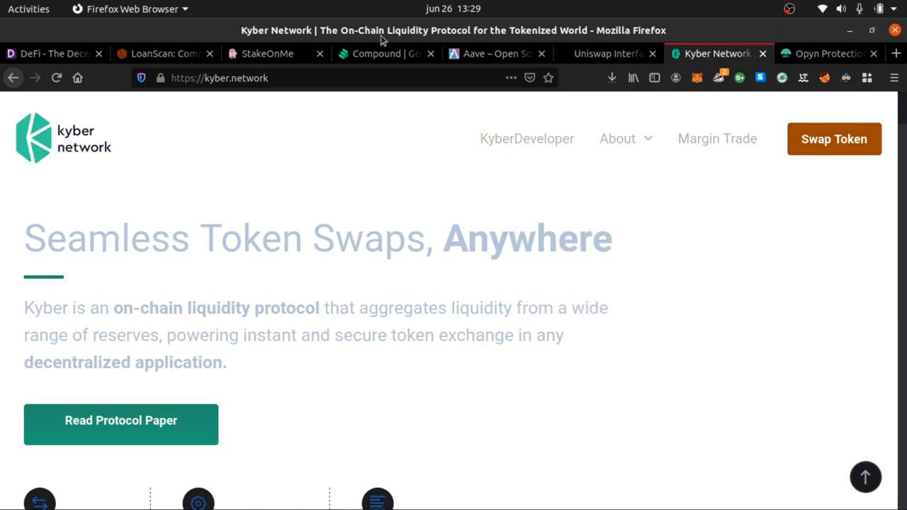
mouse_move(380, 58)
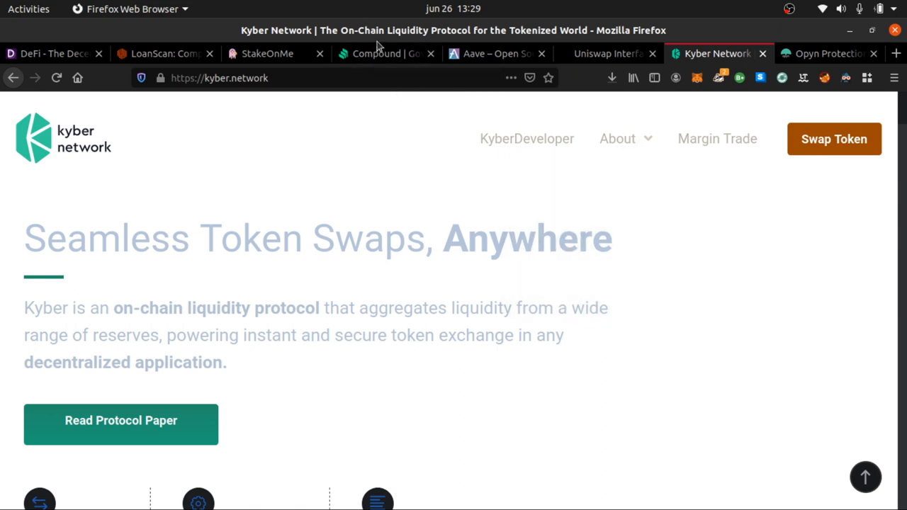
mouse_move(376, 53)
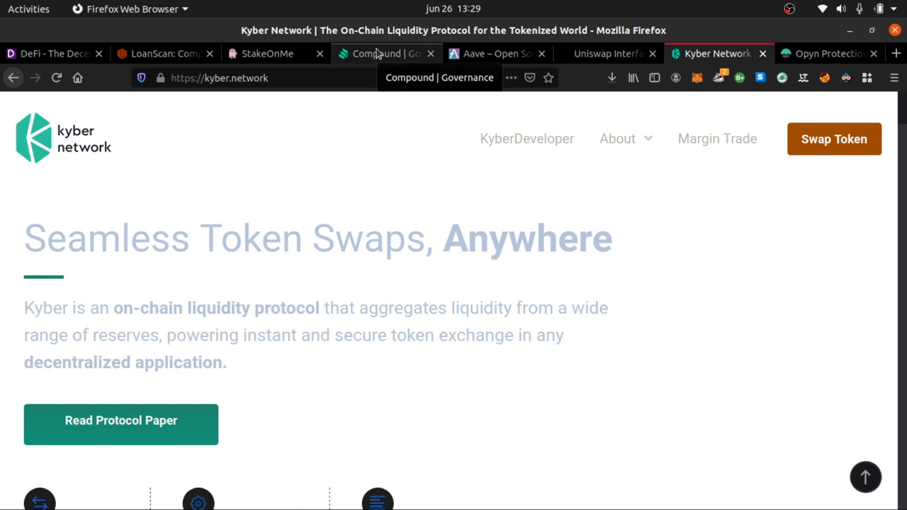
mouse_move(820, 72)
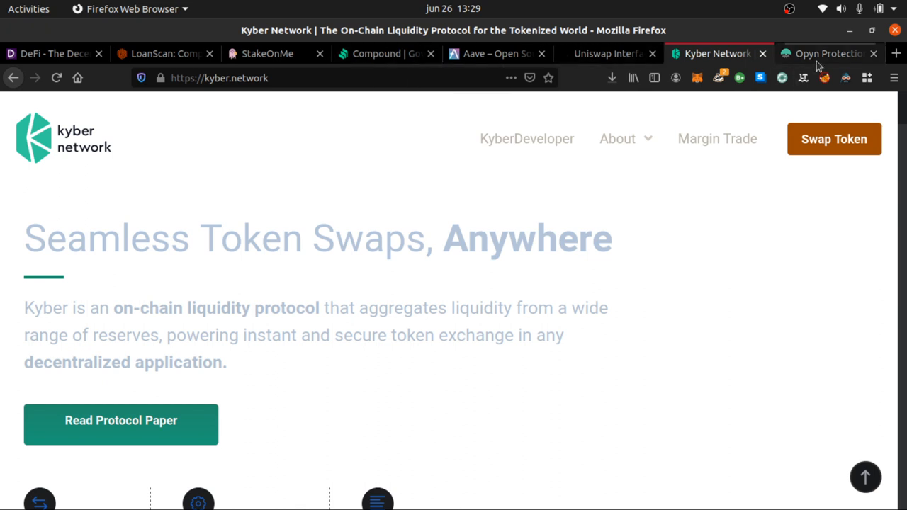
- Show opyn.co with its DeFi deposit protection and Hedge ETH Risk table
left_click(828, 54)
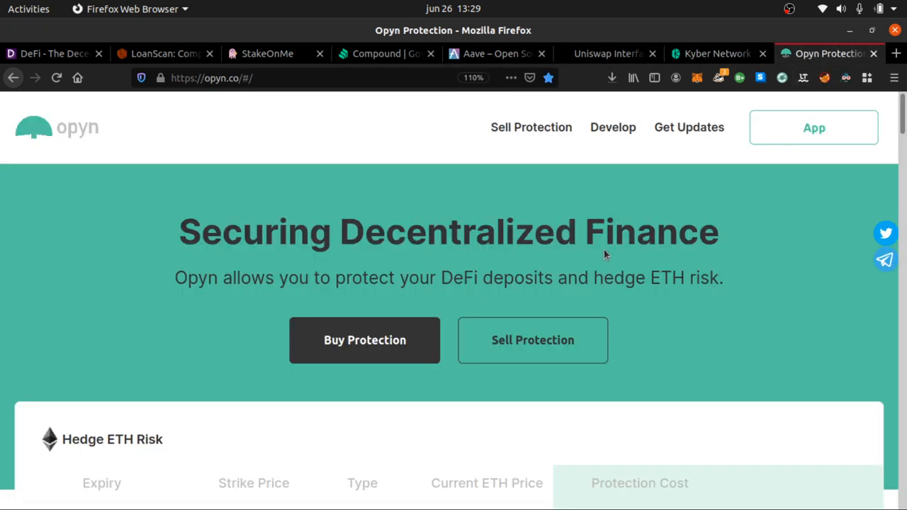
mouse_move(624, 280)
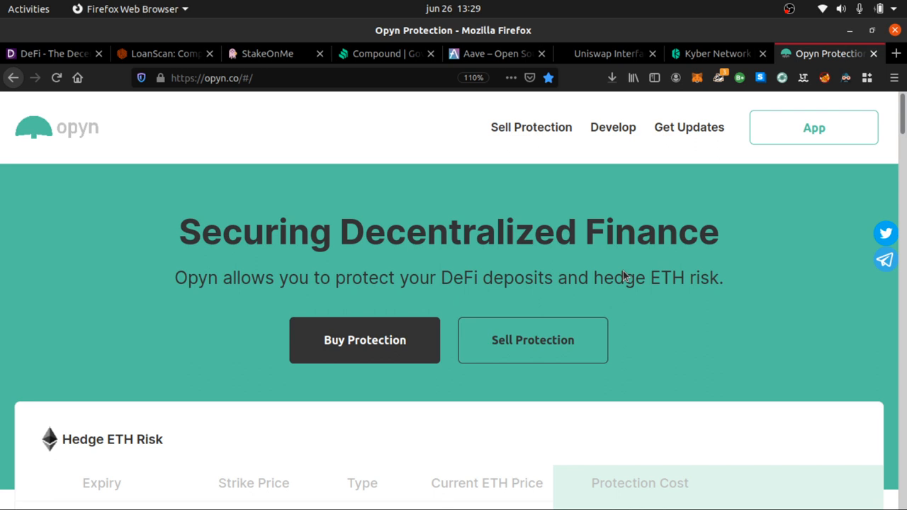
mouse_move(542, 231)
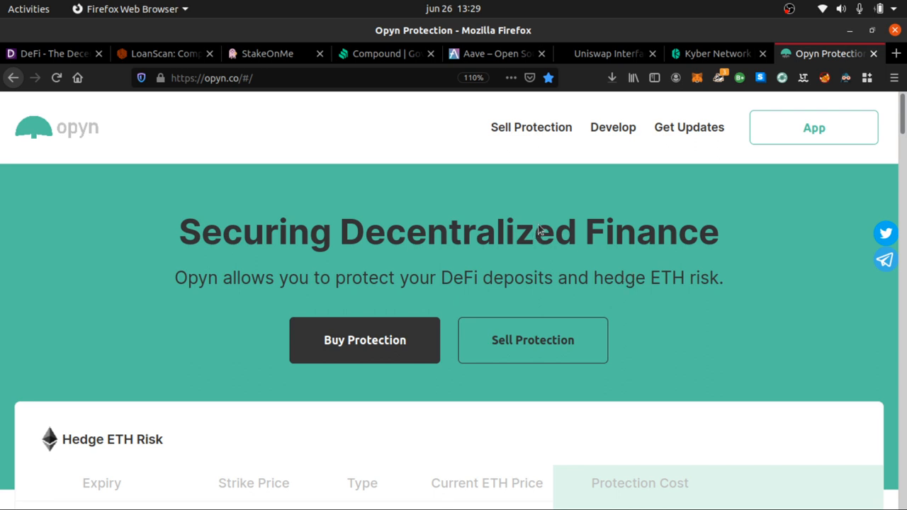
mouse_move(409, 288)
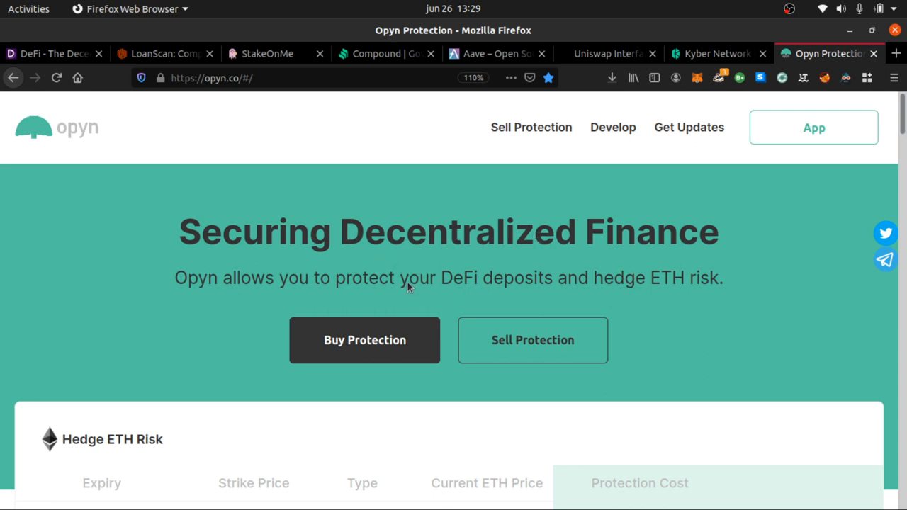
mouse_move(416, 288)
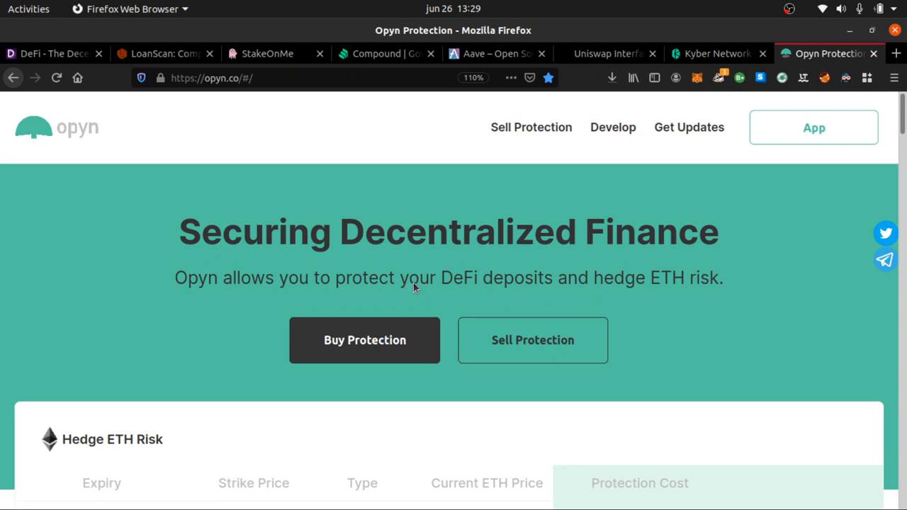
mouse_move(442, 277)
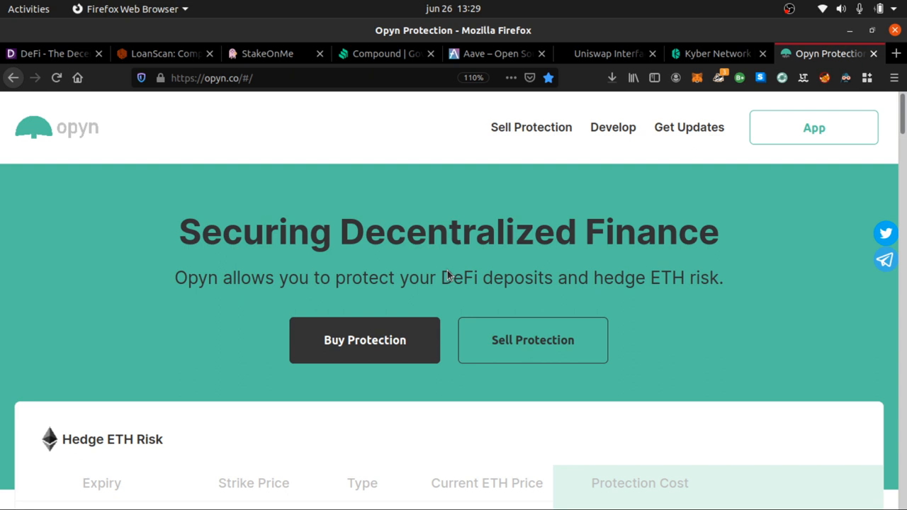
mouse_move(508, 286)
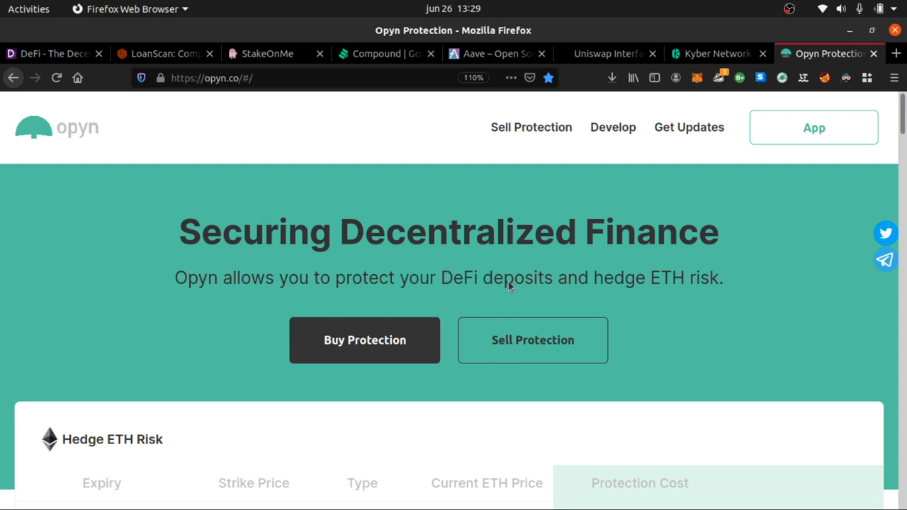
scroll("down", 3)
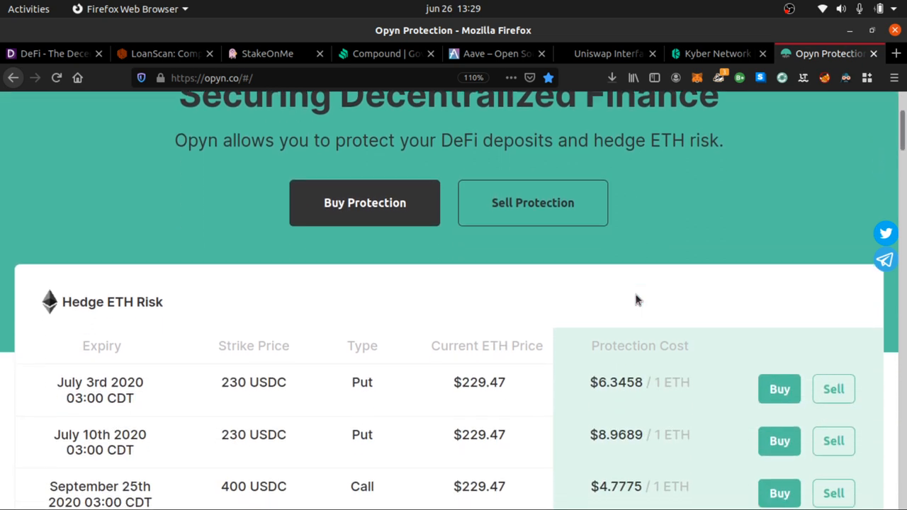
scroll("down", 3)
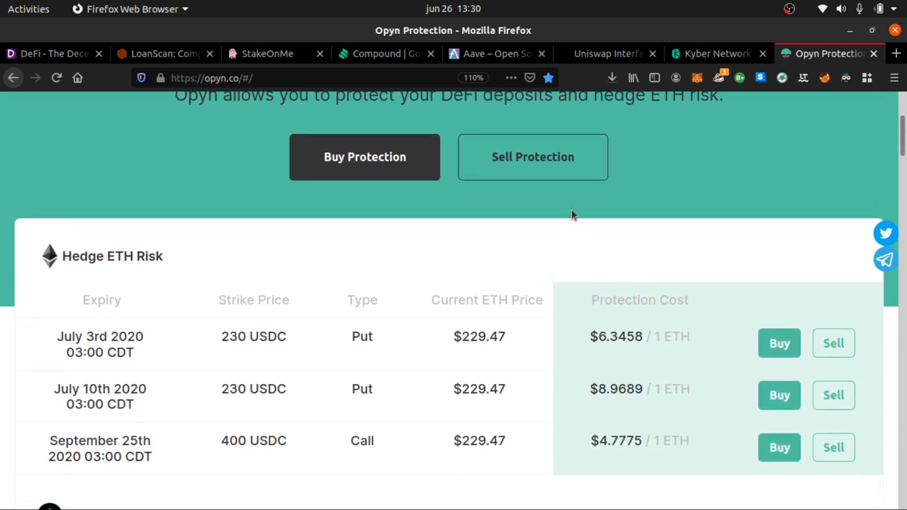
mouse_move(543, 237)
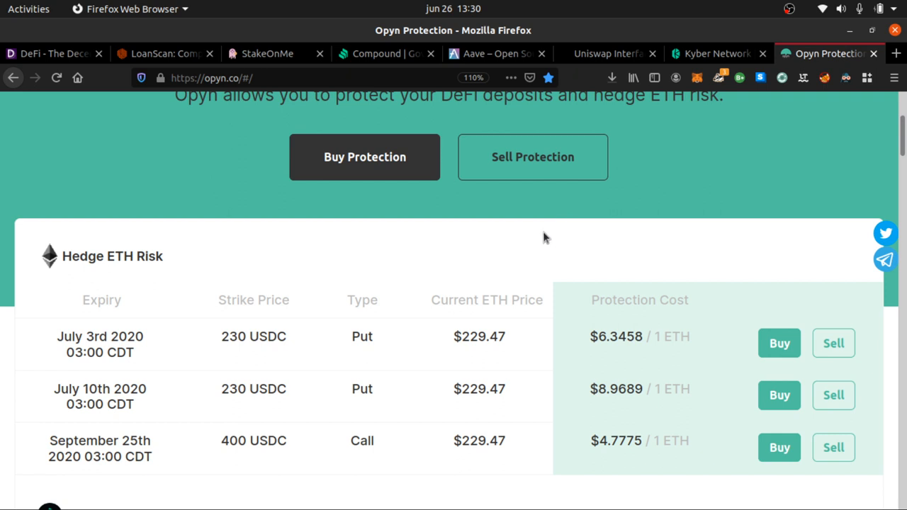
mouse_move(535, 243)
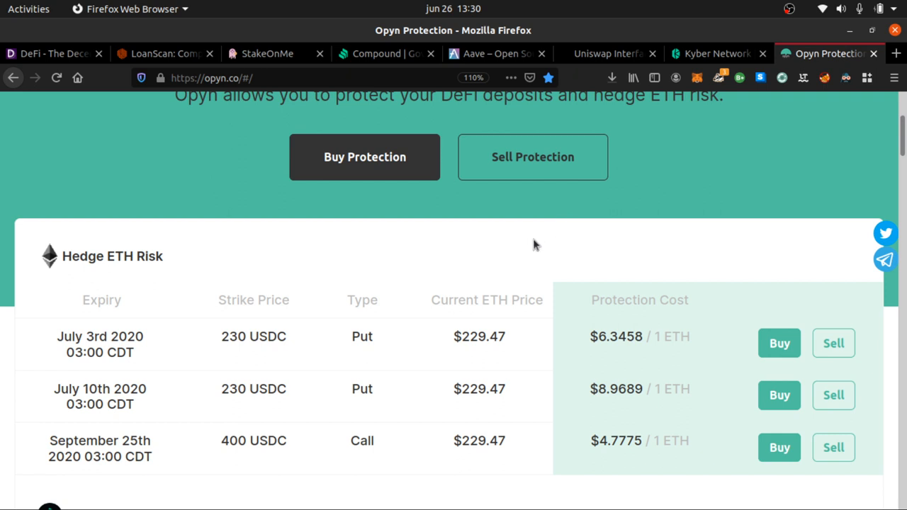
mouse_move(541, 242)
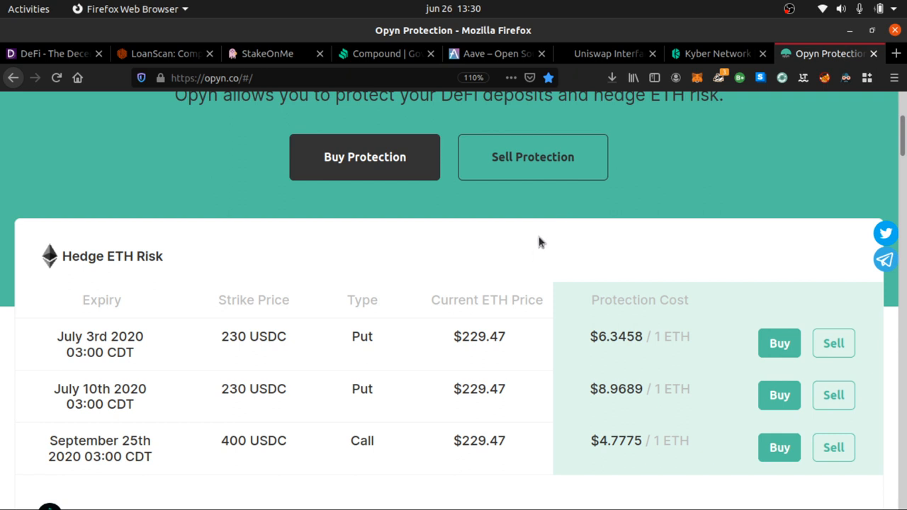
scroll("down", 3)
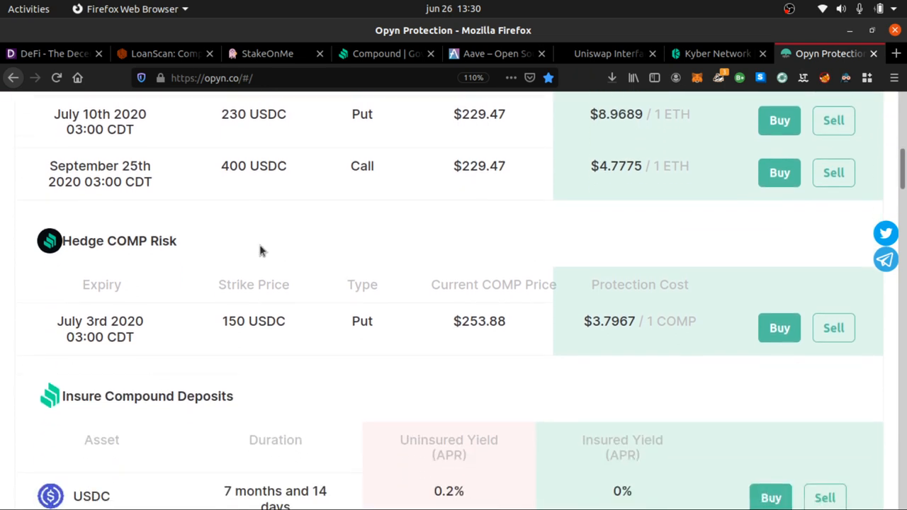
scroll("down", 3)
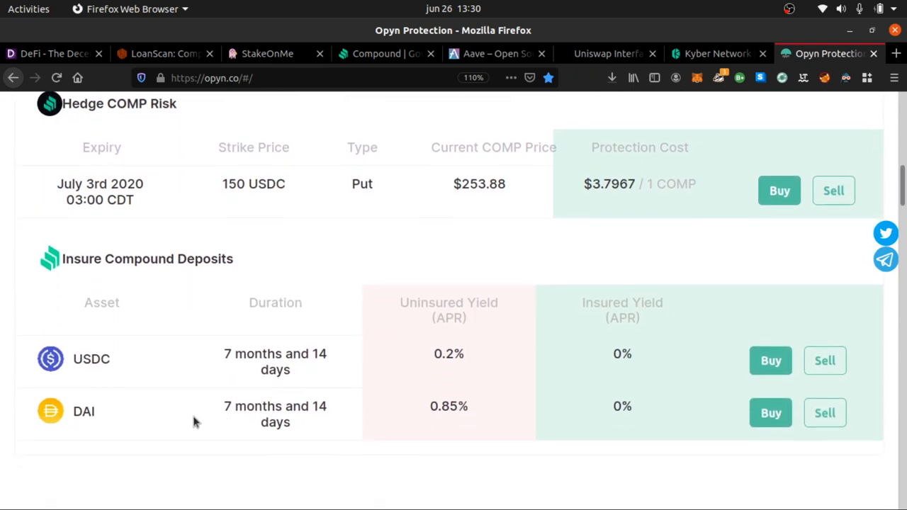
mouse_move(146, 392)
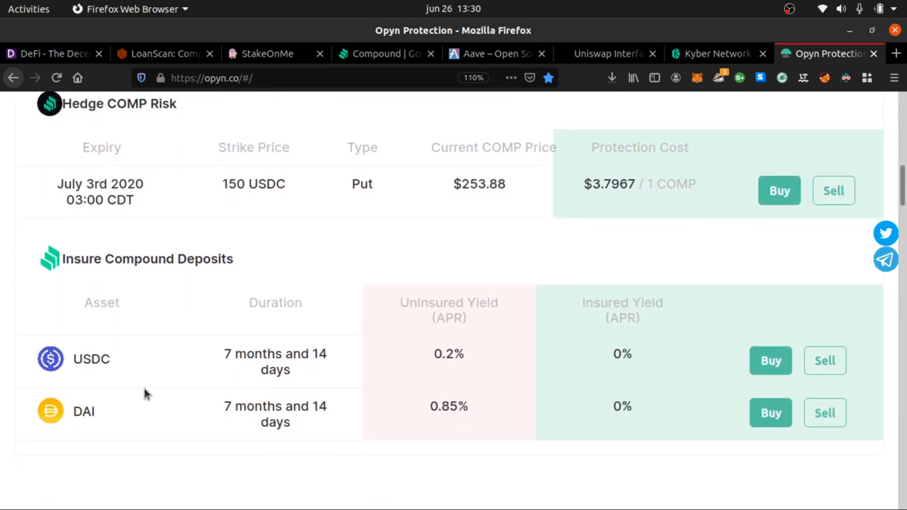
scroll("up", 3)
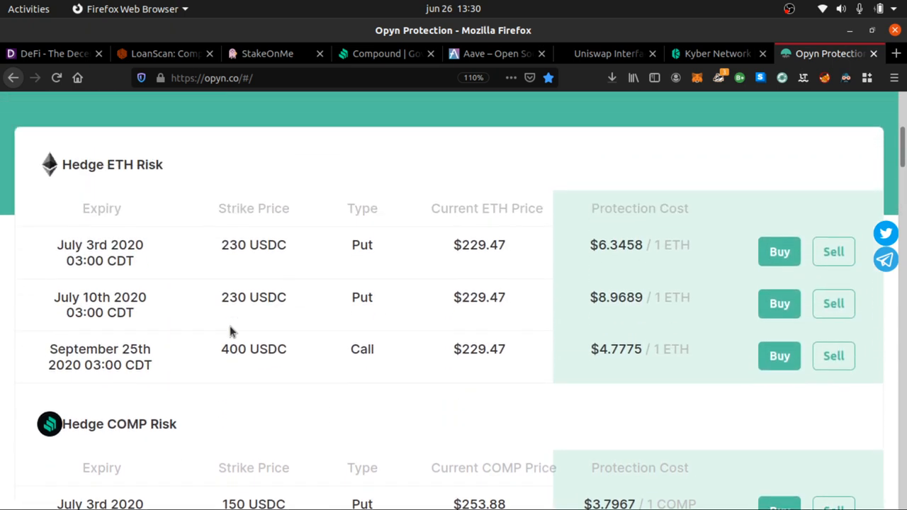
scroll("up", 3)
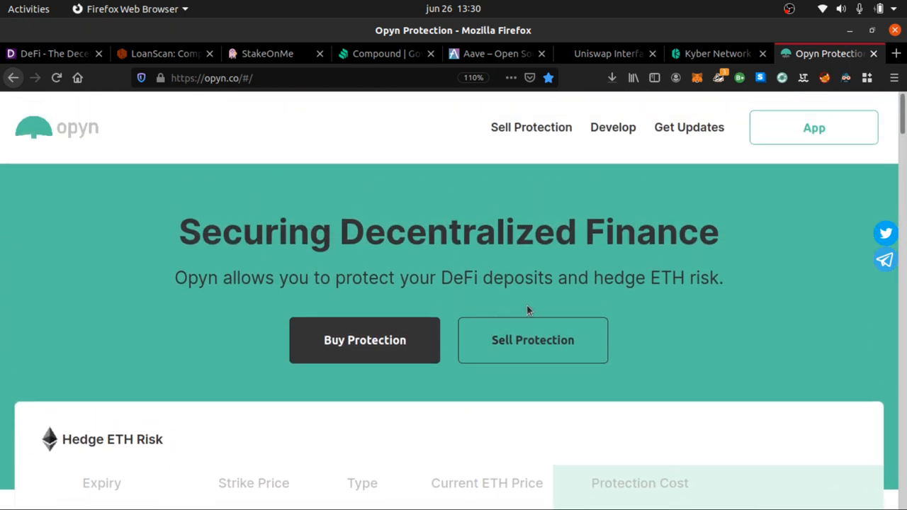